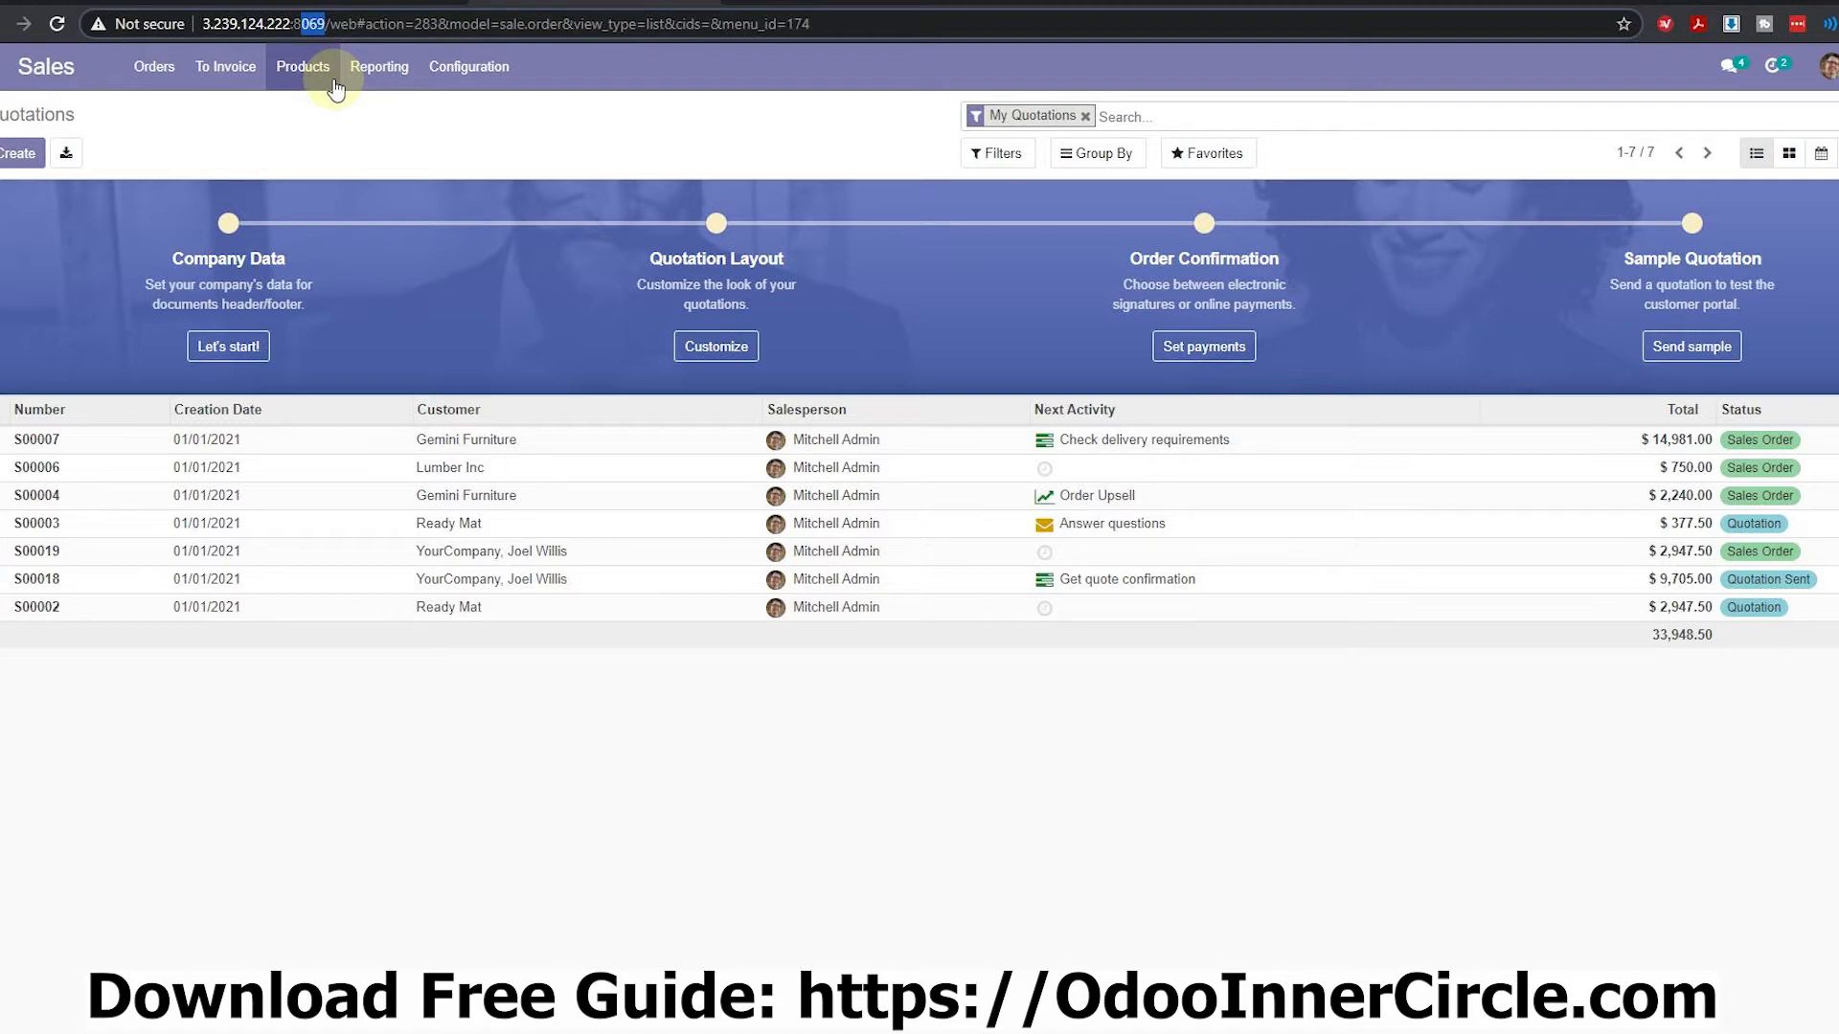
mouse_move(402, 523)
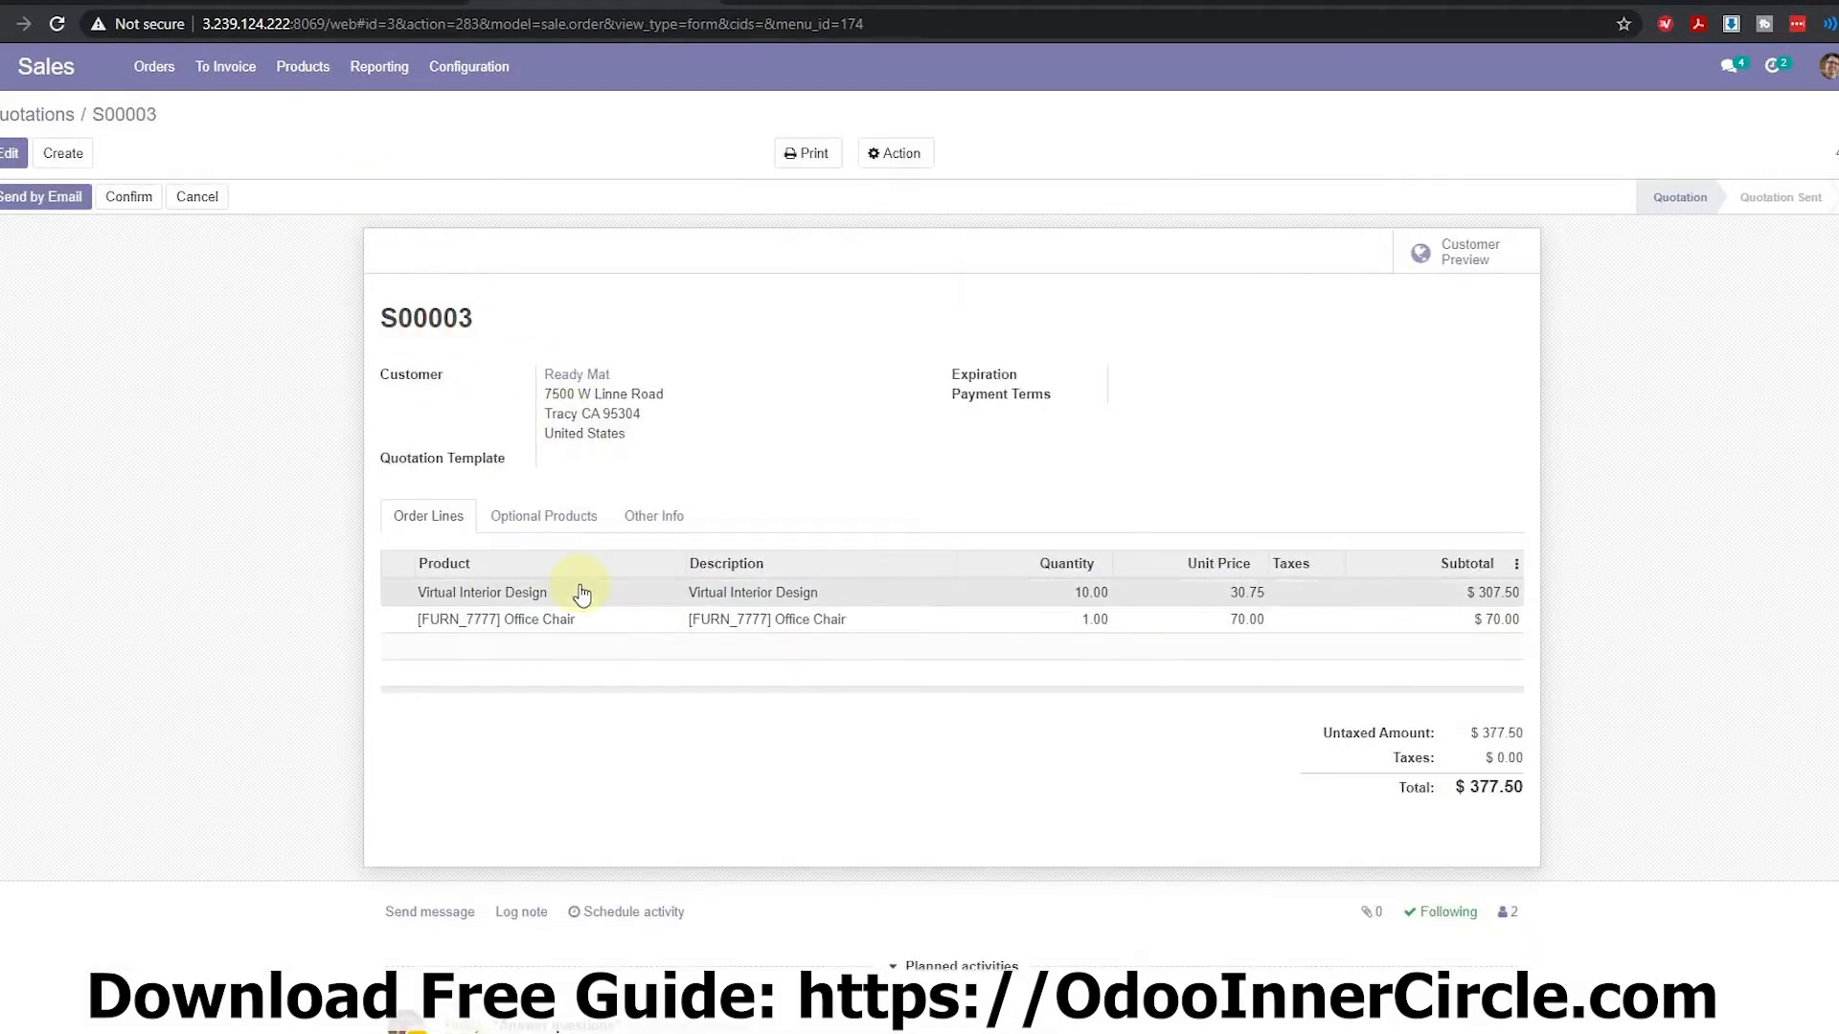
Review the Virtual Interior Design order line on quotation S00003 and close its details.
left_click(481, 592)
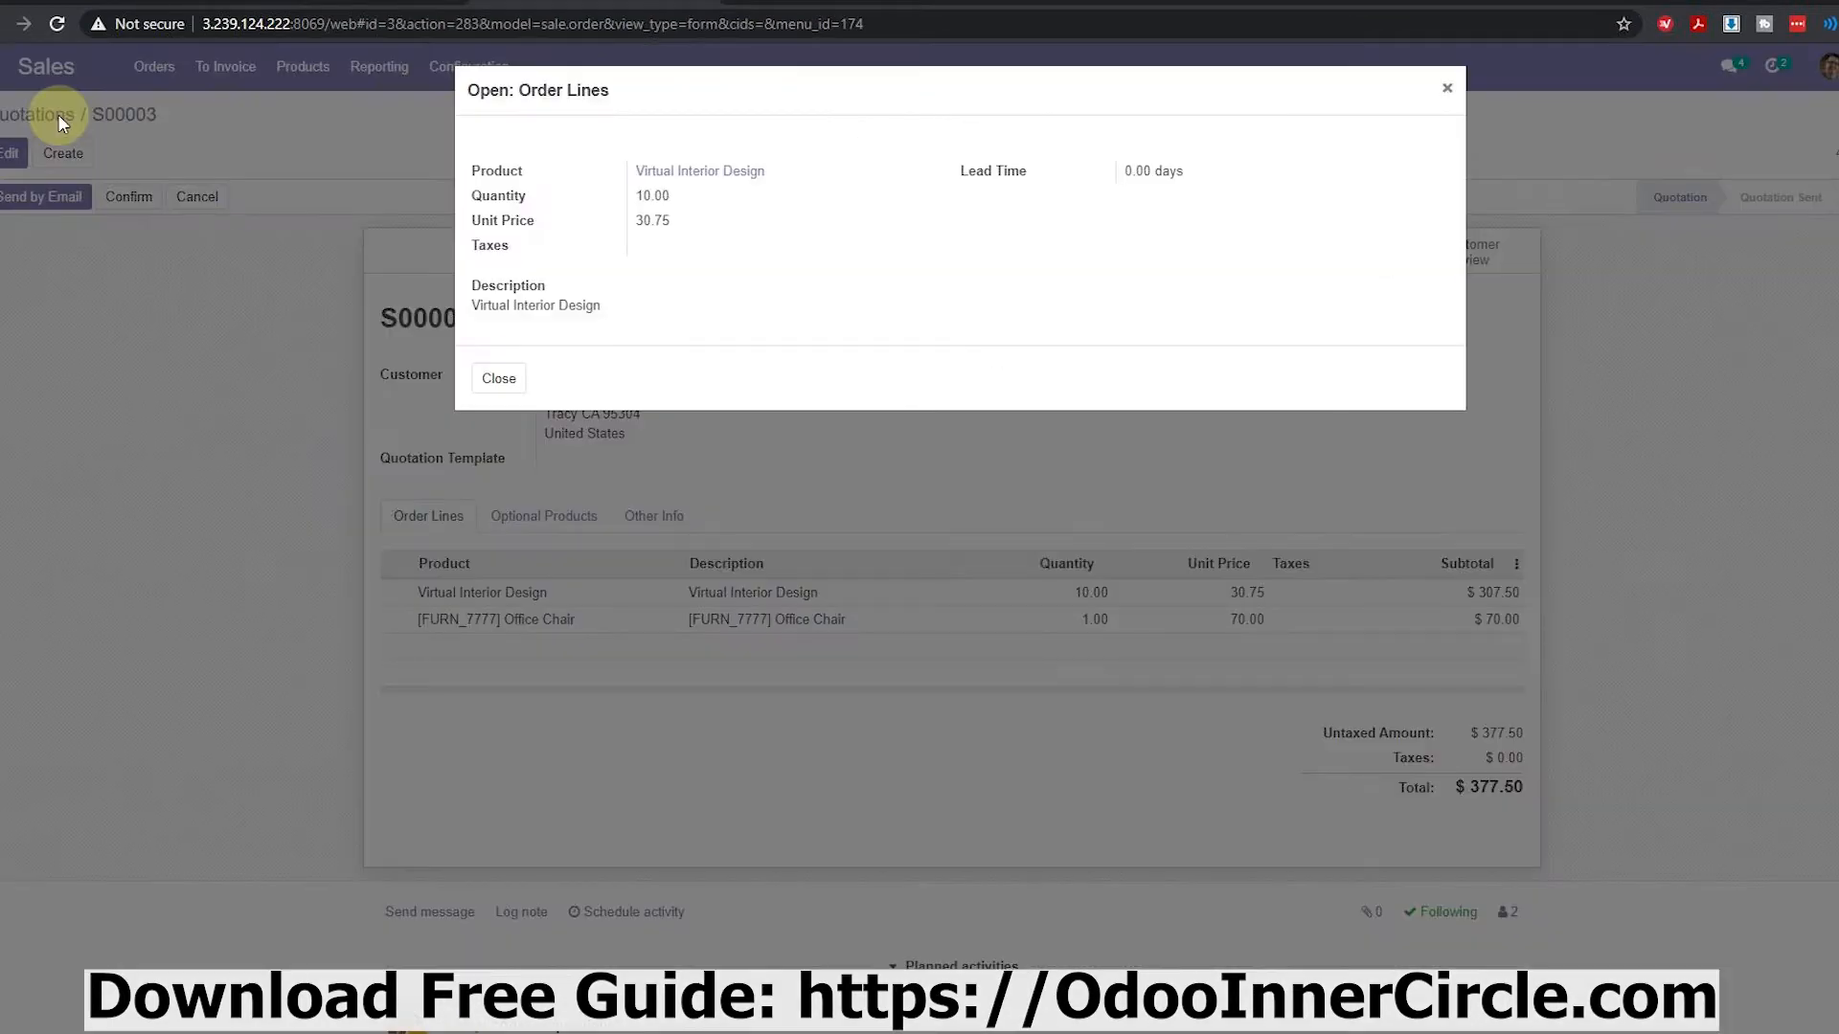
left_click(497, 377)
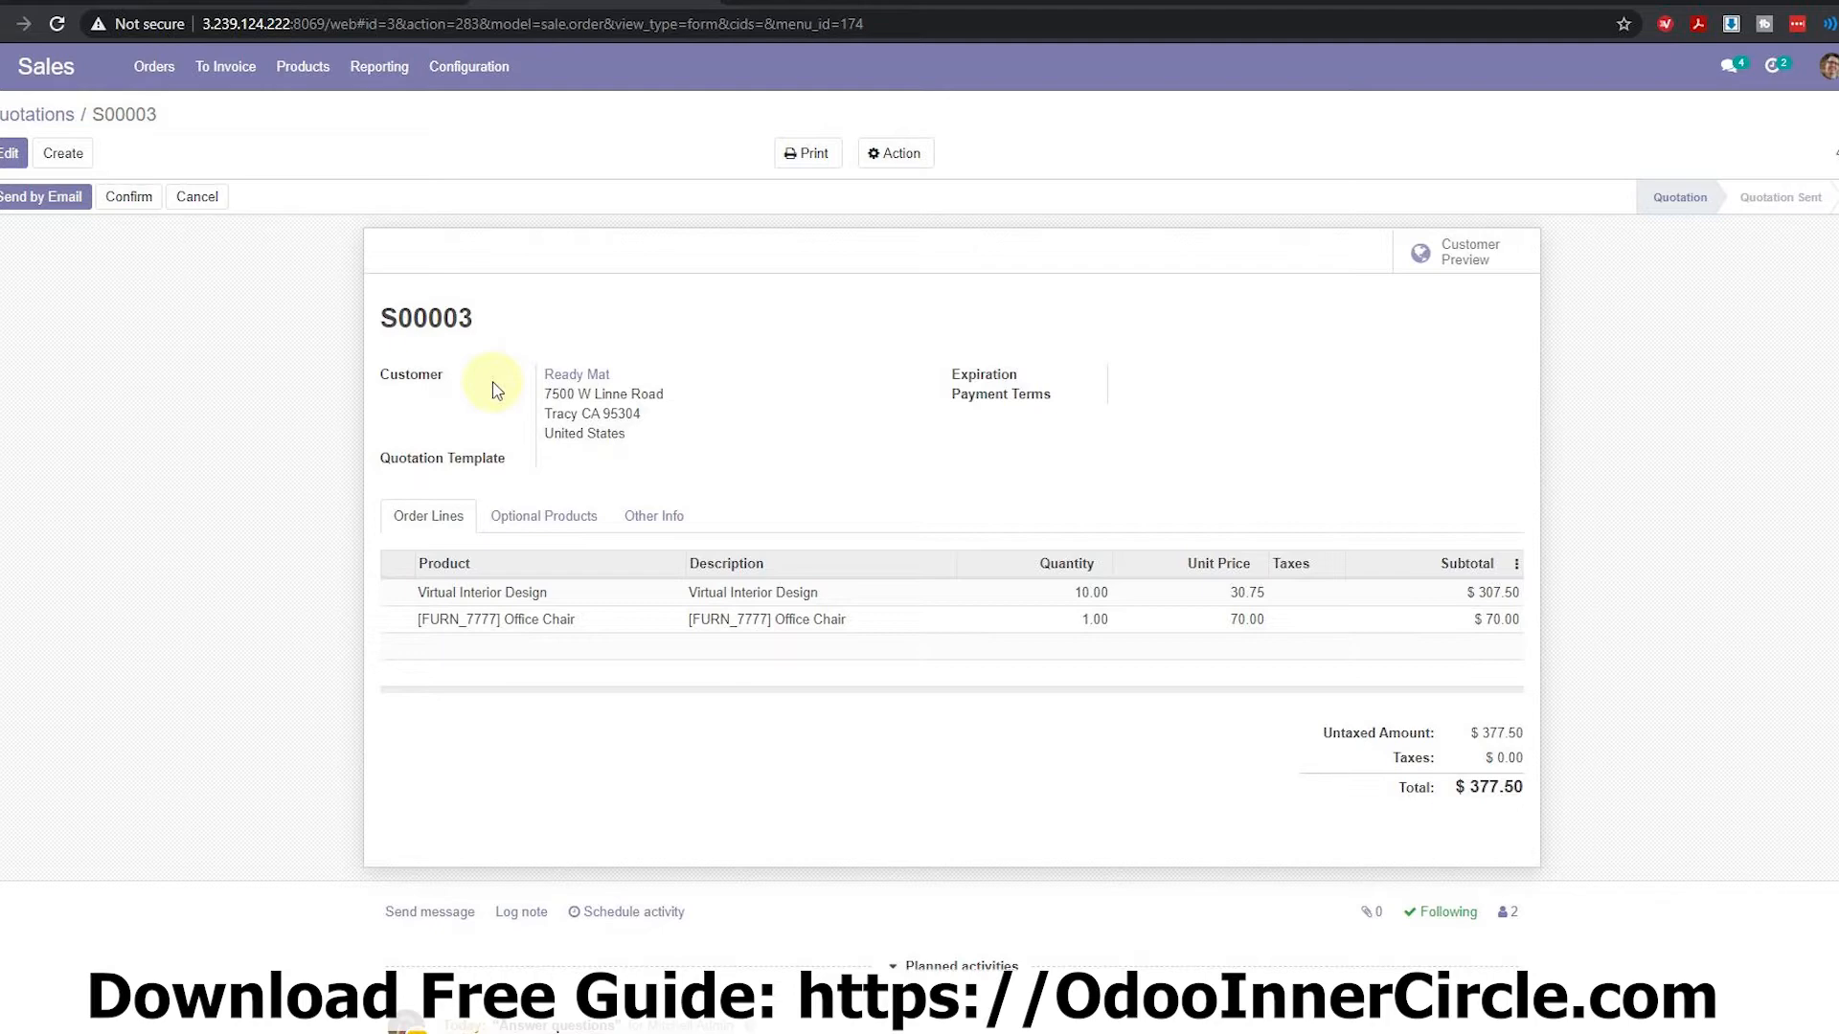
mouse_move(403, 246)
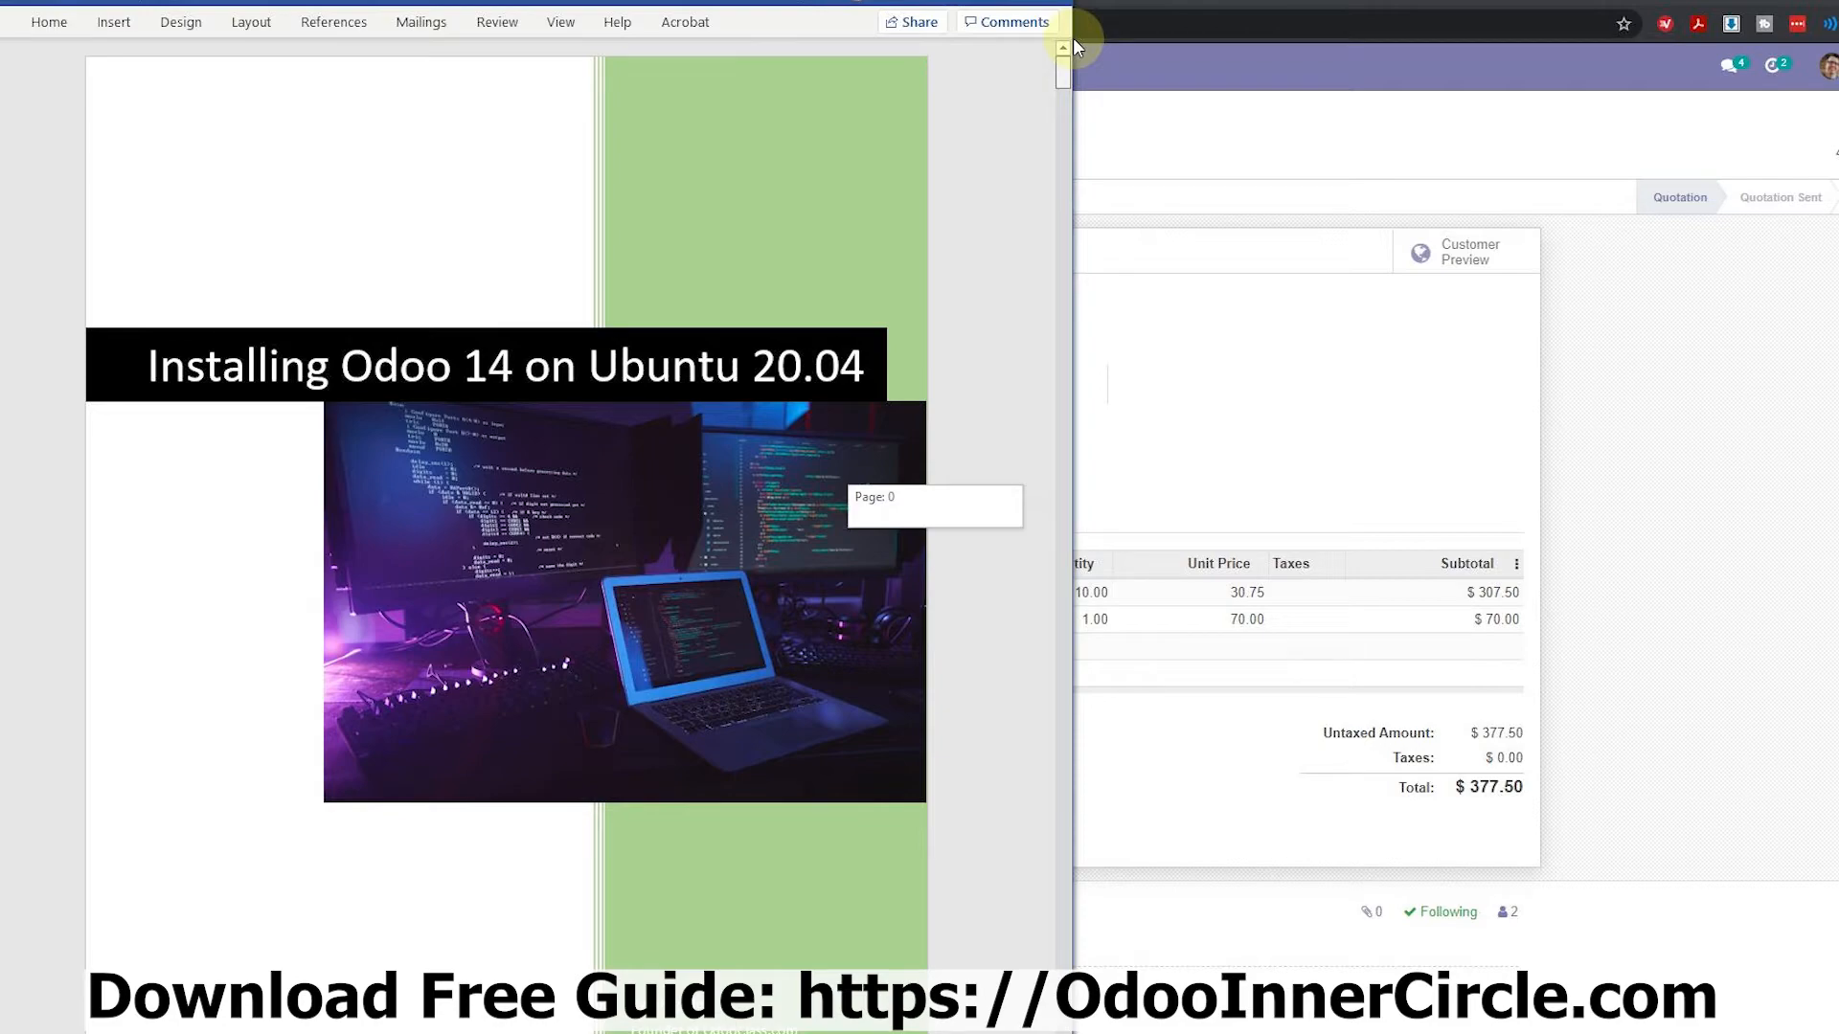
Scroll the Word guide to the custom add-on modules section and select the 'deactivate' command.
scroll("down", 3)
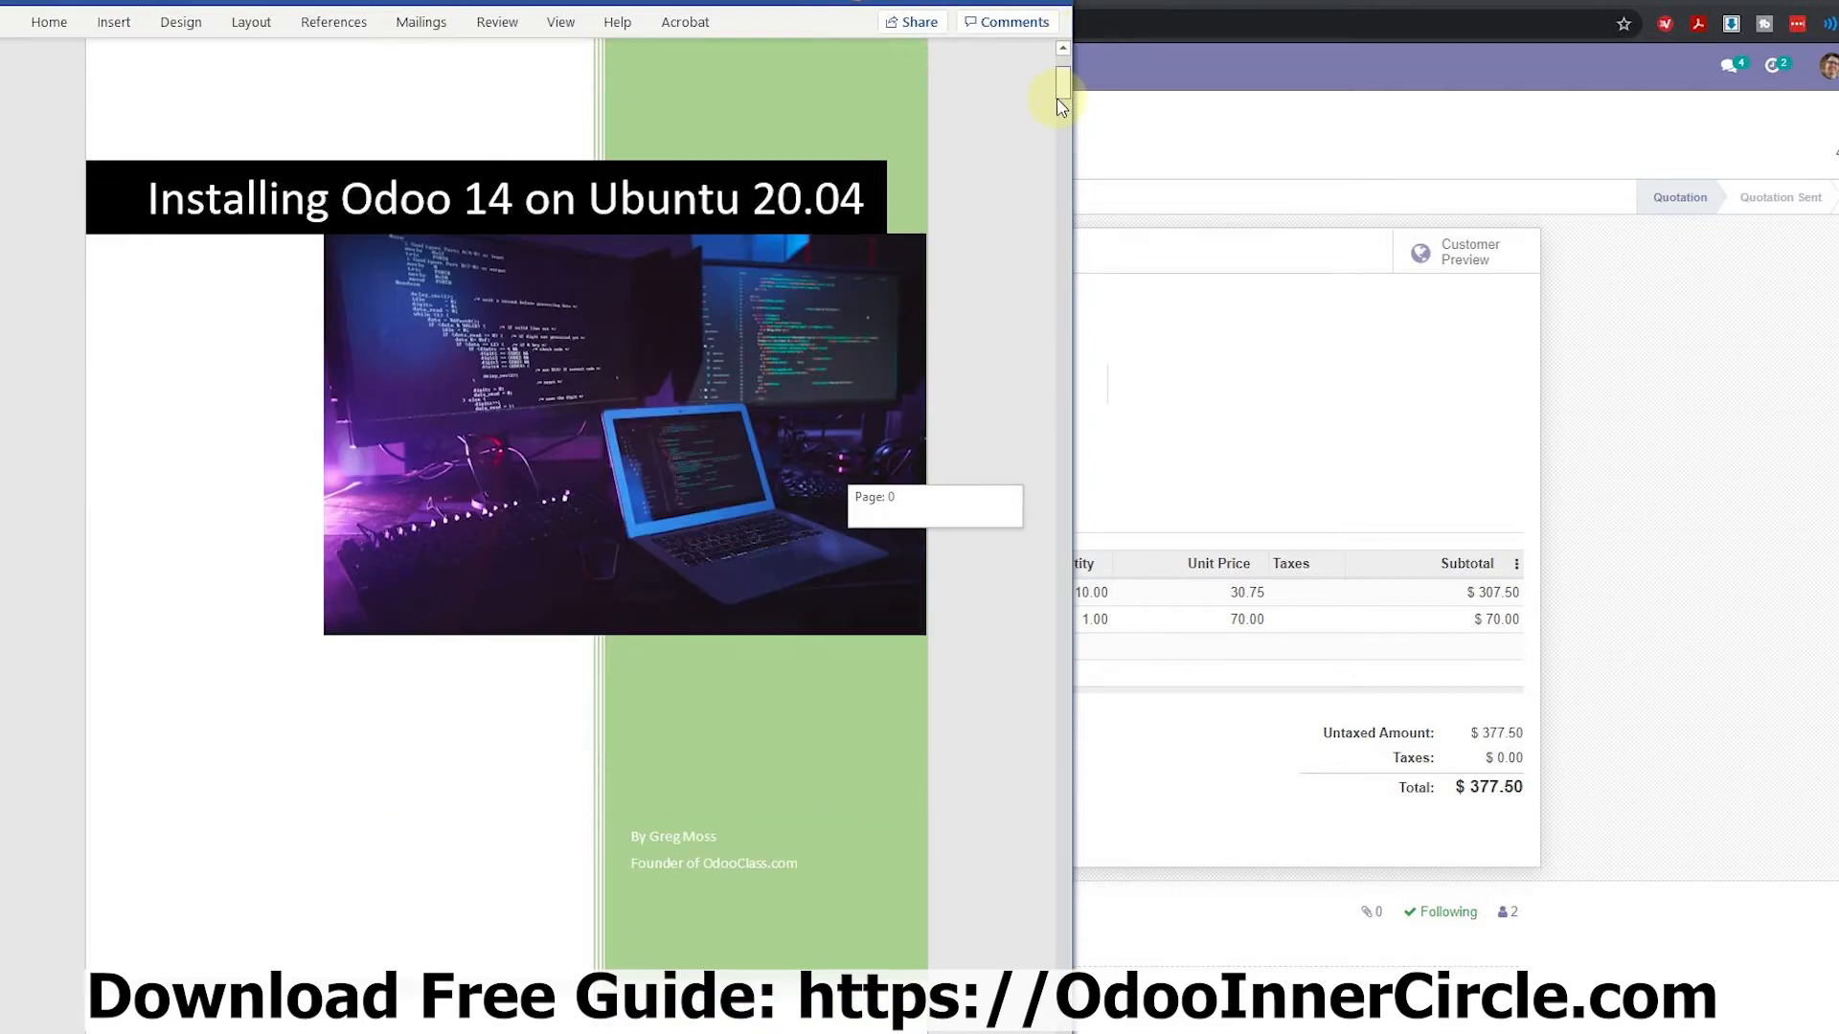
left_click_drag(1061, 88, 1062, 205)
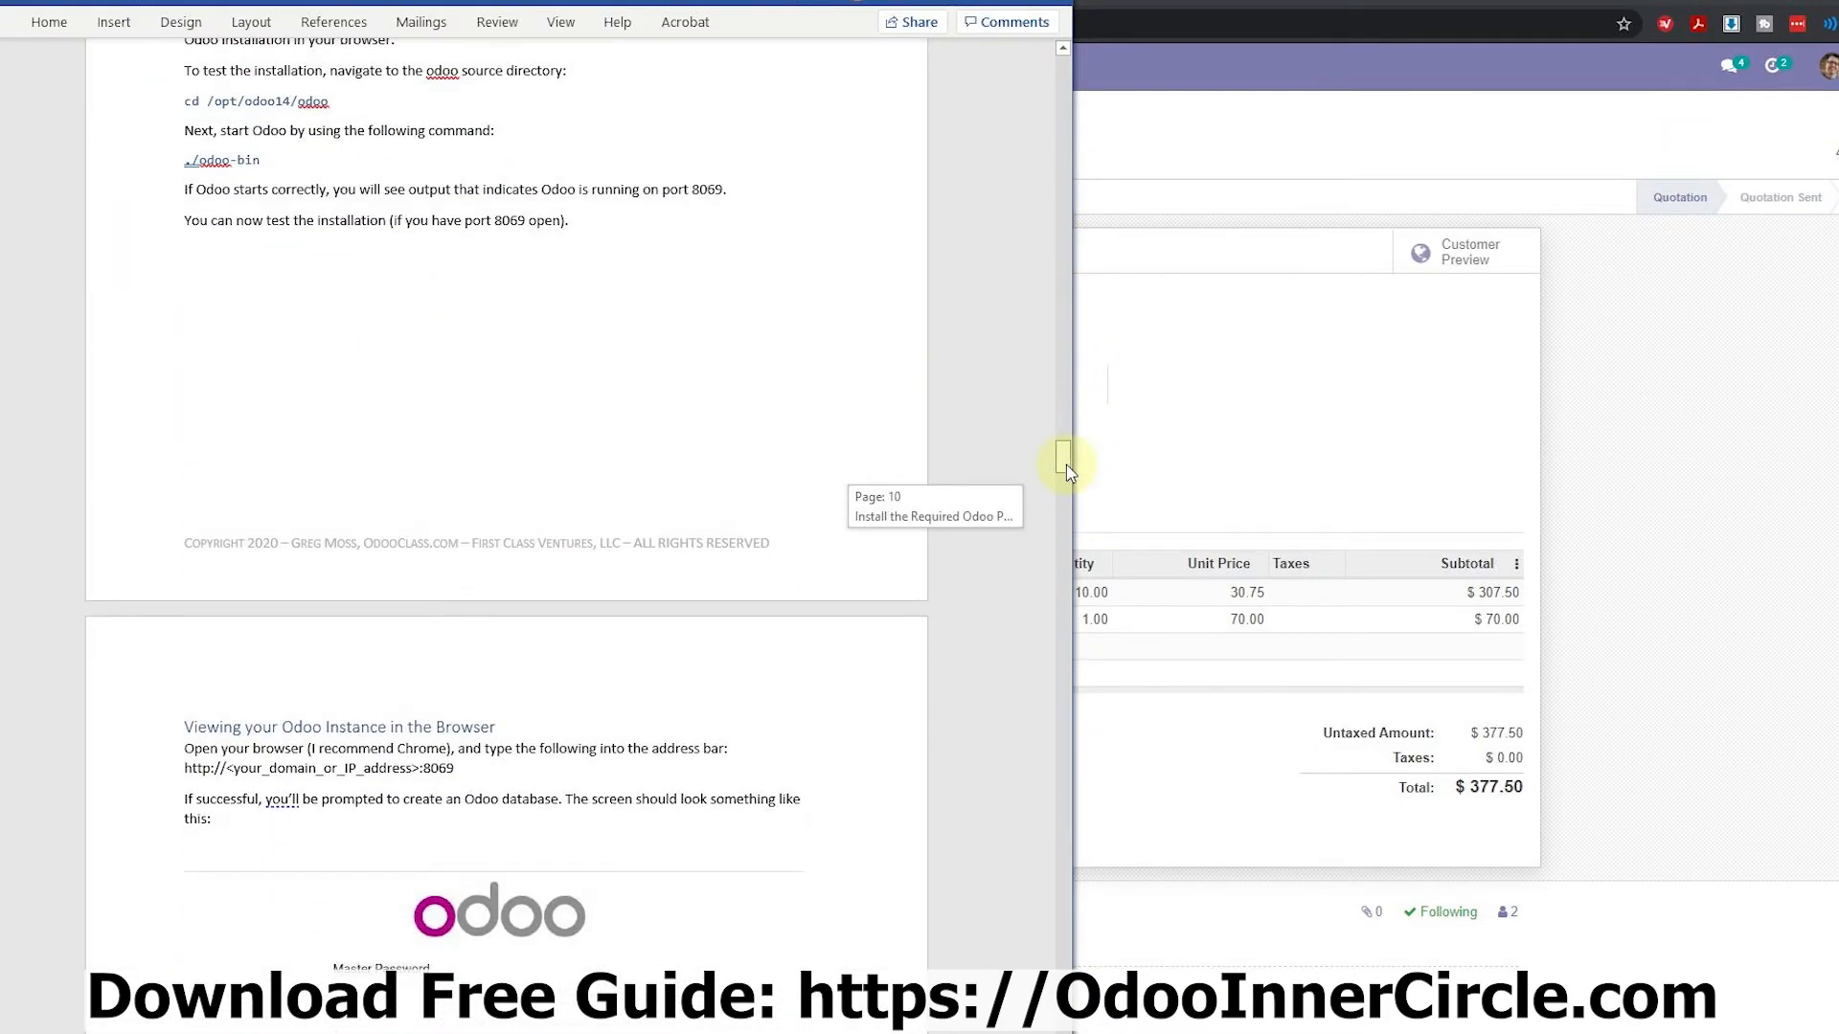
scroll("down", 3)
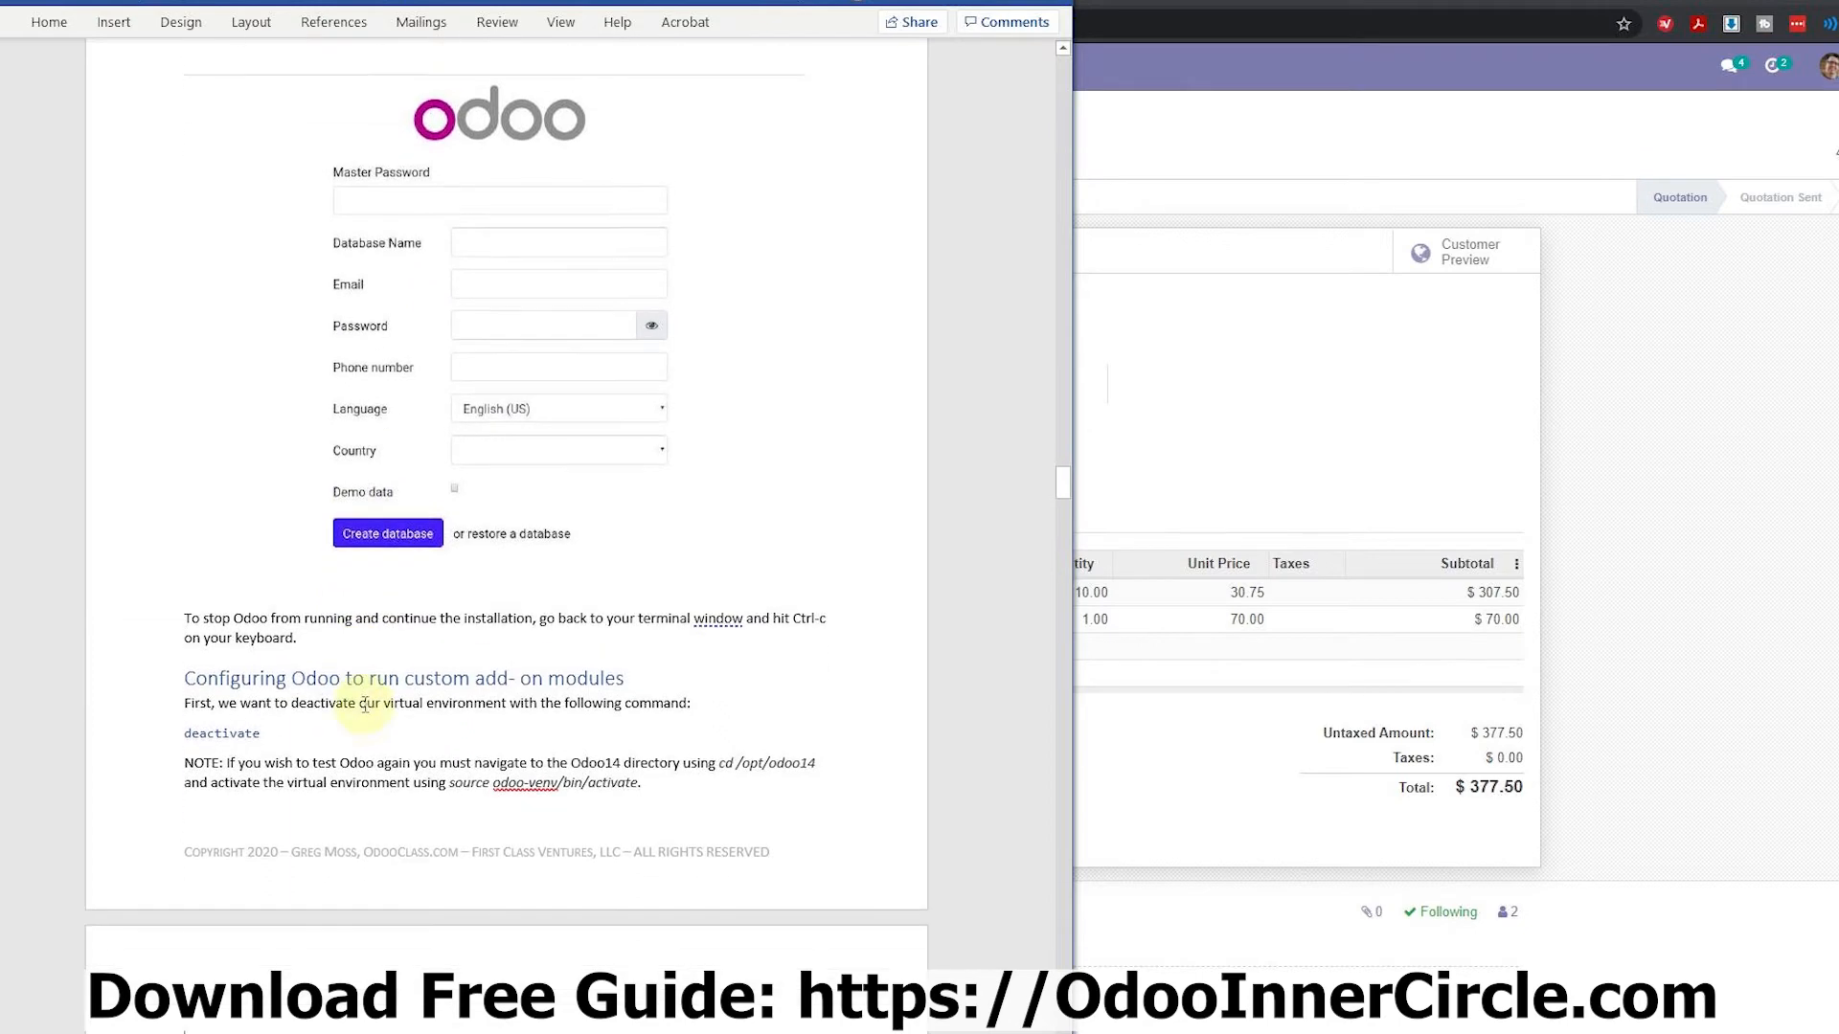
scroll("down", 3)
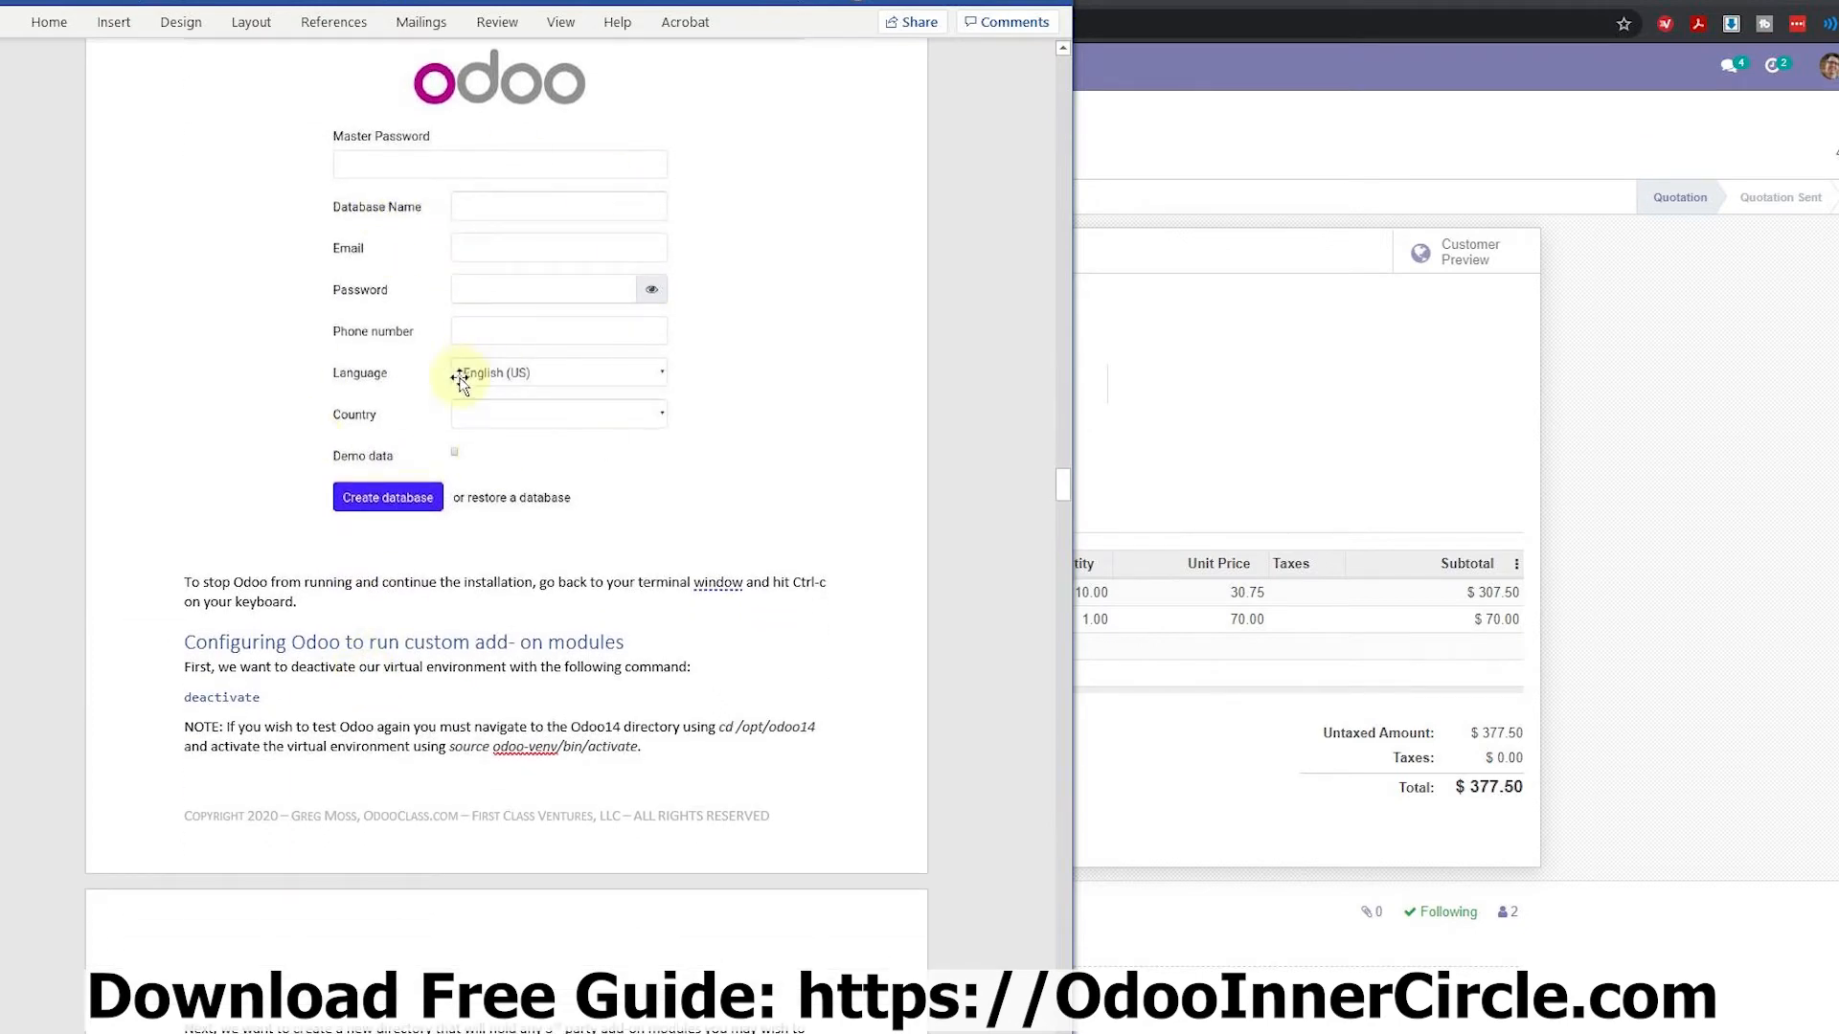
scroll("down", 3)
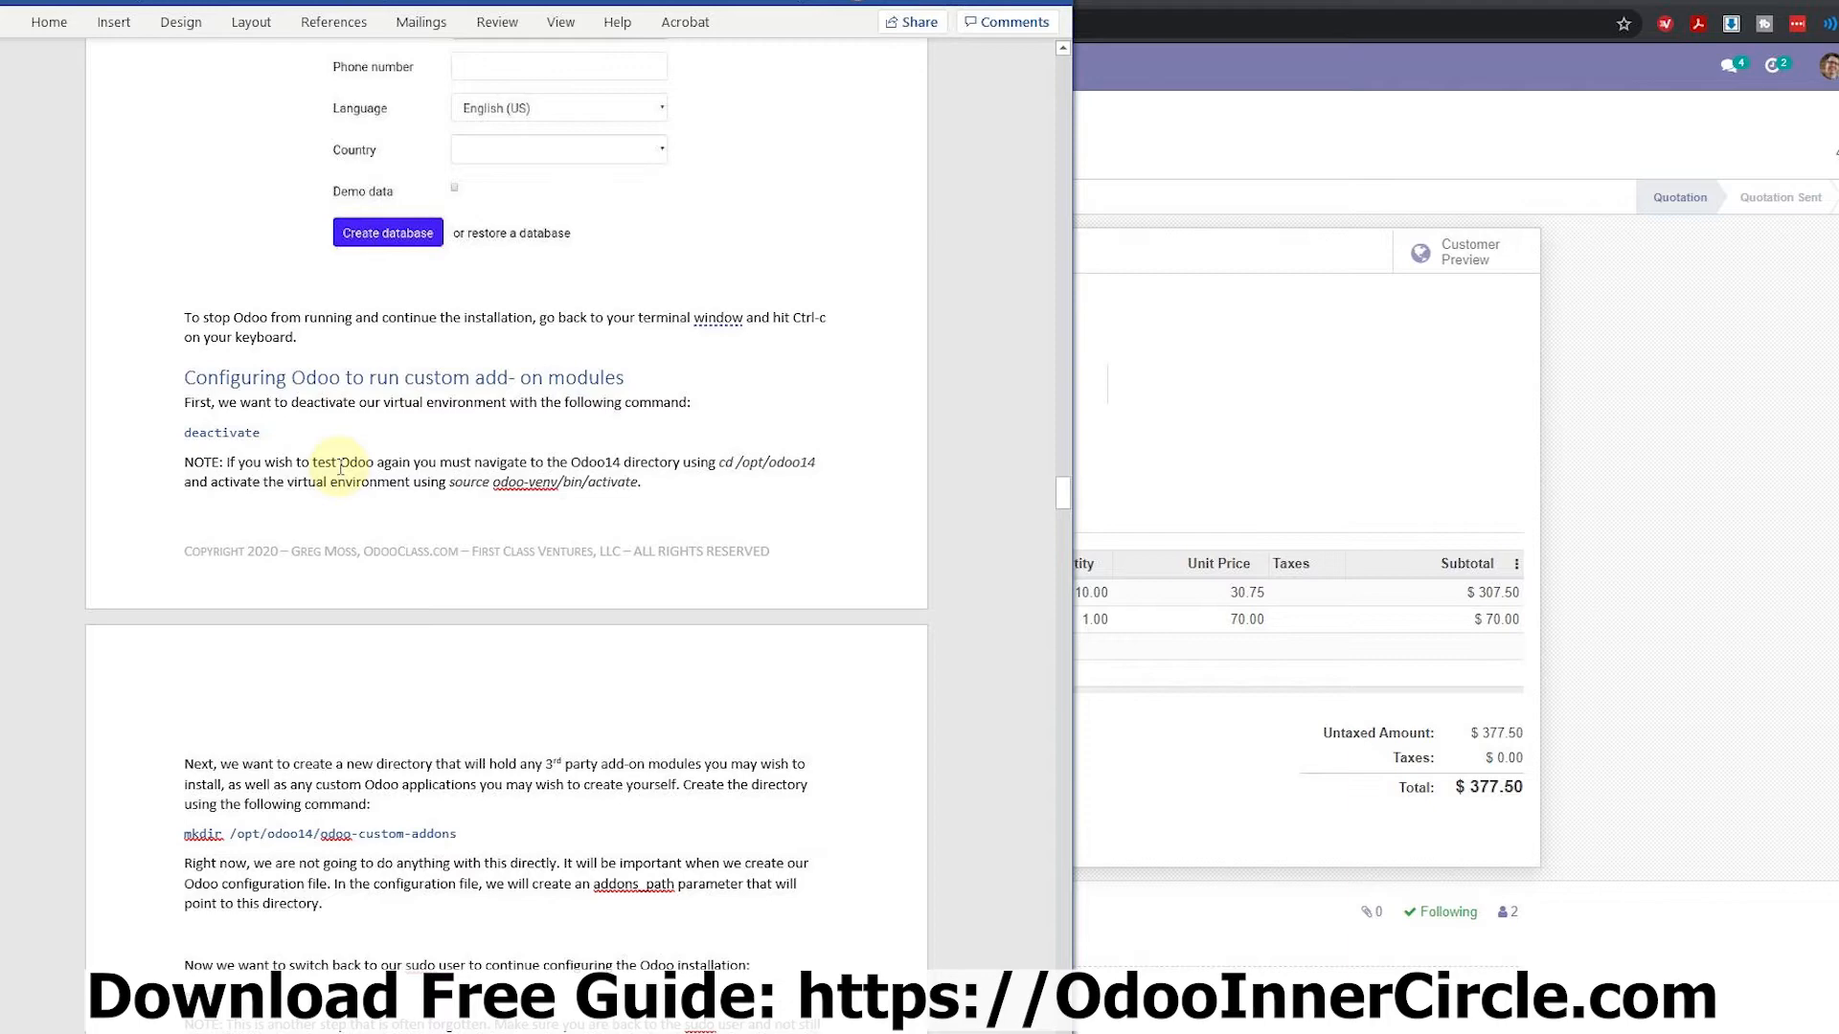
double_click(221, 432)
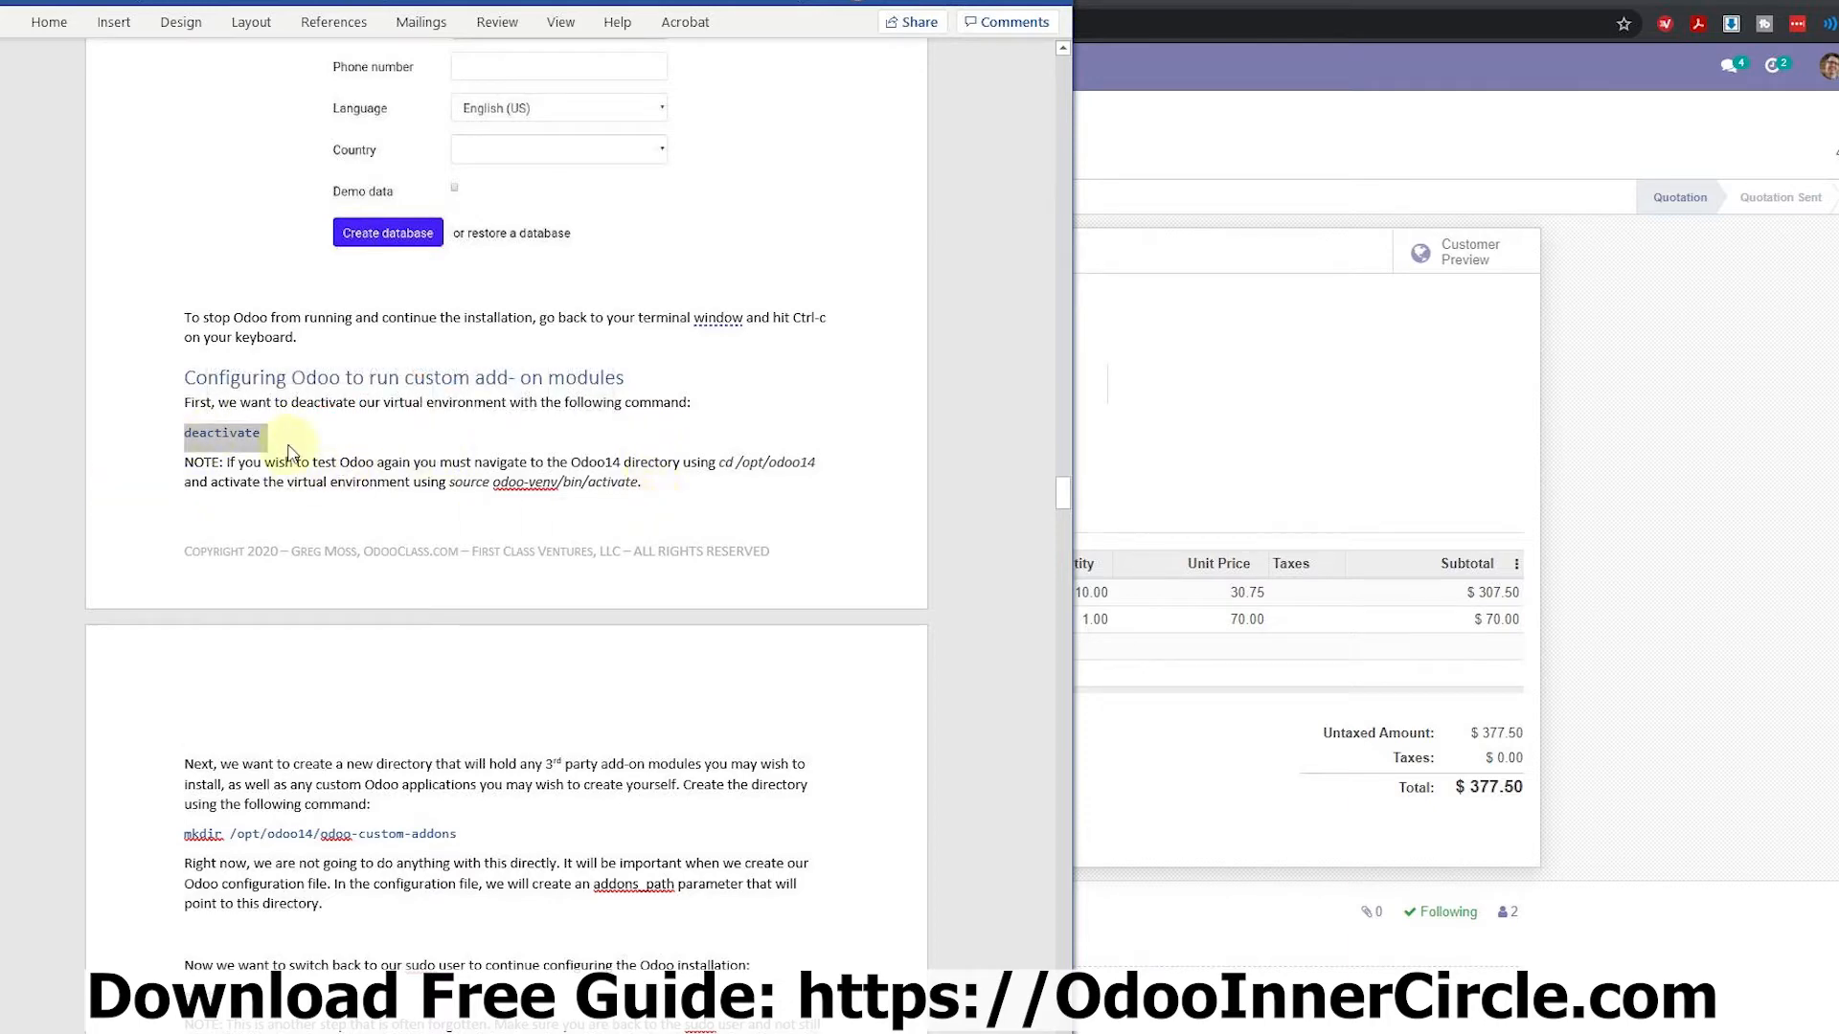
mouse_move(1604, 586)
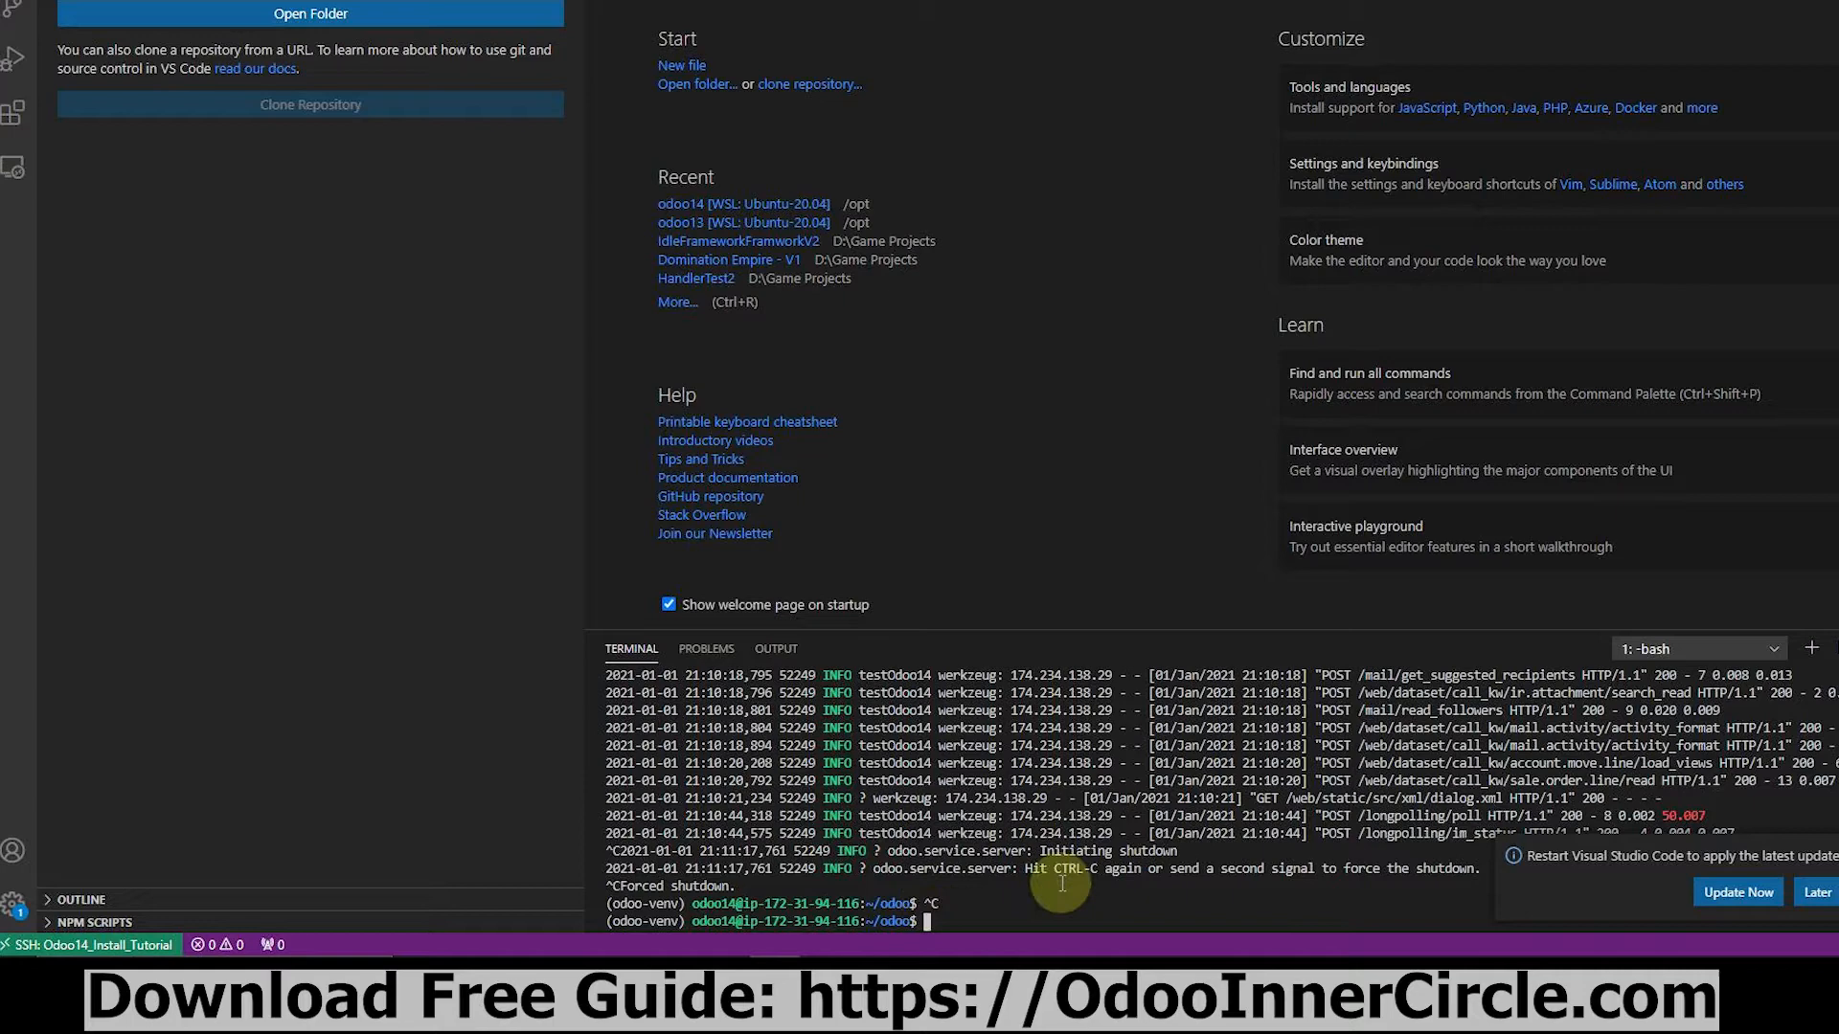
Run 'deactivate' in the terminal to leave the odoo-venv virtual environment.
type("deactivate")
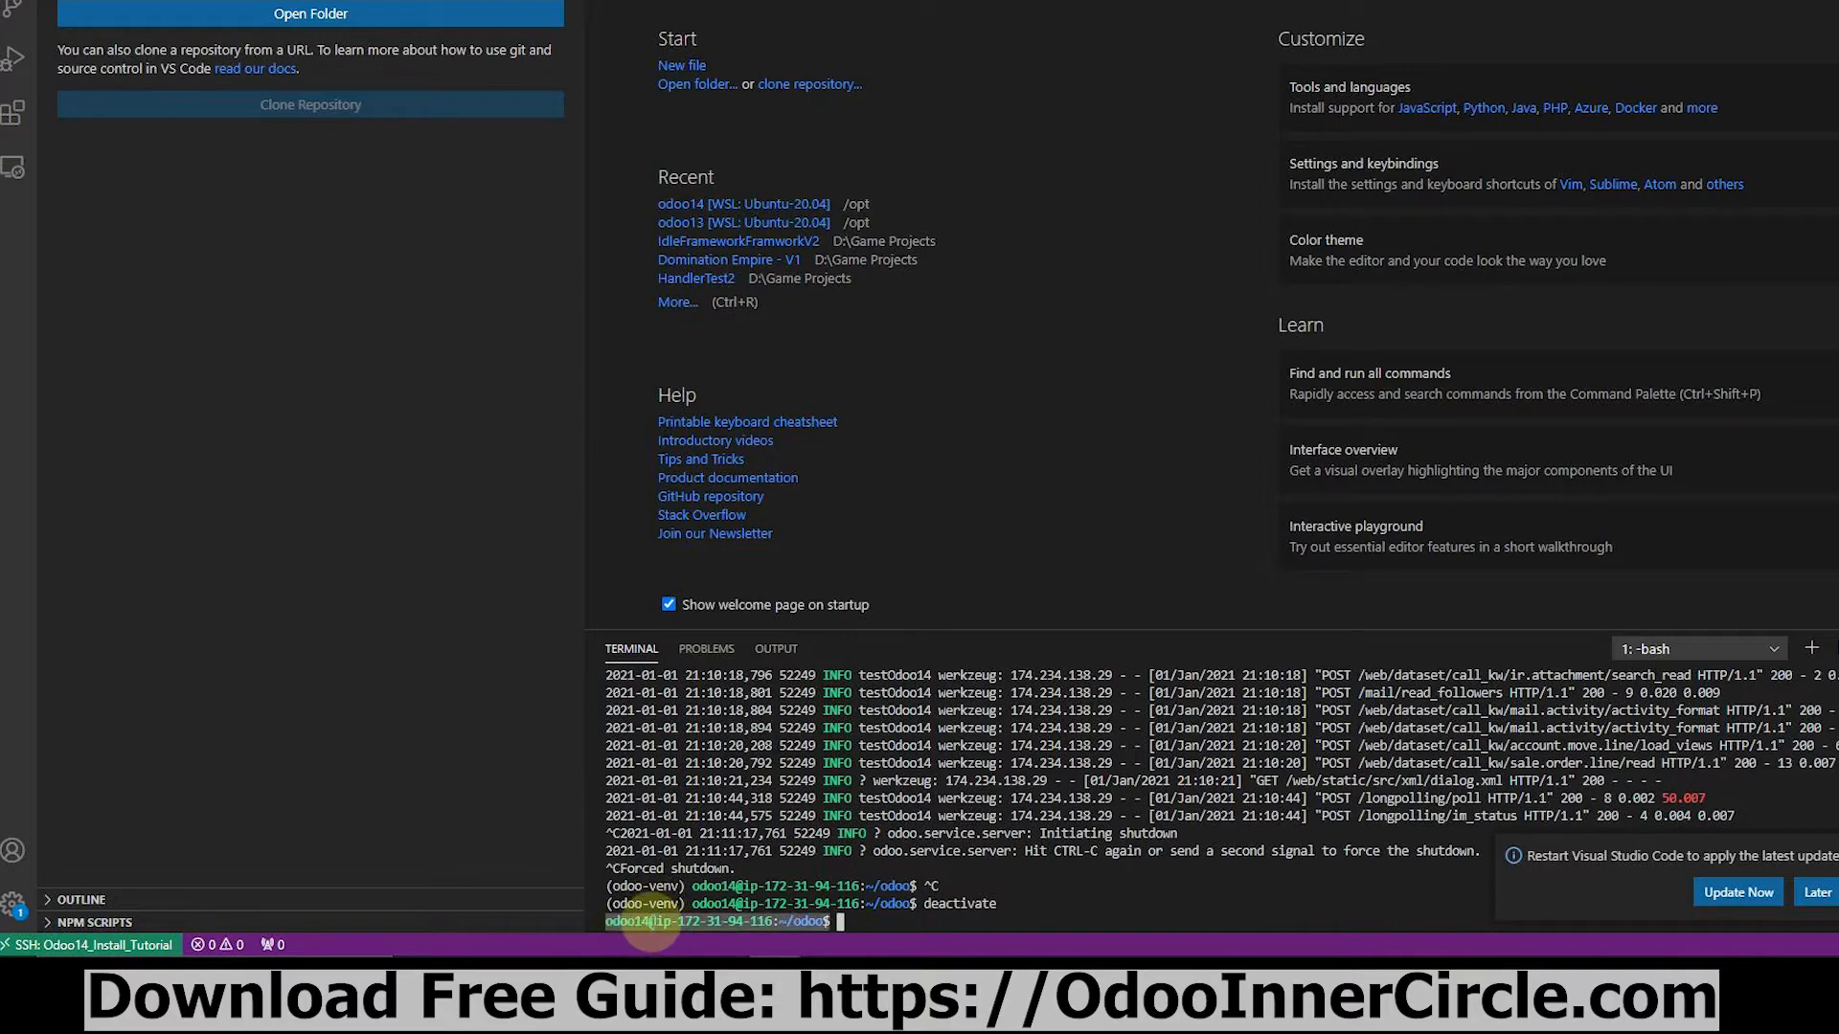
mouse_move(652, 938)
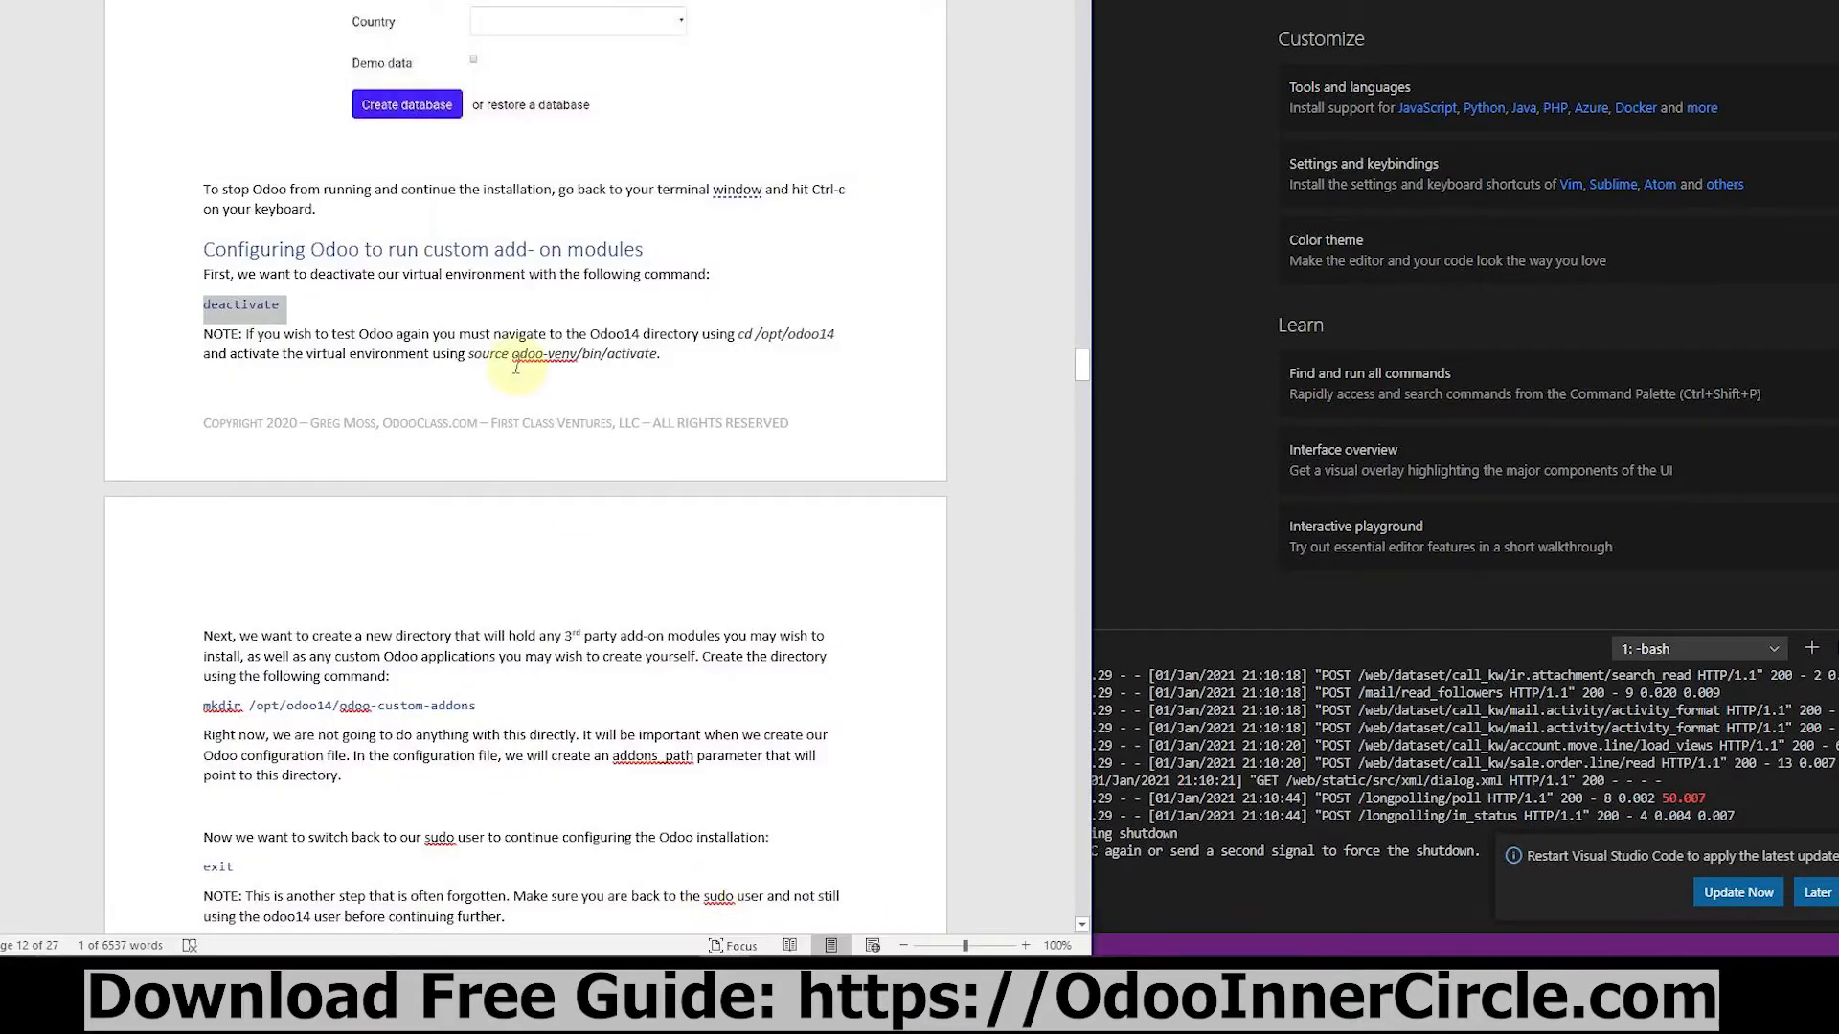
Create the /opt/odoo14/odoo-custom-addons directory with mkdir in the terminal.
scroll("down", 3)
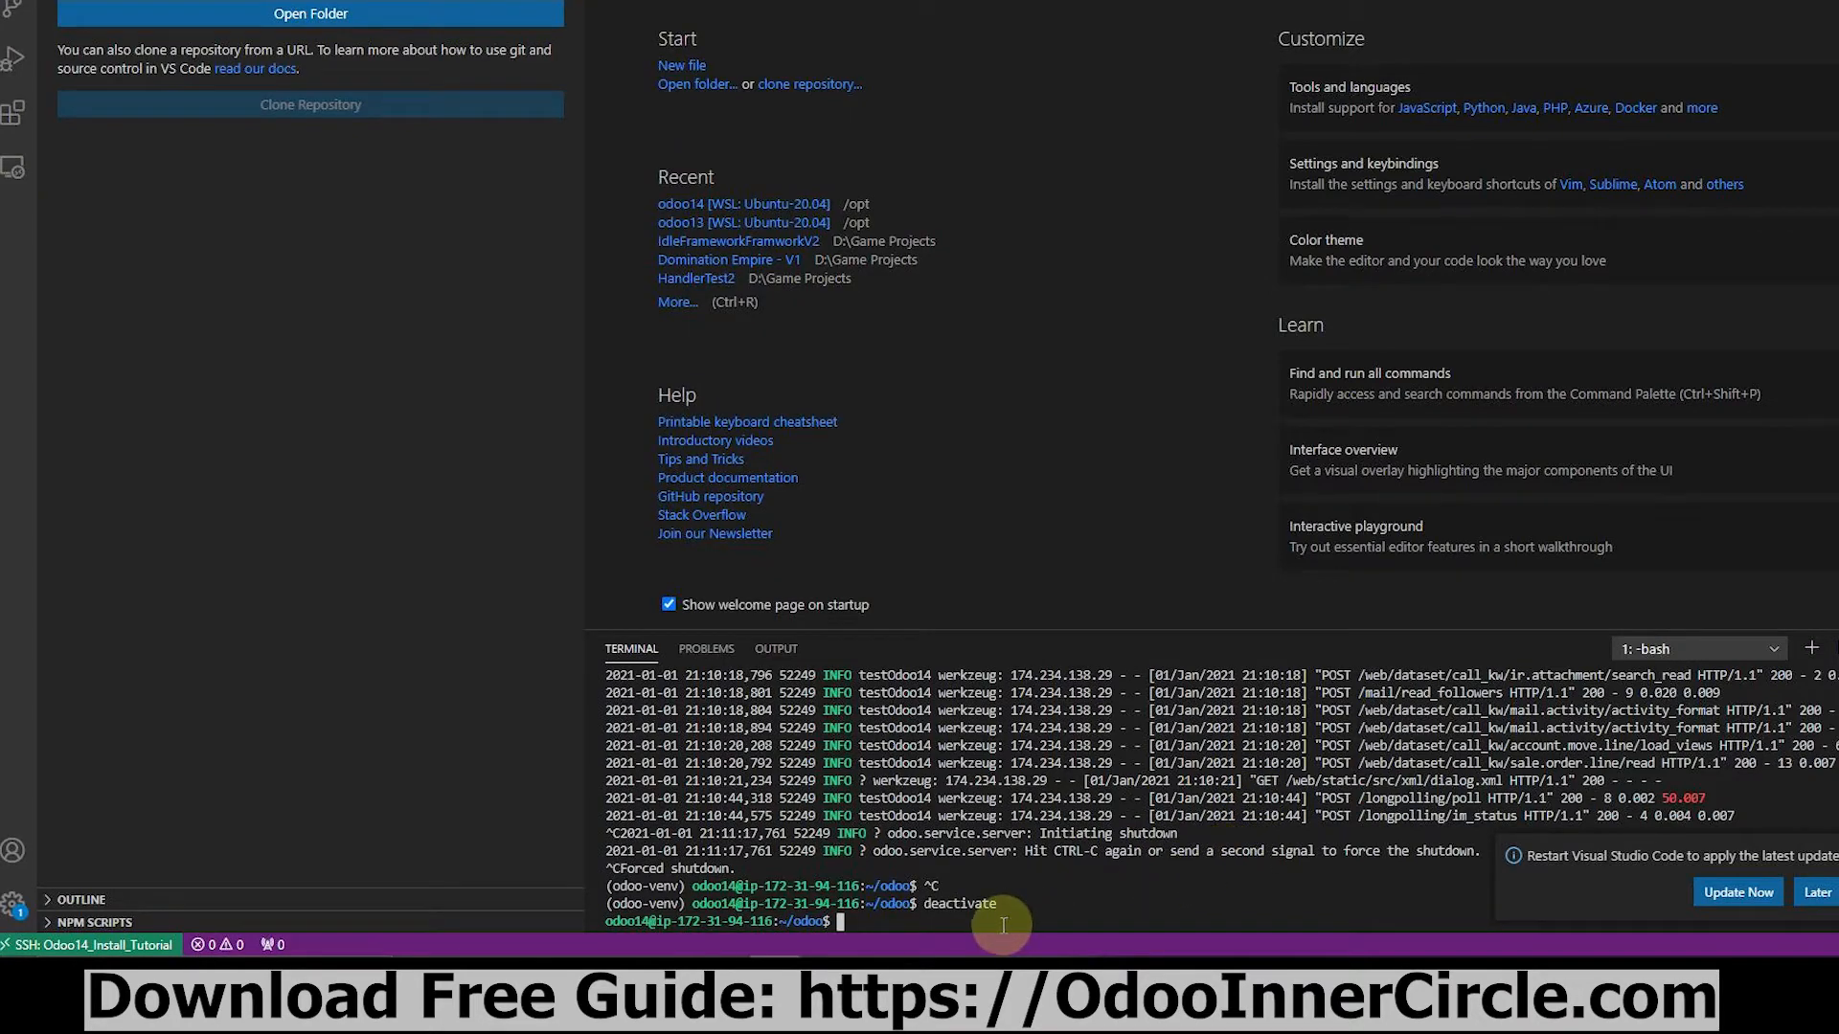
type("mkdir /opt/odoo14/odoo-custom-addons")
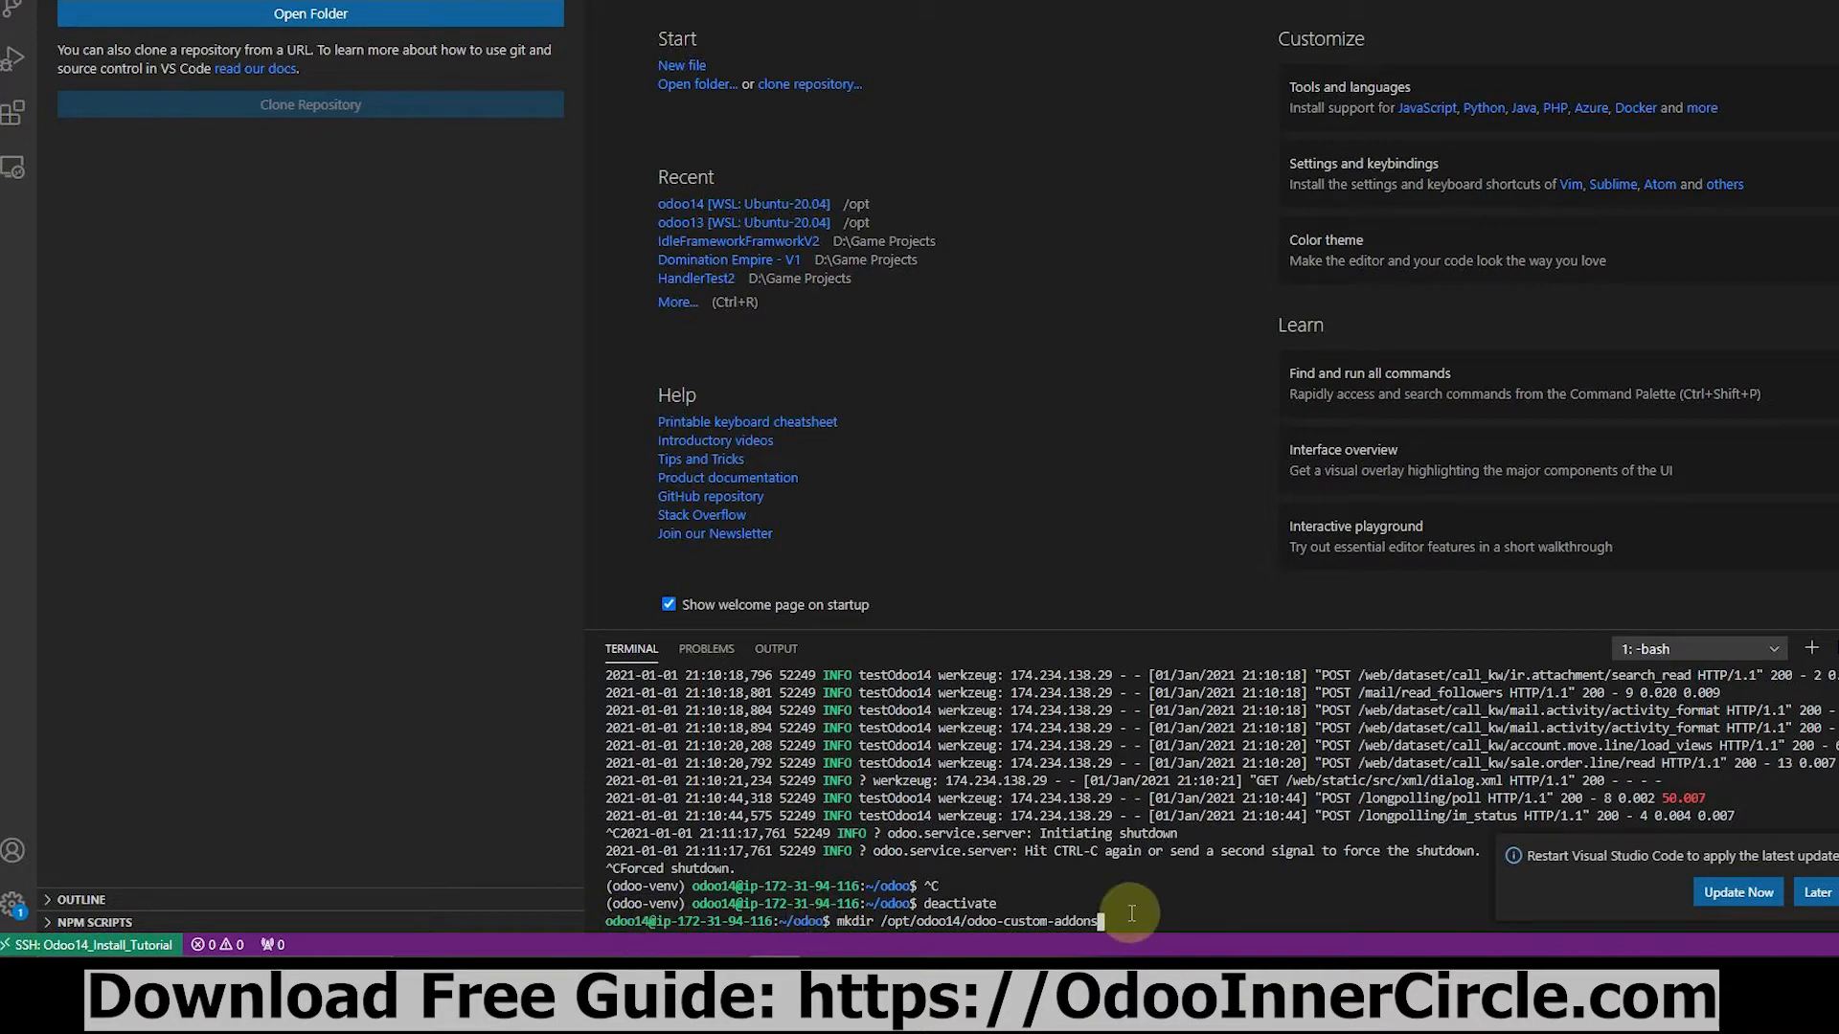
key("Return")
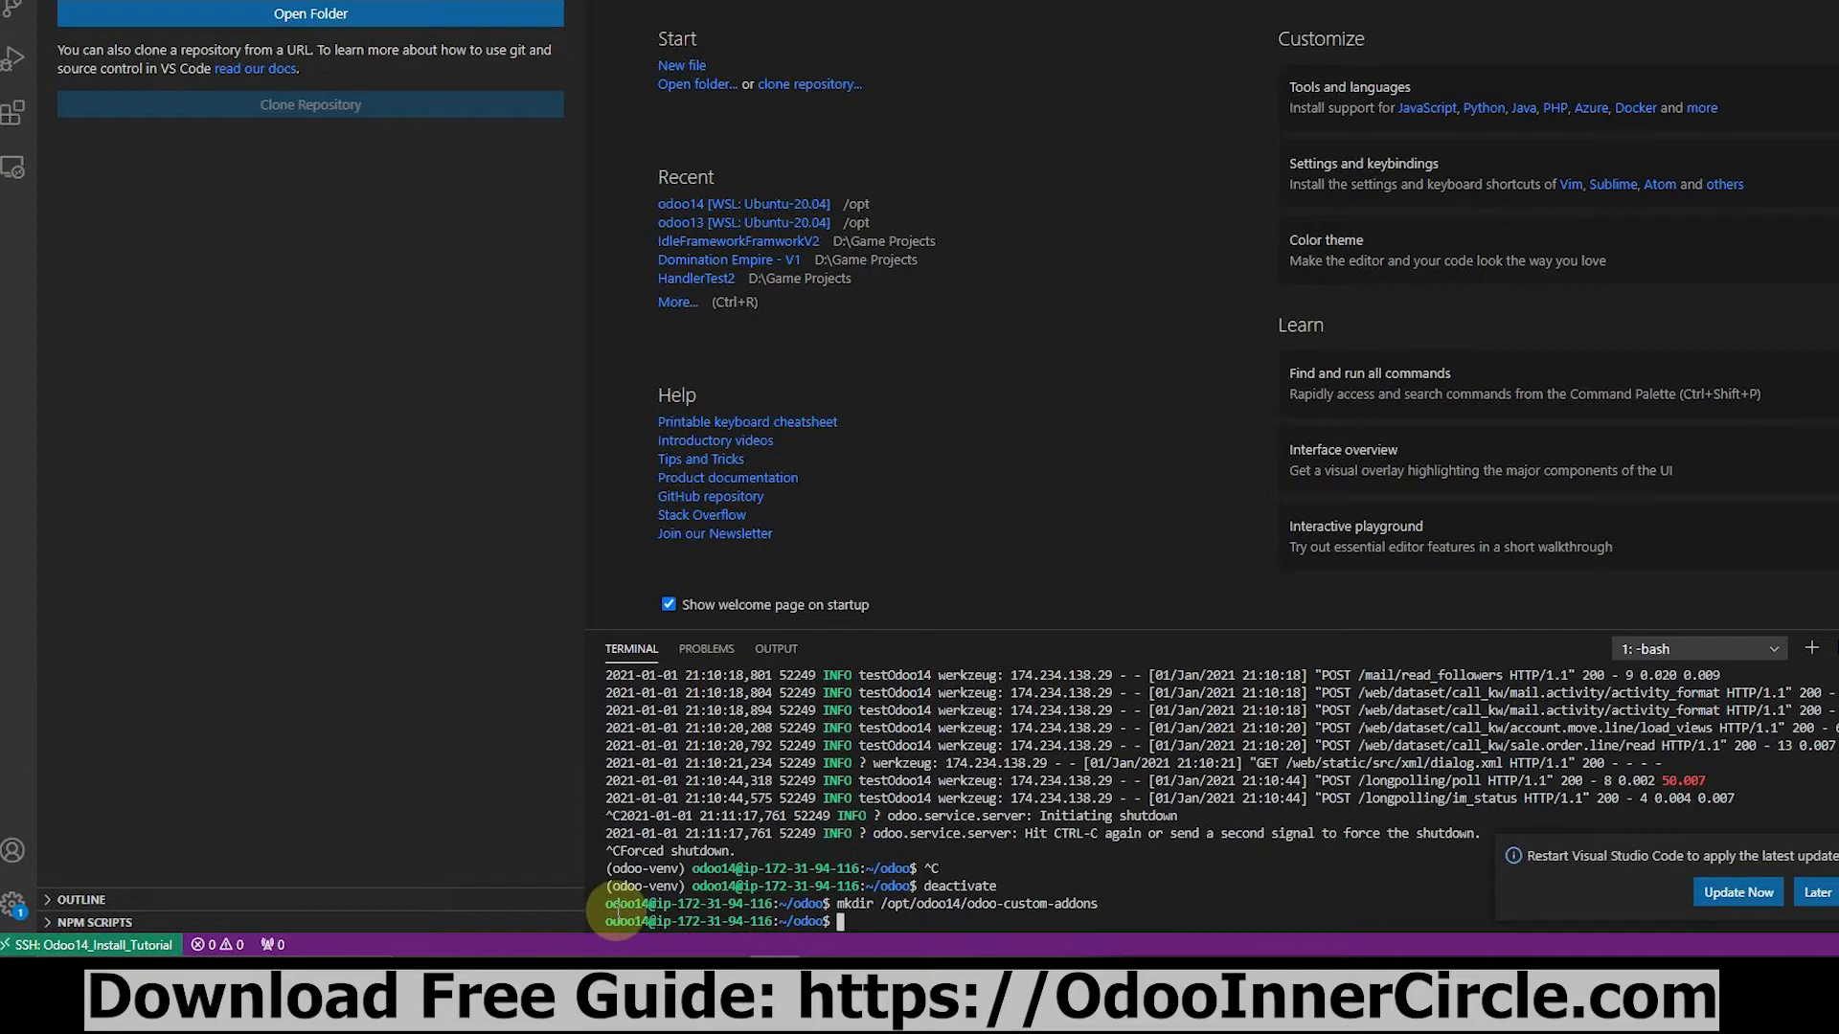
mouse_move(1062, 897)
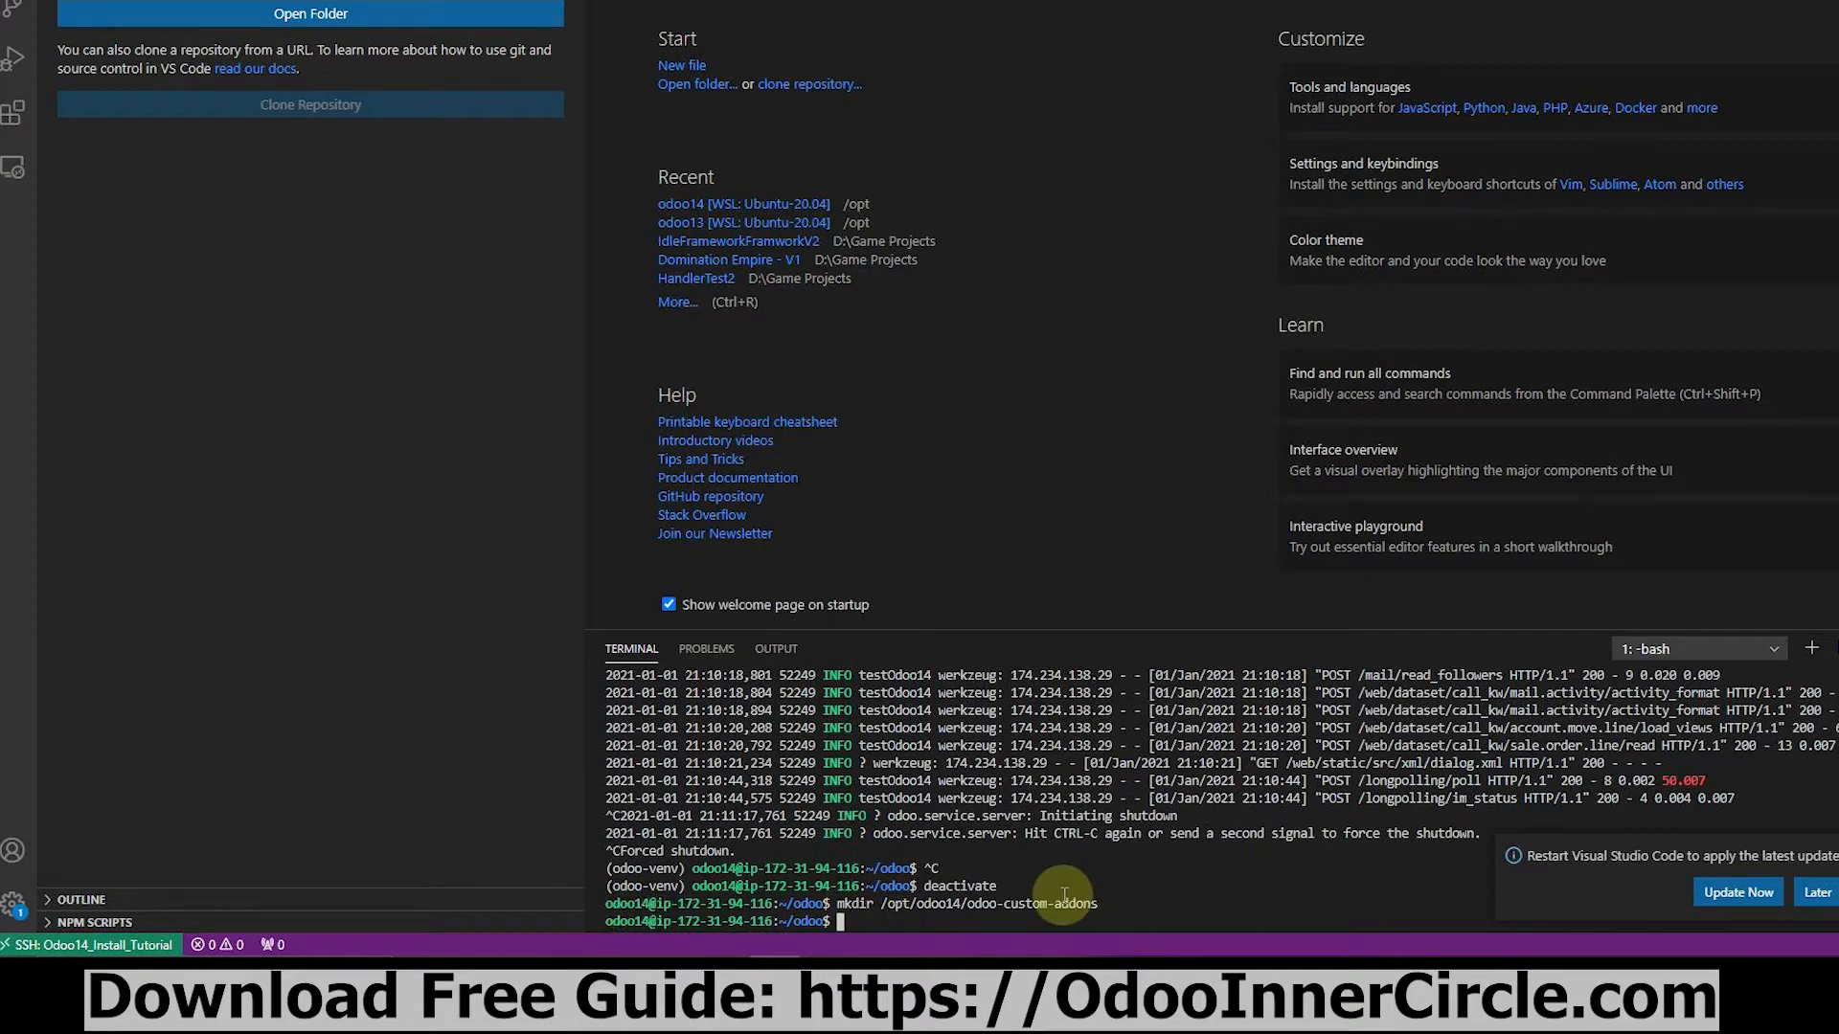
mouse_move(667, 945)
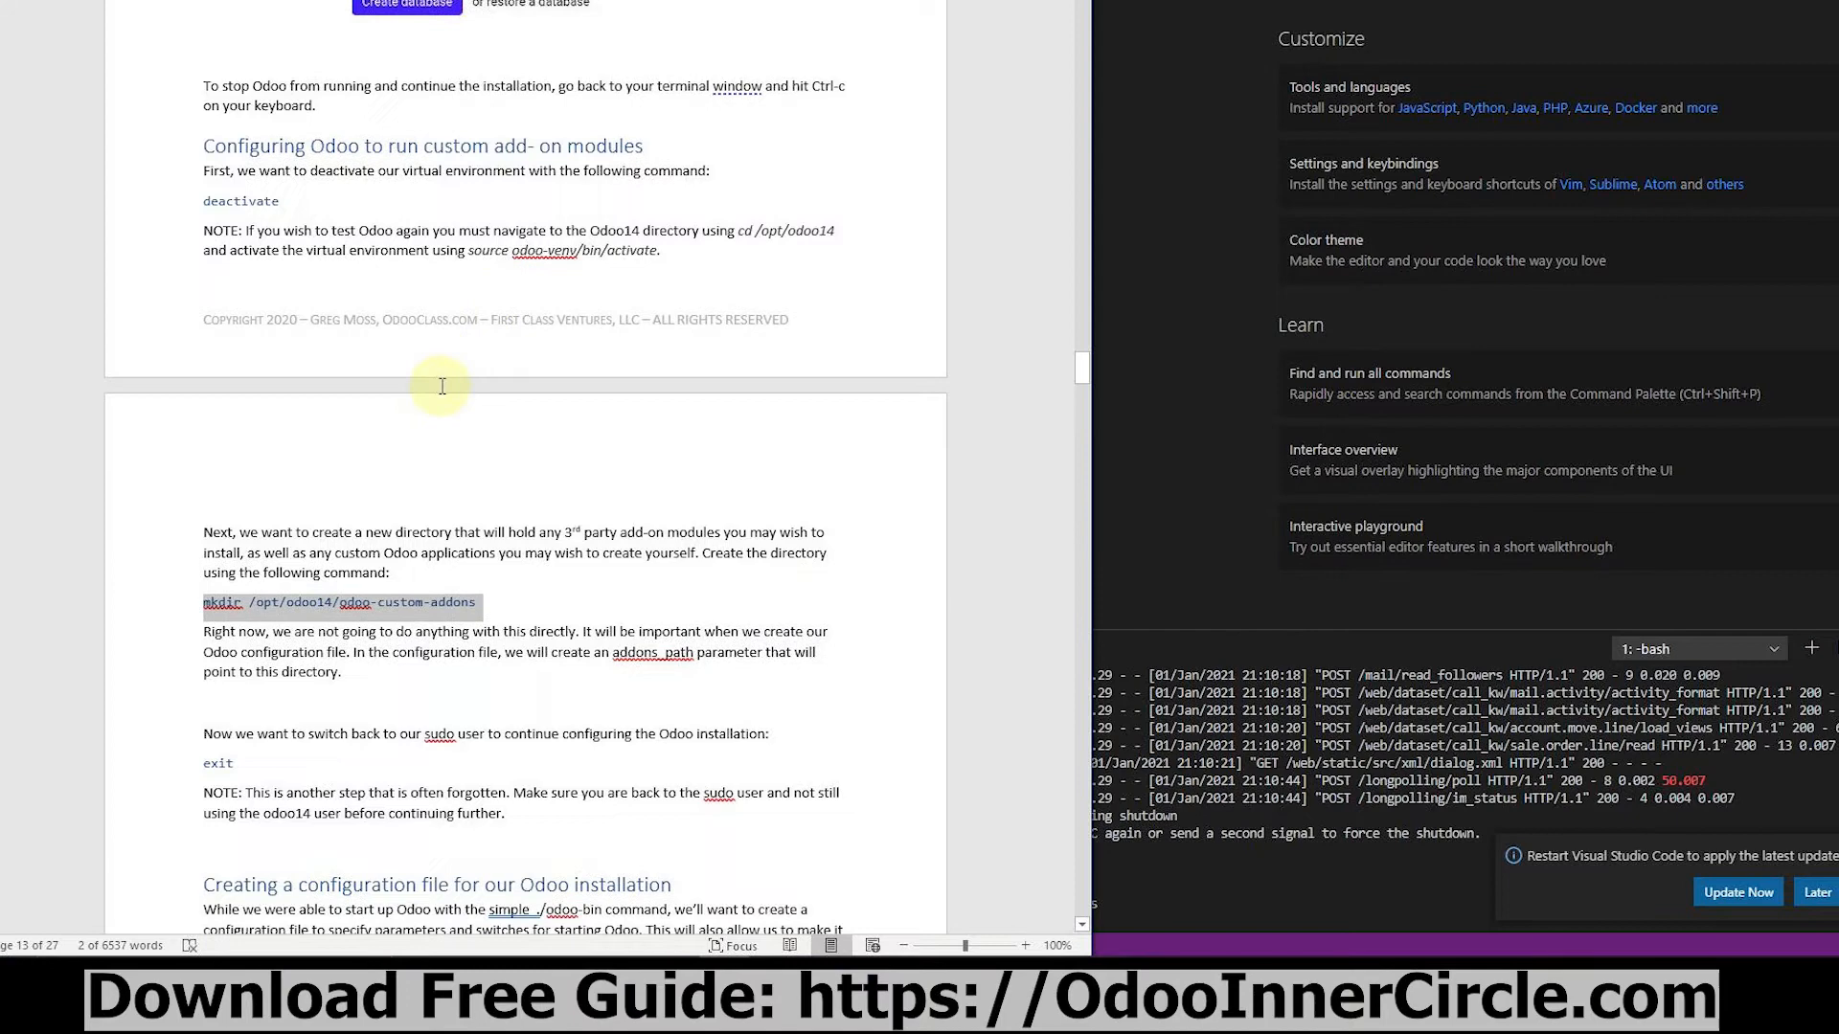
Exit the odoo14 user's shell session to return to the sudo user.
scroll("down", 3)
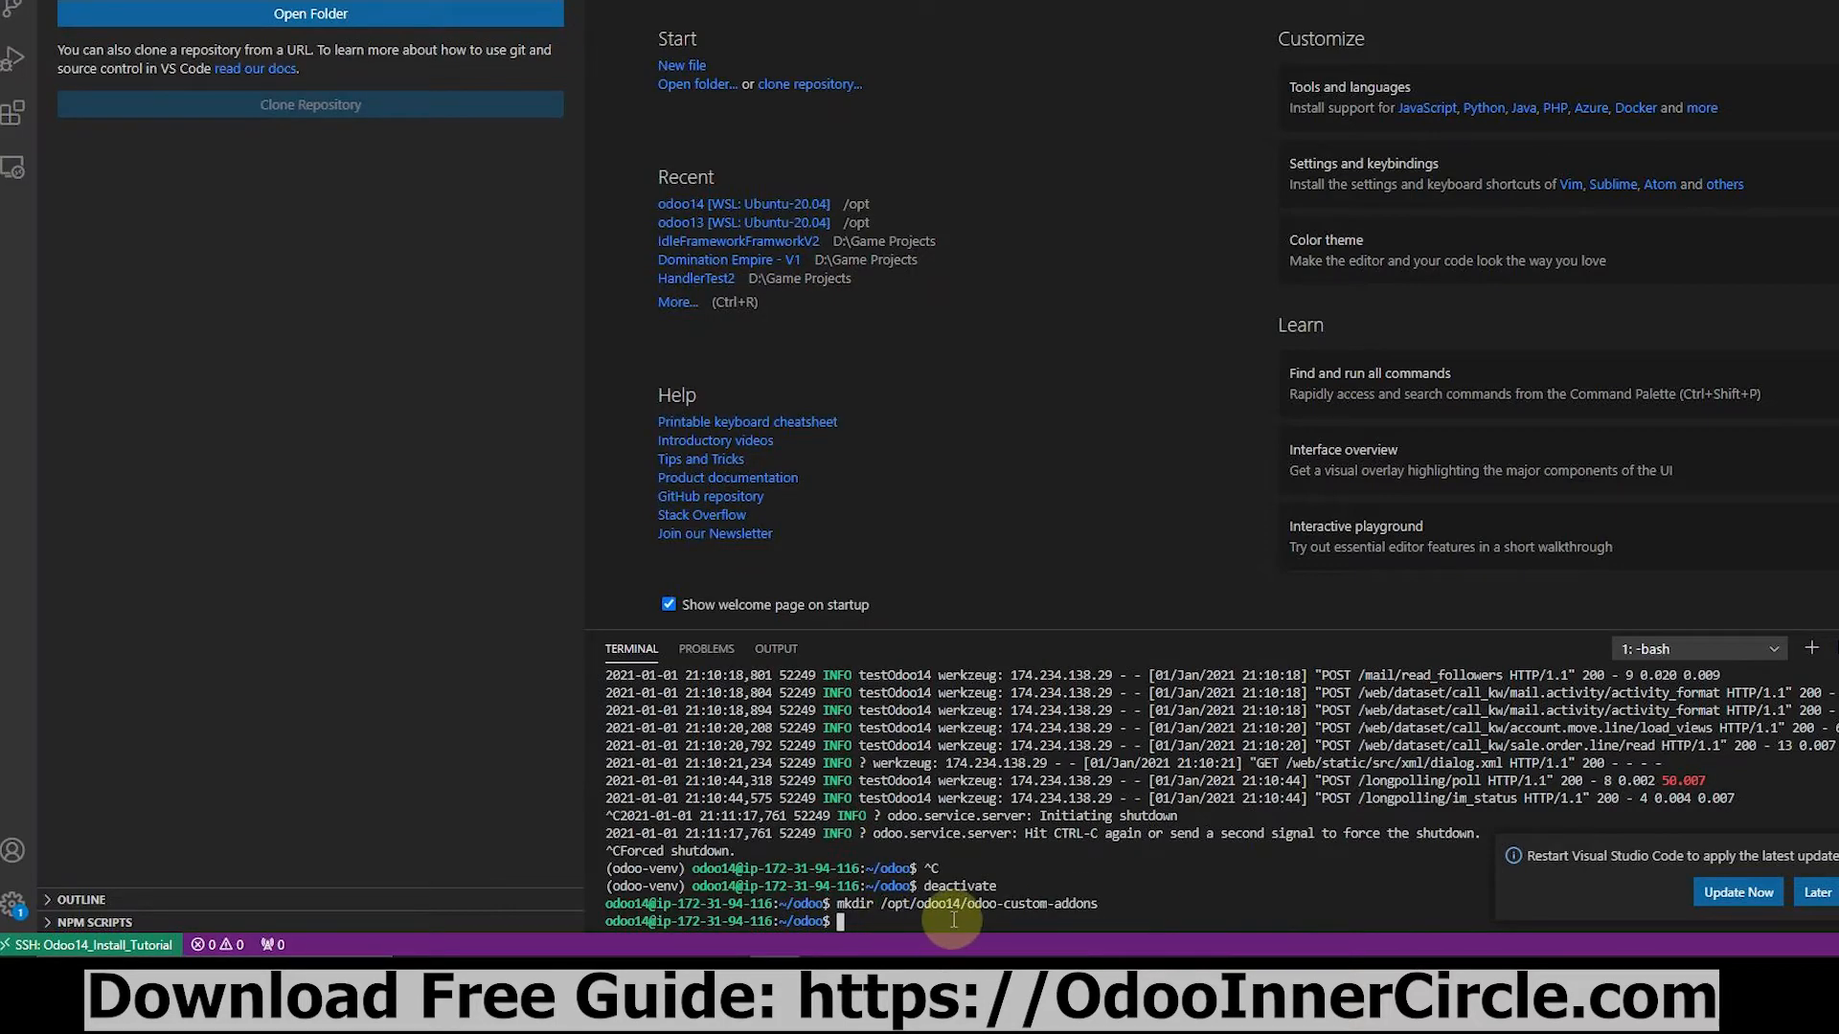
type("exit")
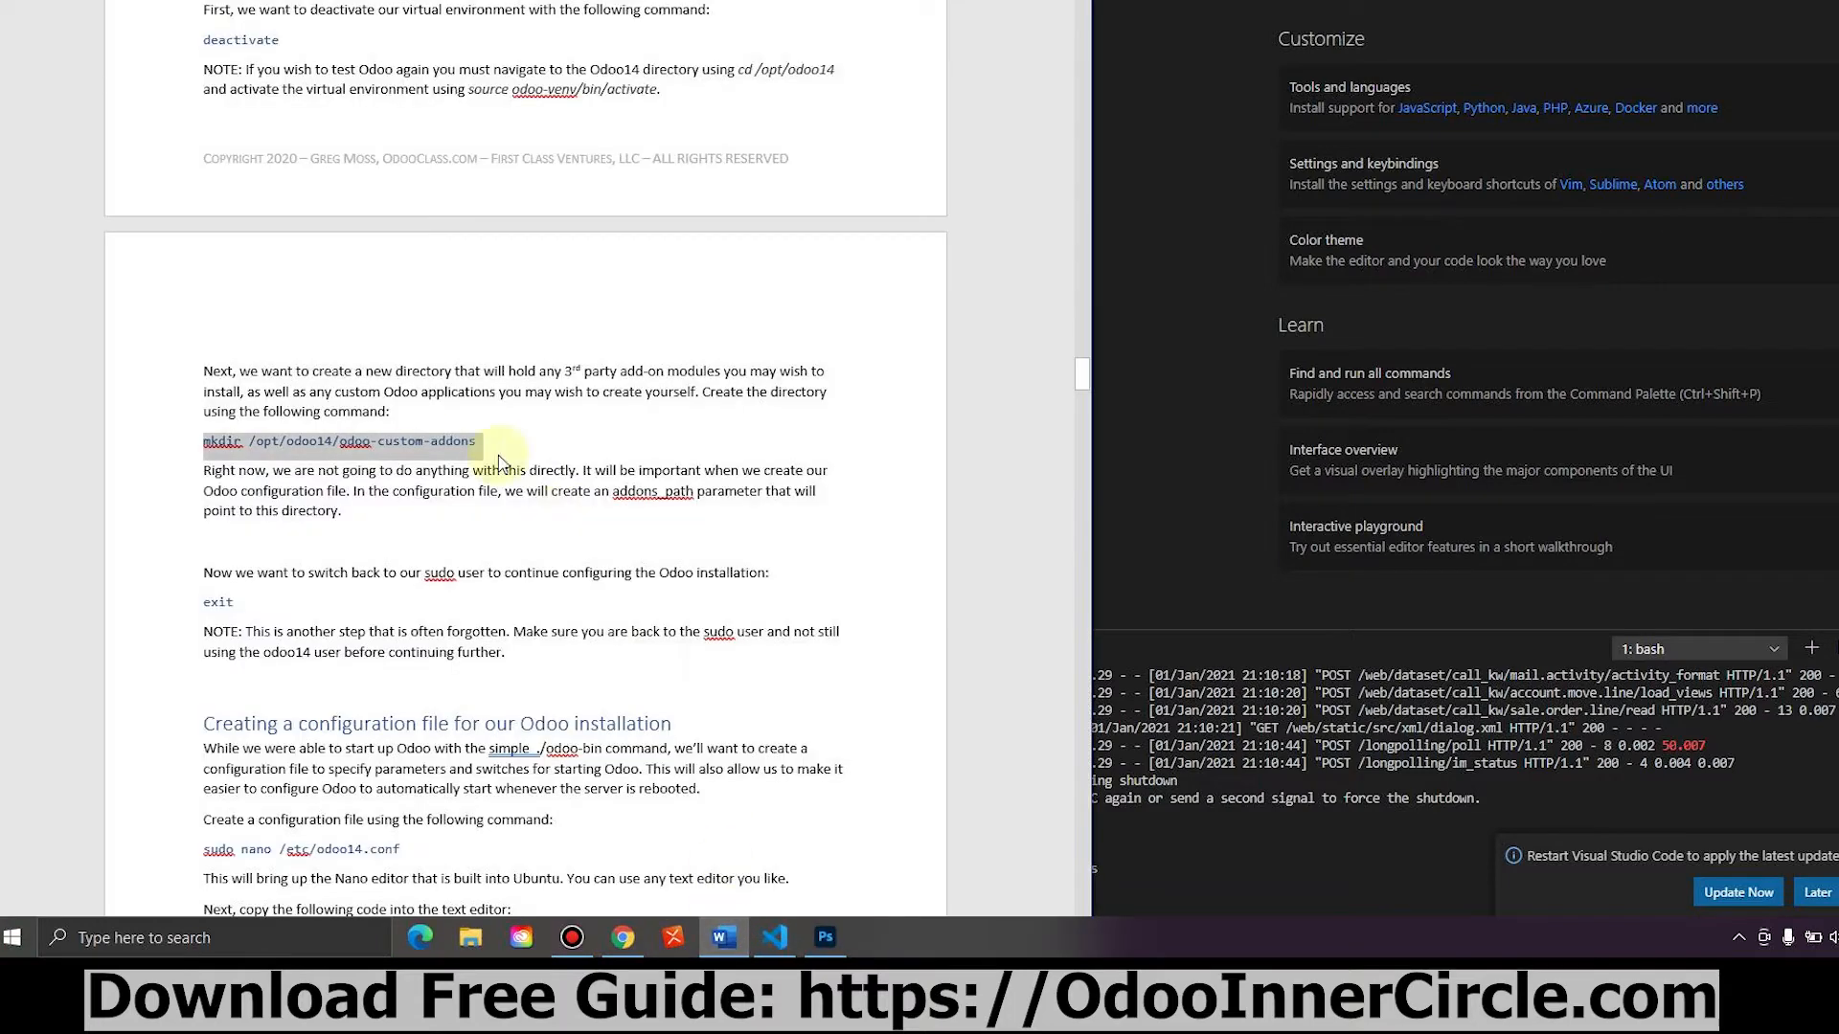
Scroll to the configuration file section and select the 'sudo nano /etc/odoo14.conf' command.
scroll("down", 3)
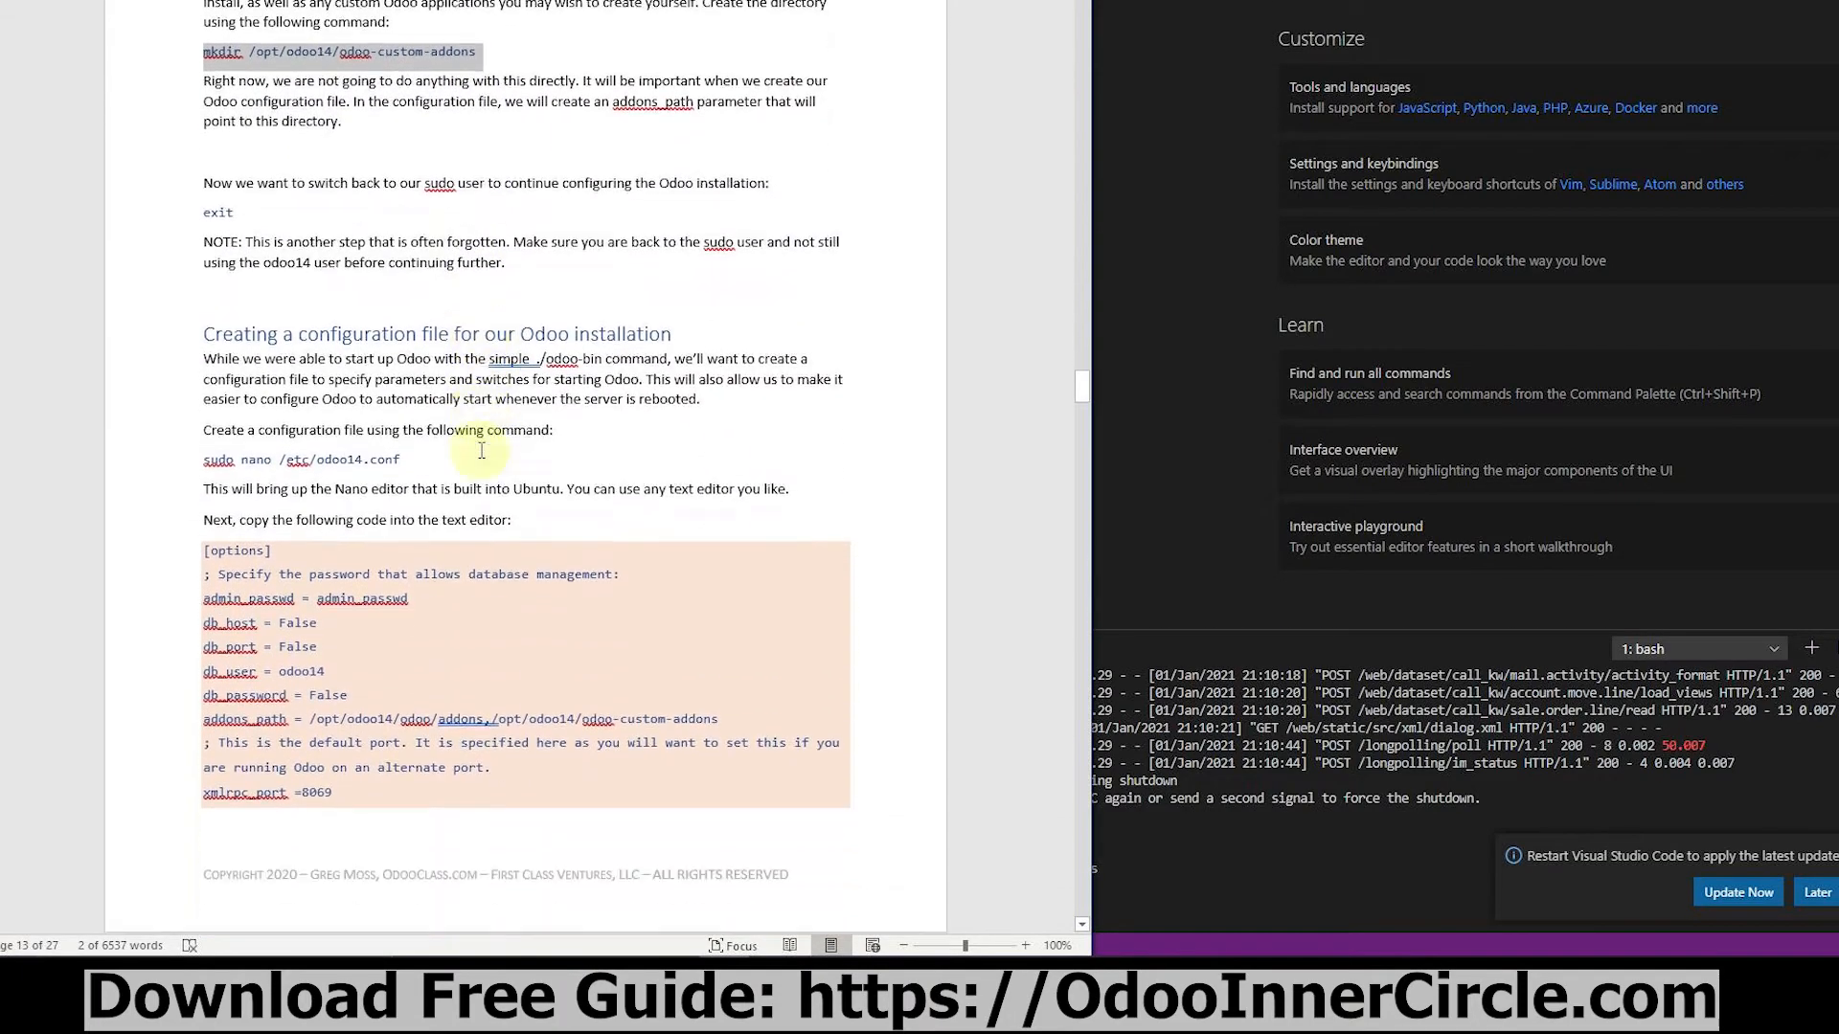
scroll("down", 3)
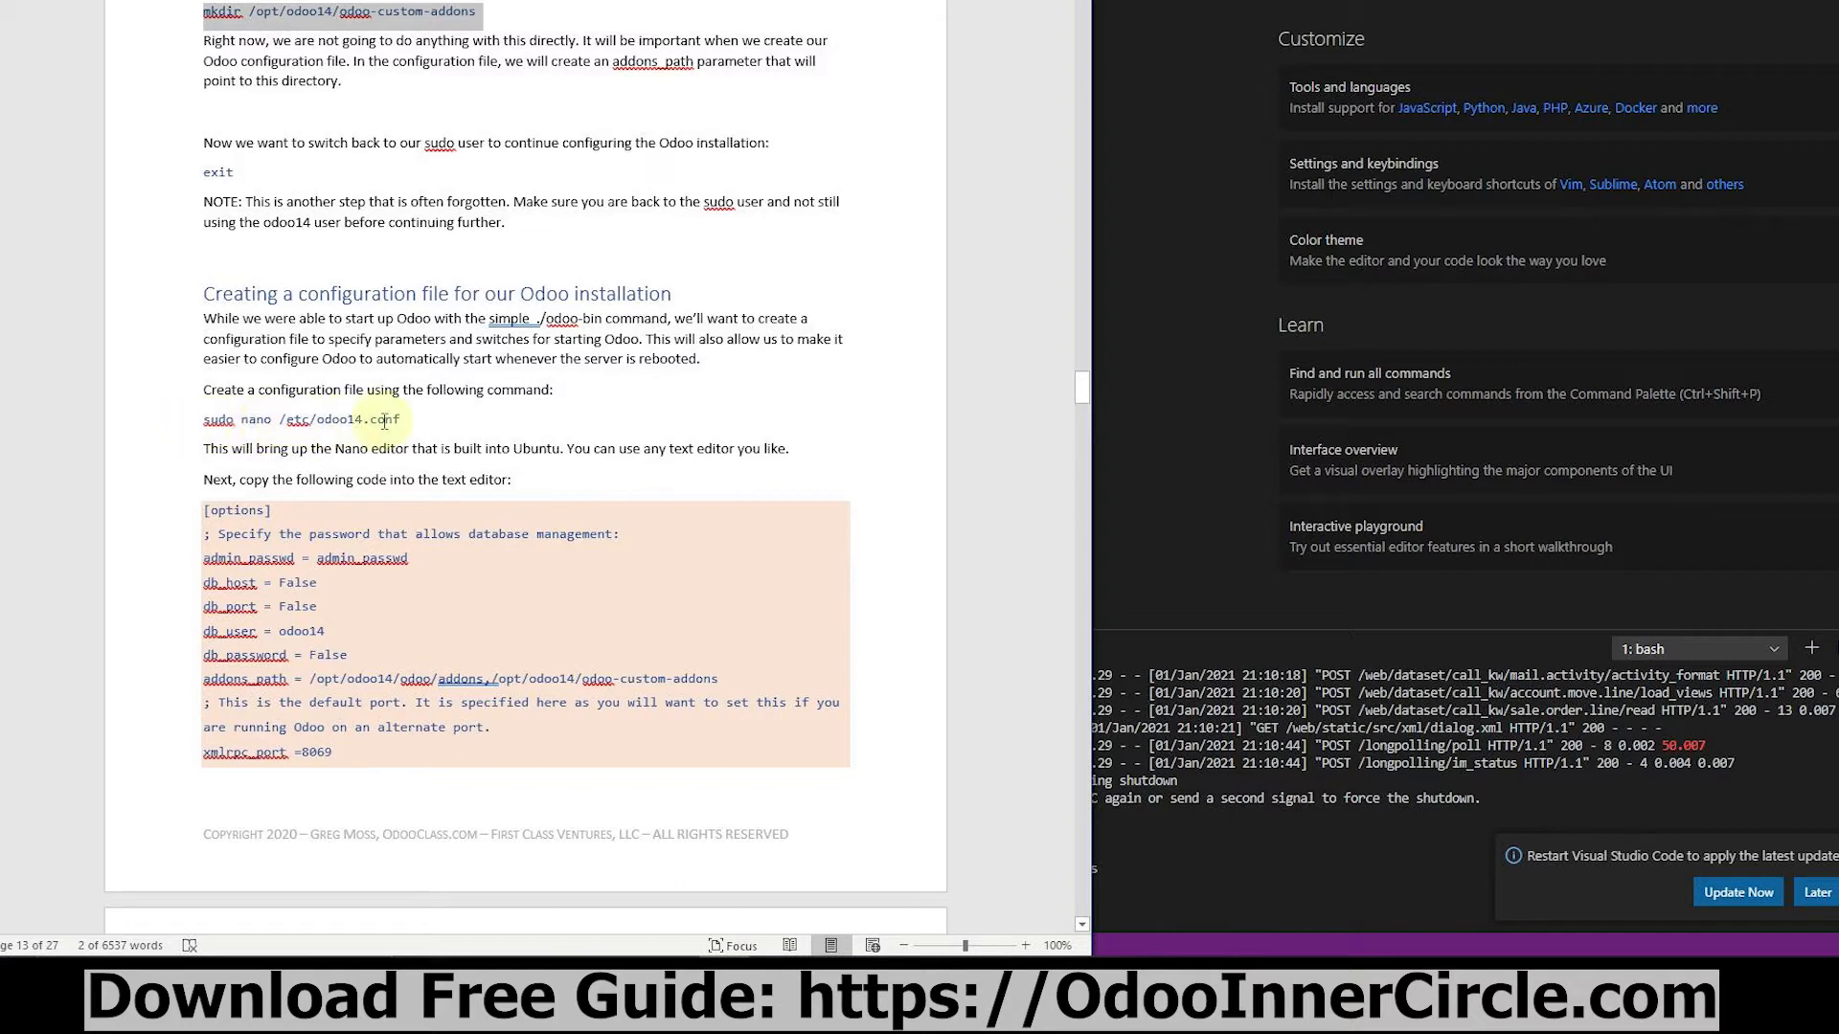
double_click(300, 419)
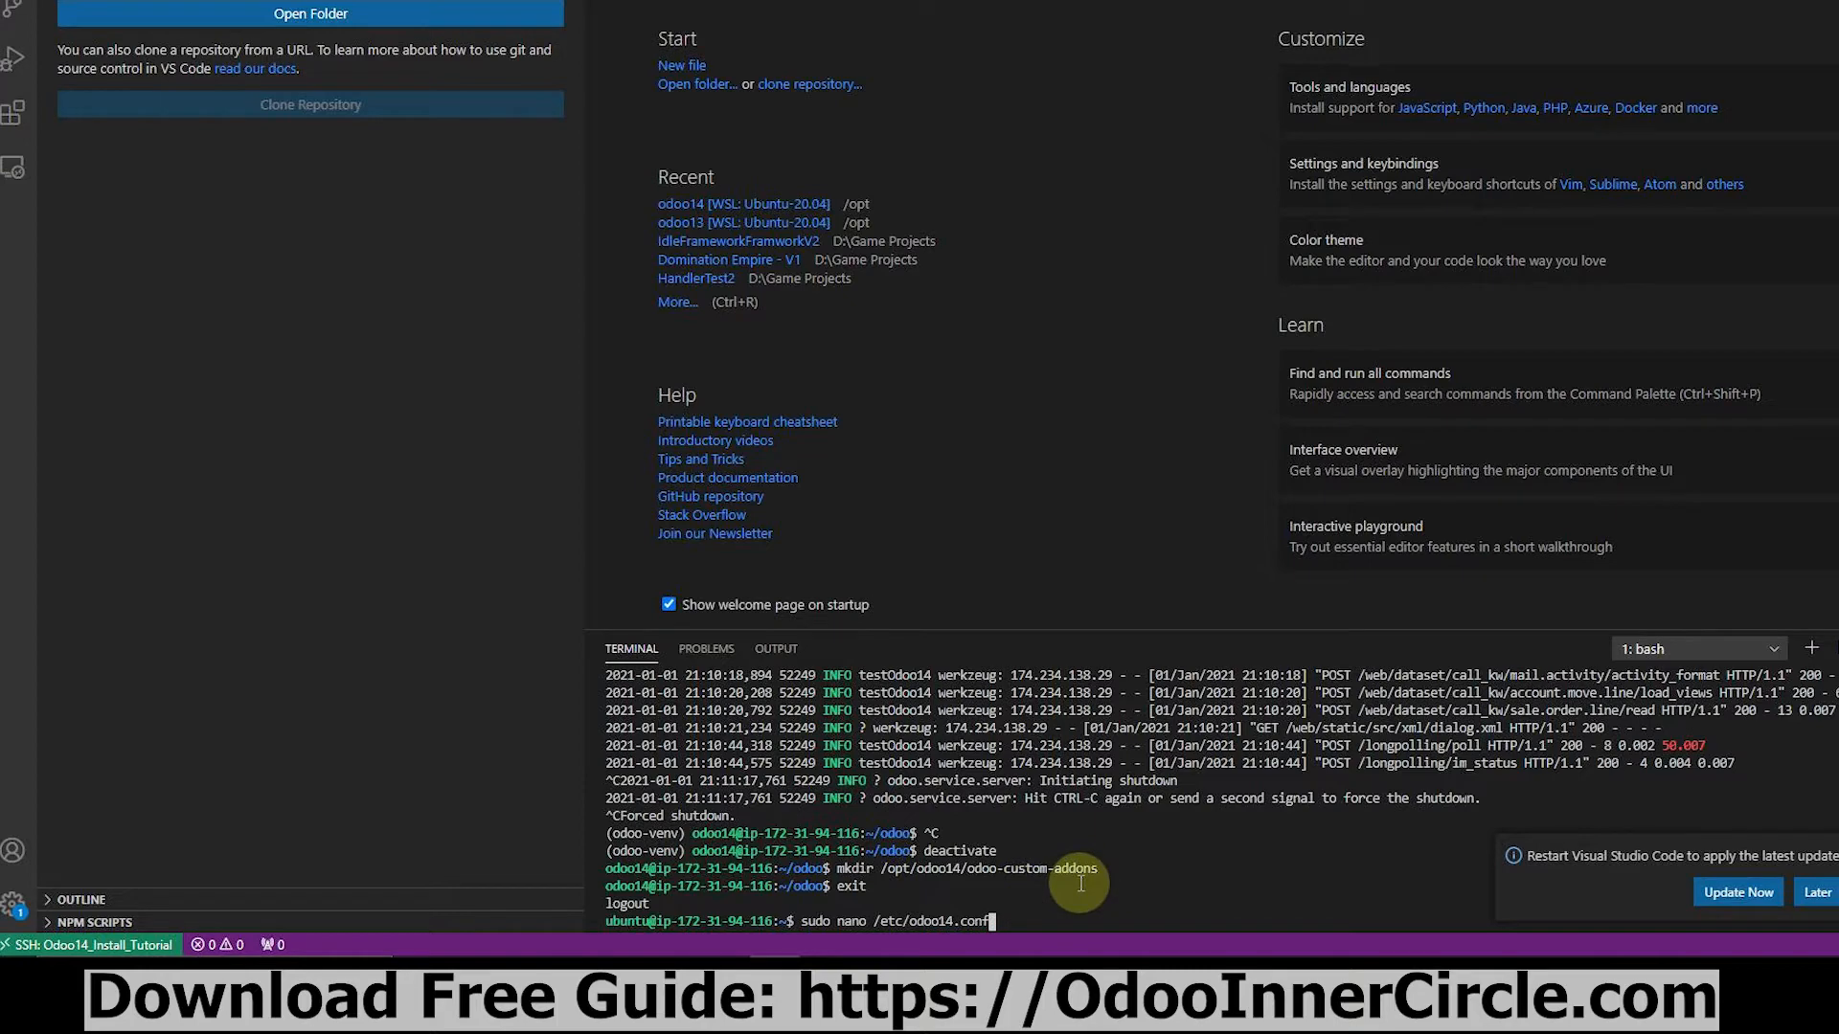
Open a new /etc/odoo14.conf in nano and enlarge the terminal panel for editing.
key("Enter")
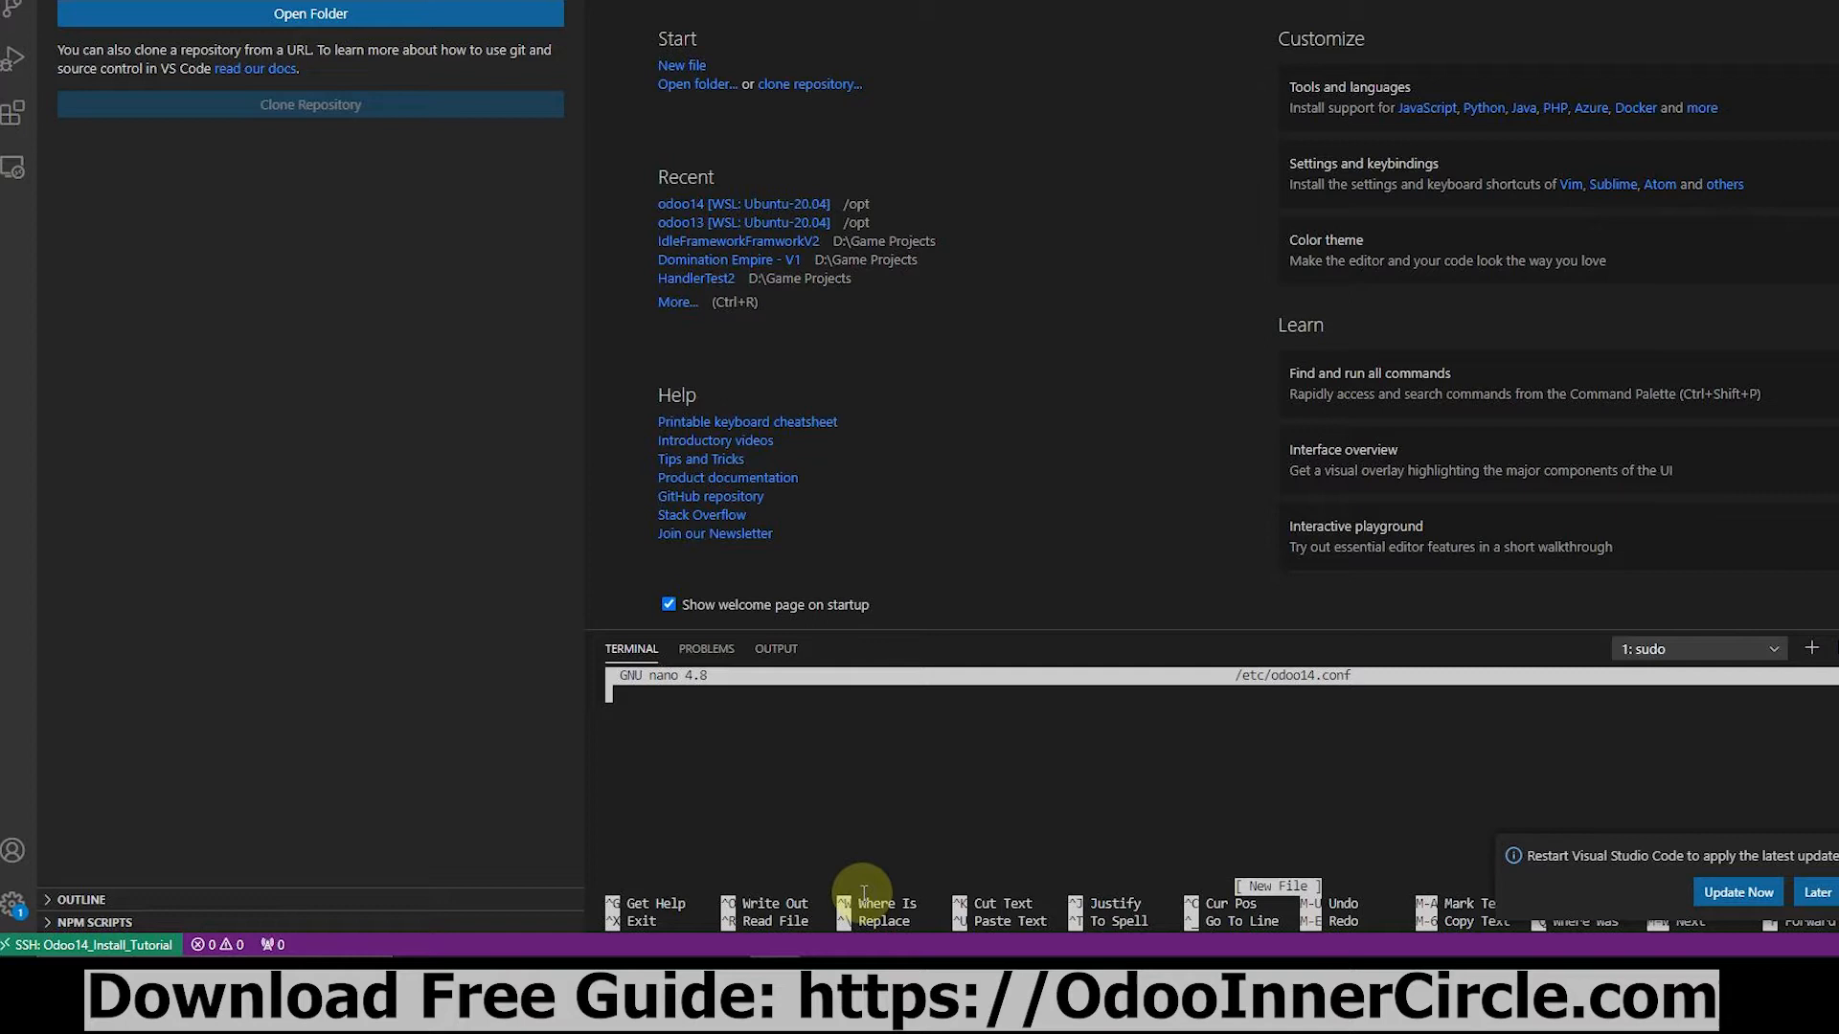
mouse_move(715, 649)
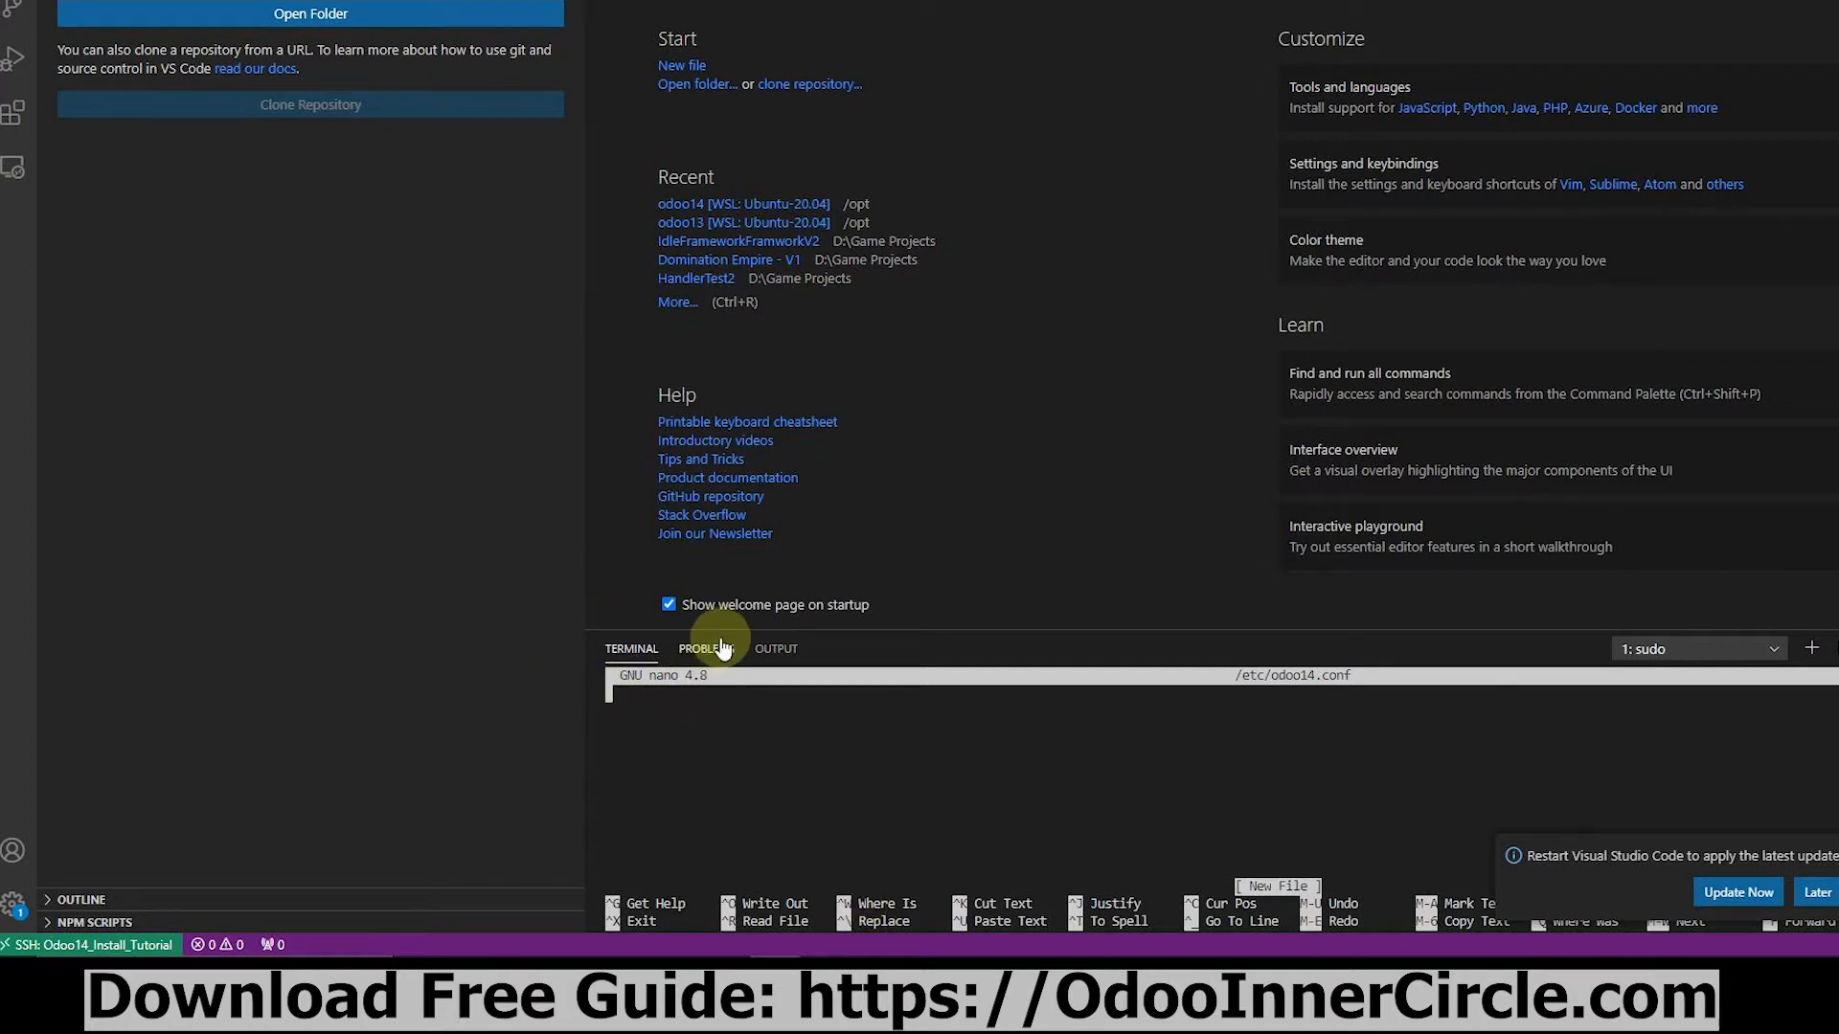
left_click_drag(762, 633, 762, 258)
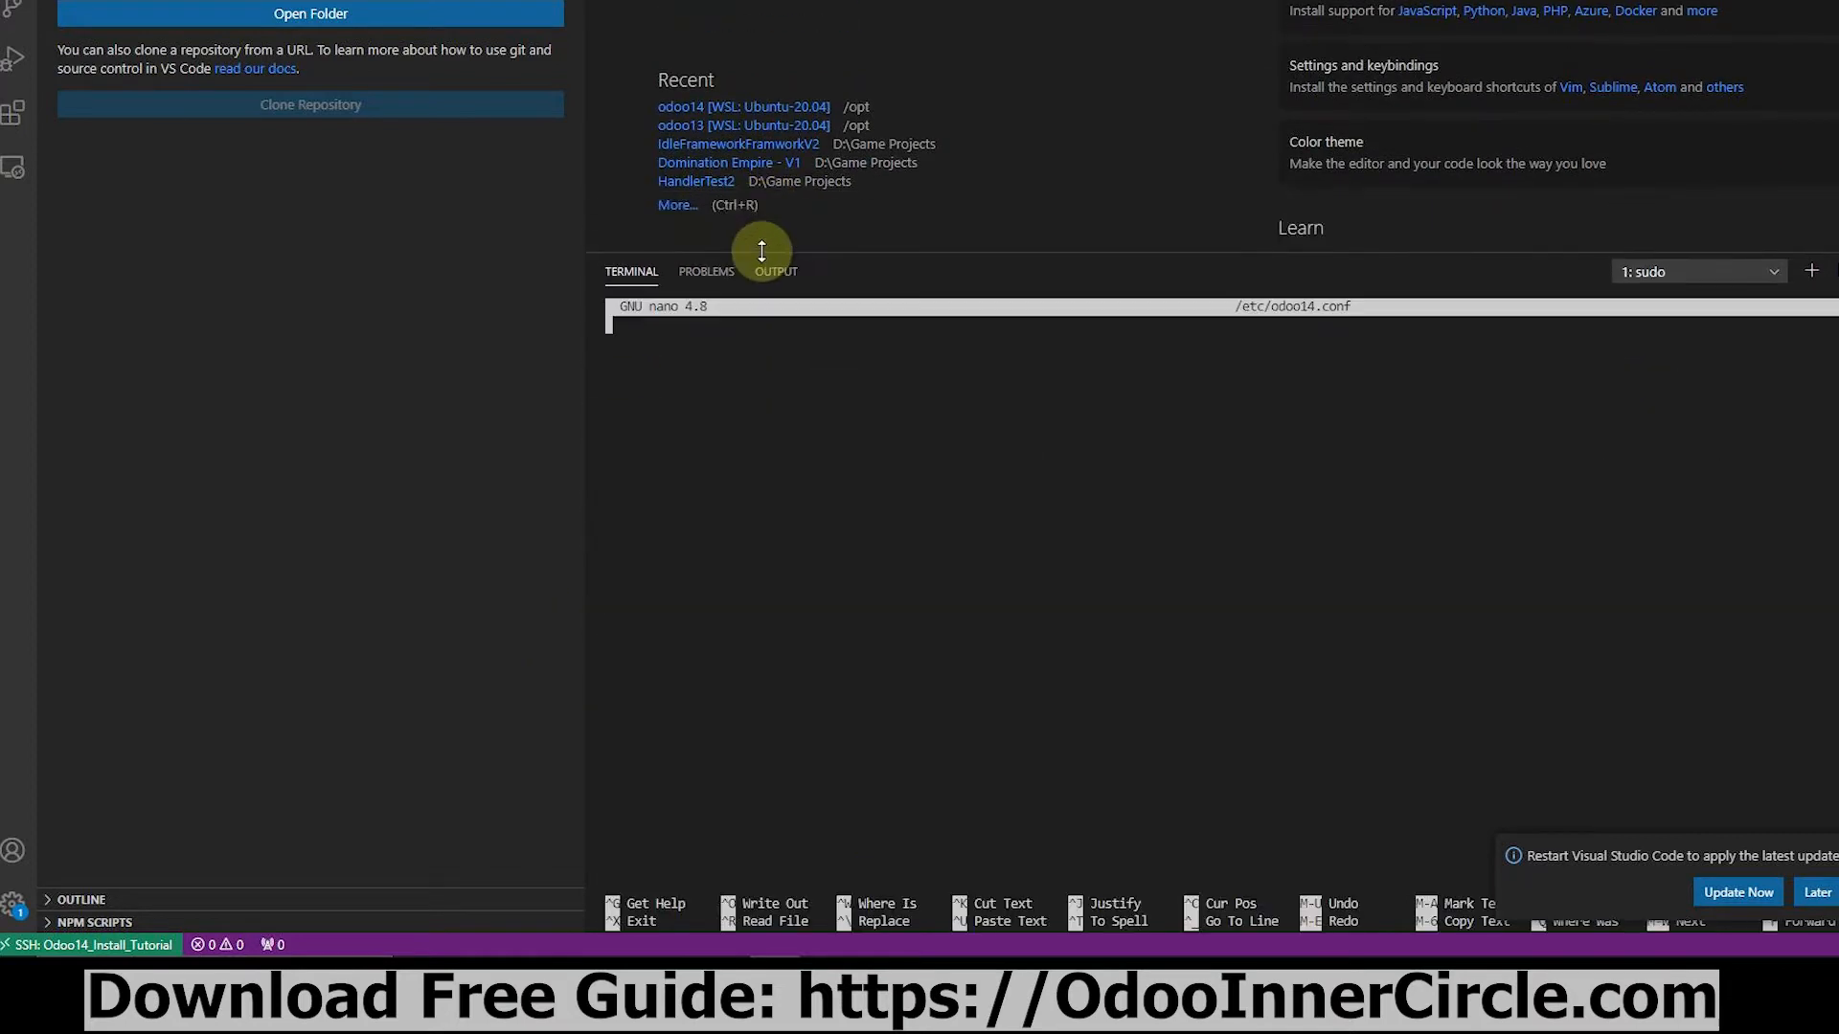
mouse_move(503, 775)
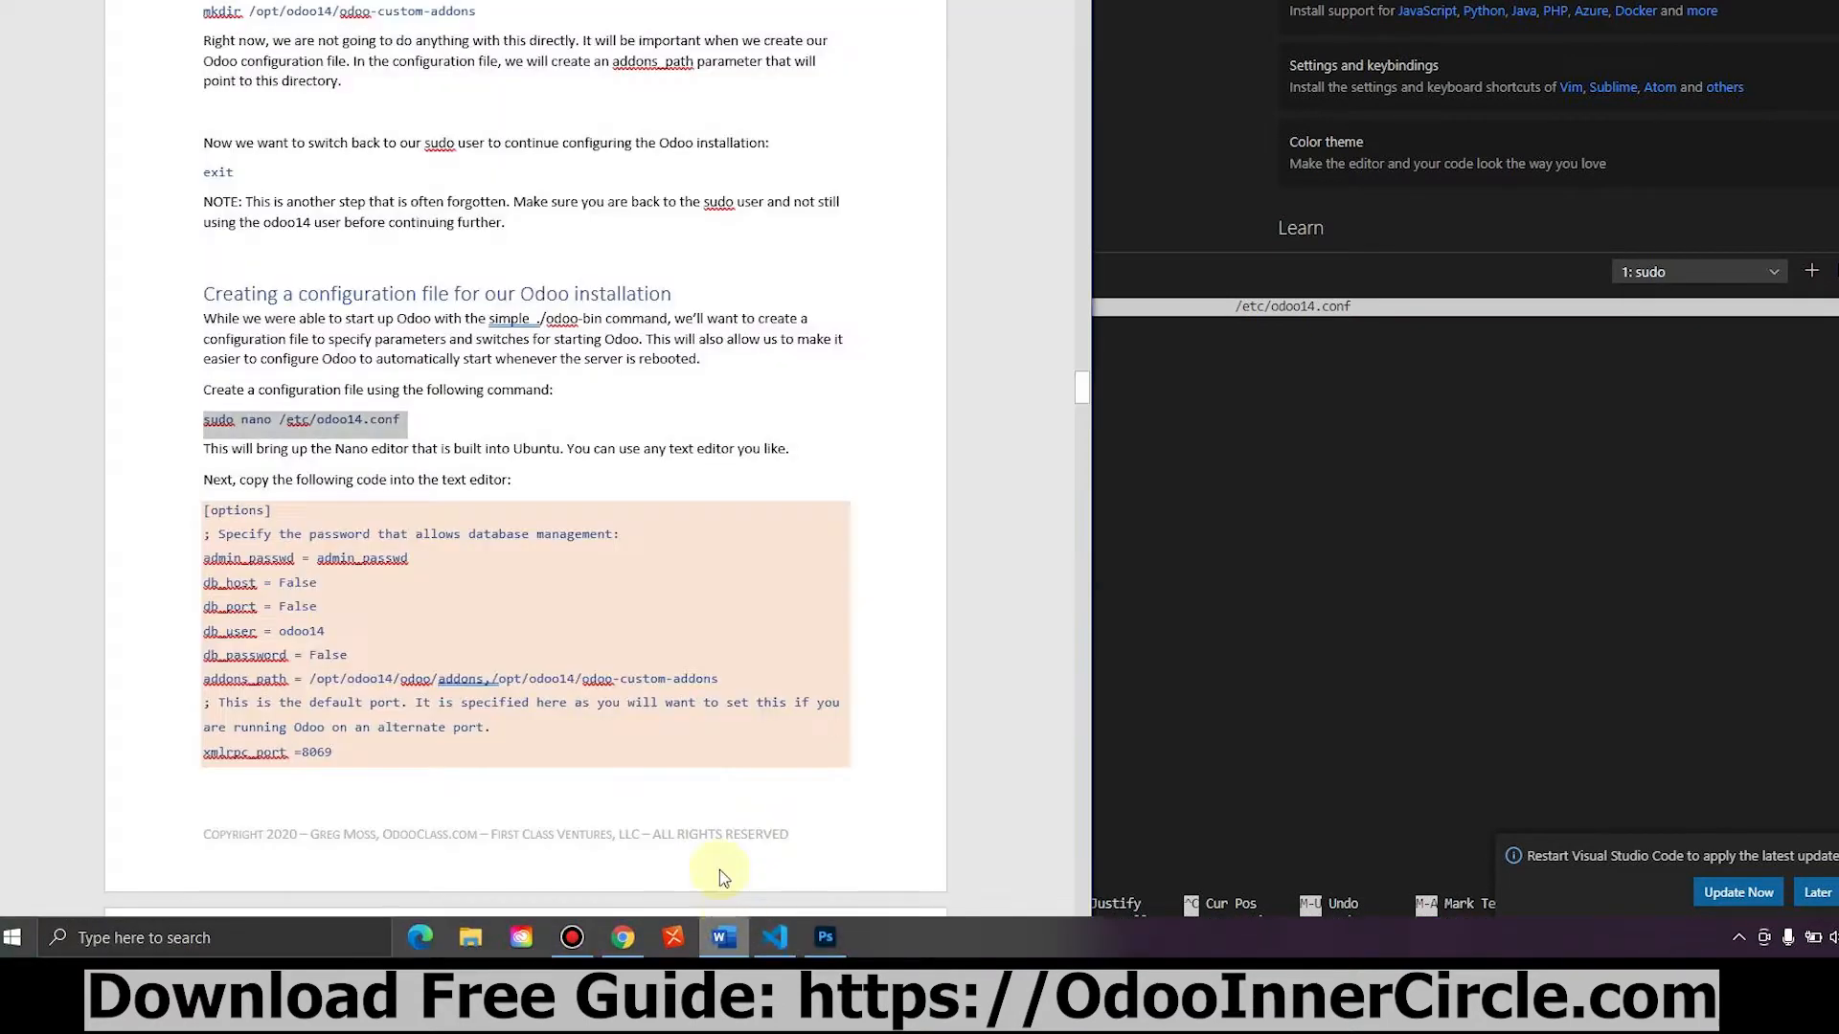
Scroll the Word guide to the sample [options] configuration block for /etc/odoo14.conf.
scroll("down", 3)
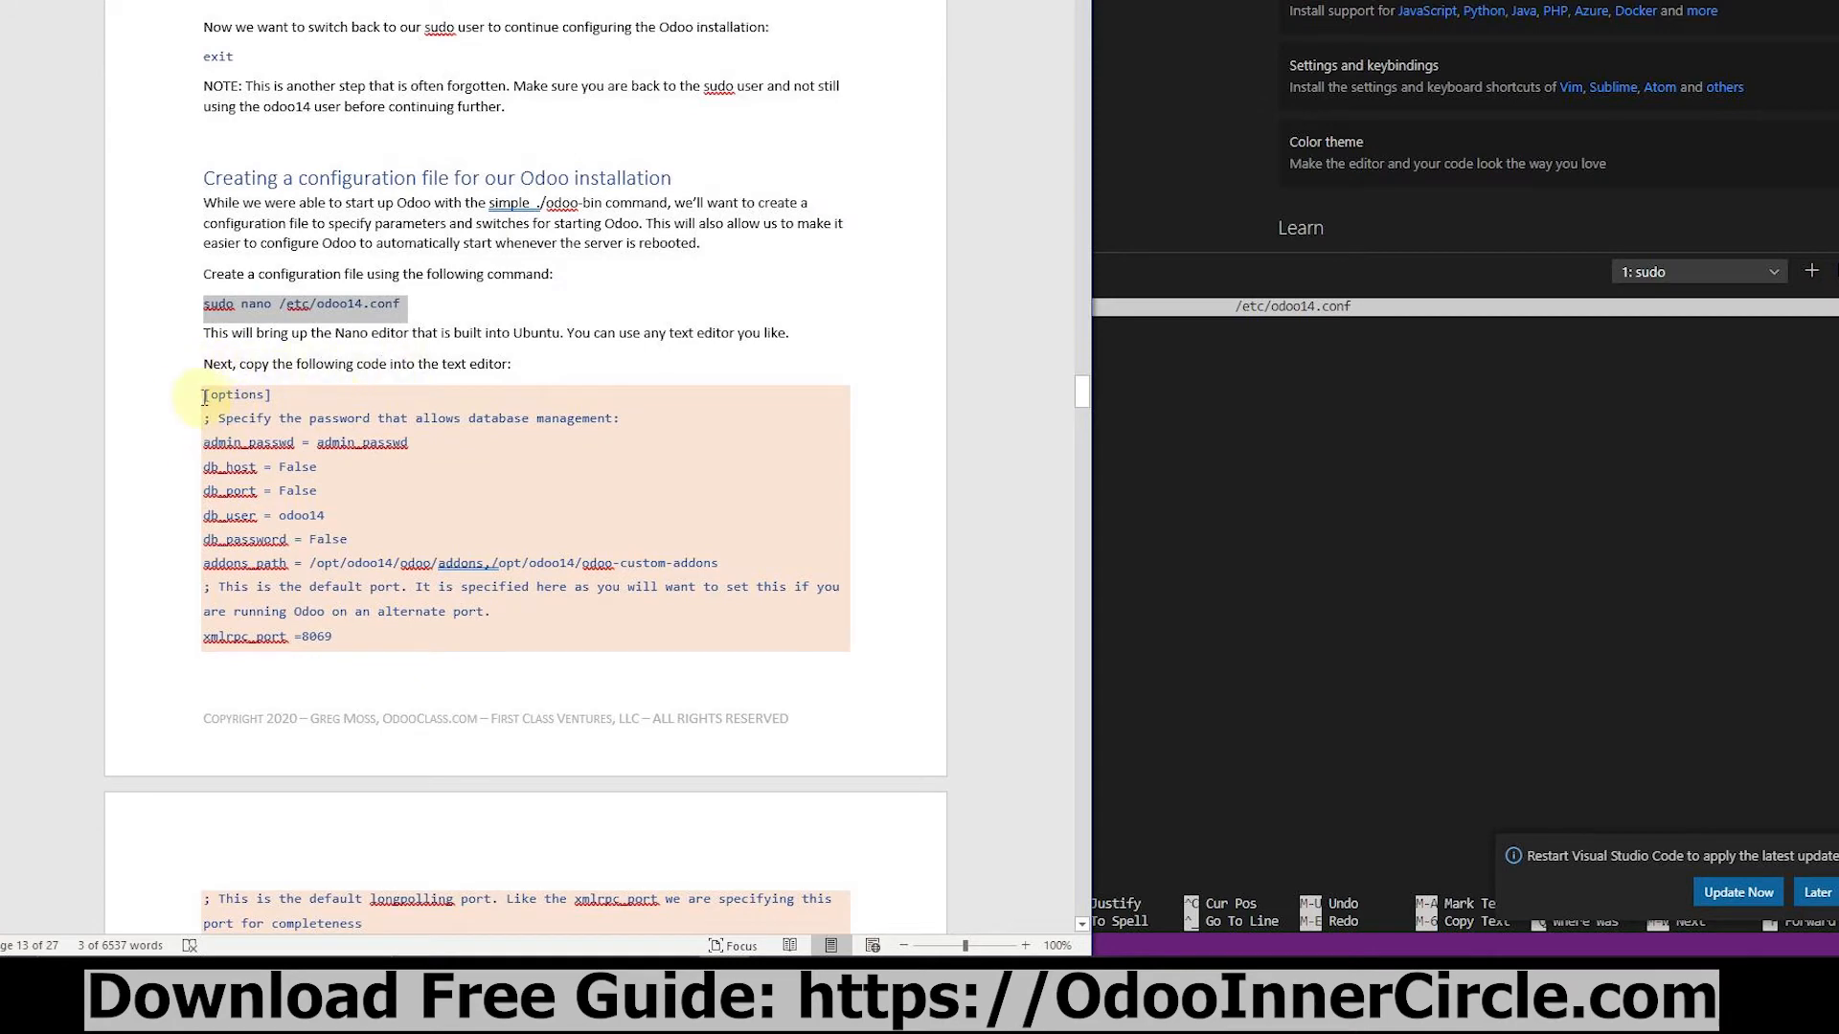
scroll("down", 3)
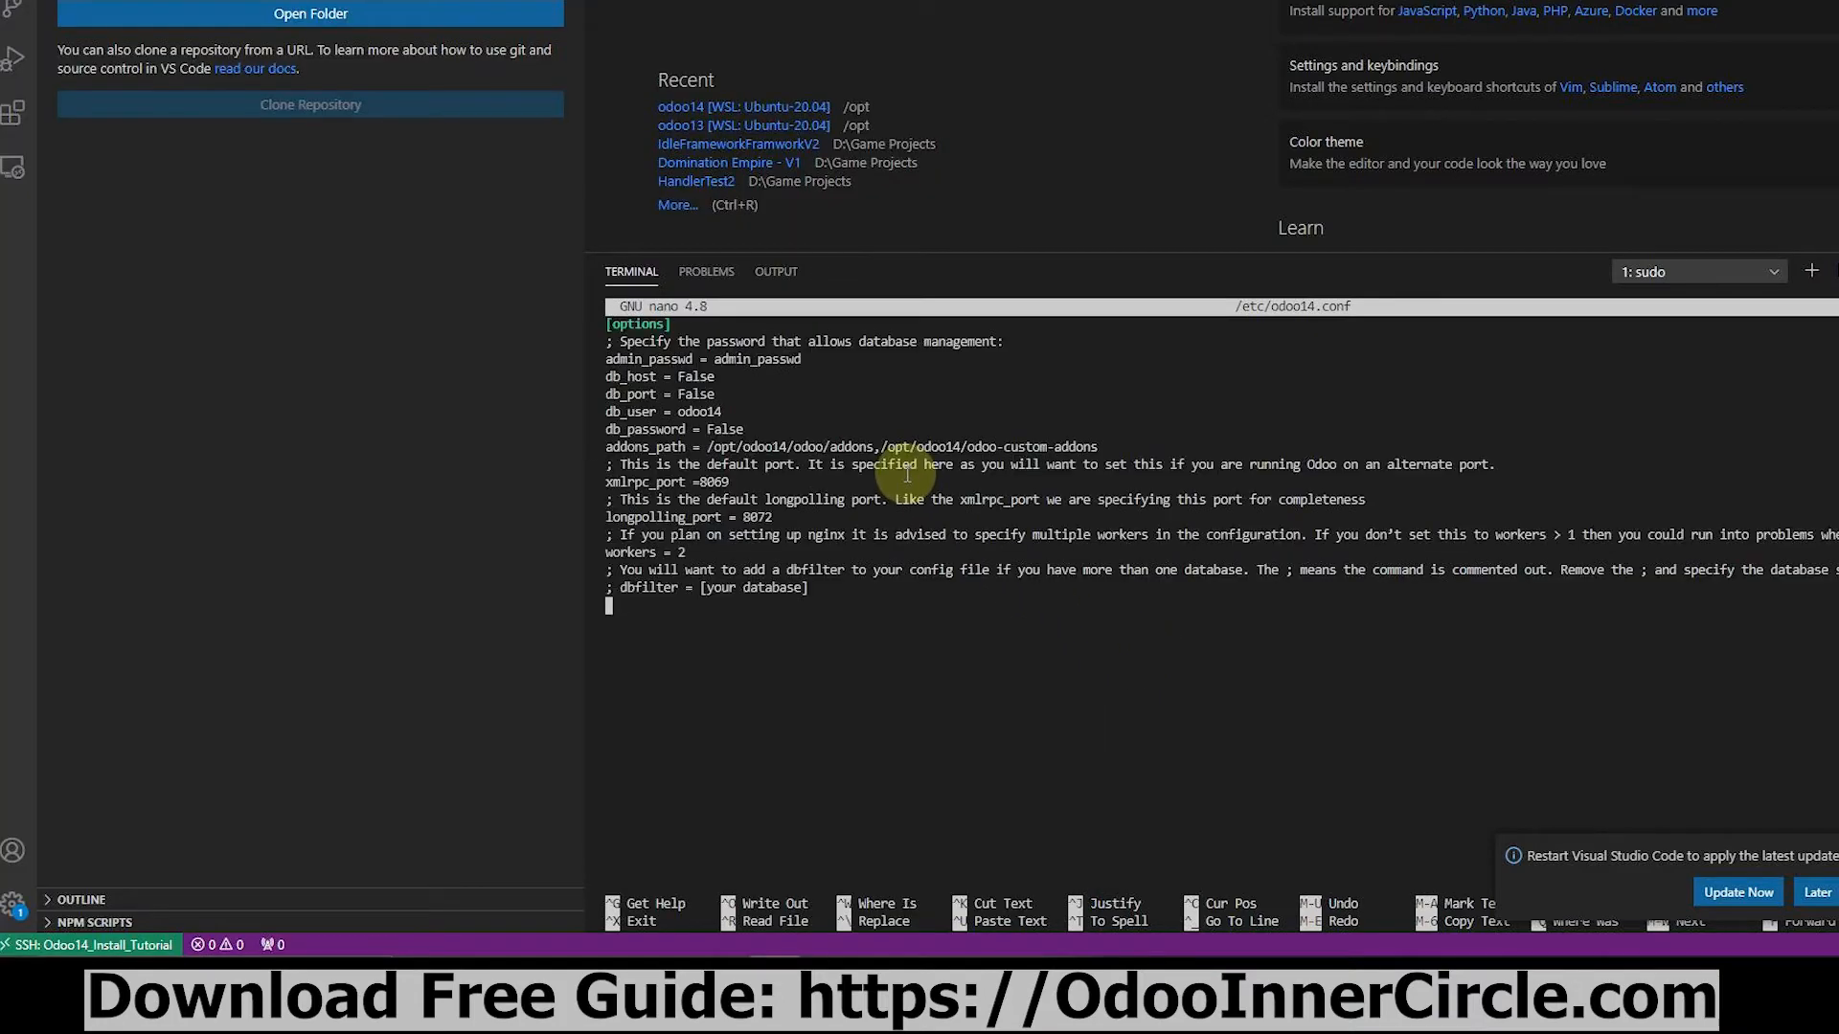
mouse_move(824, 637)
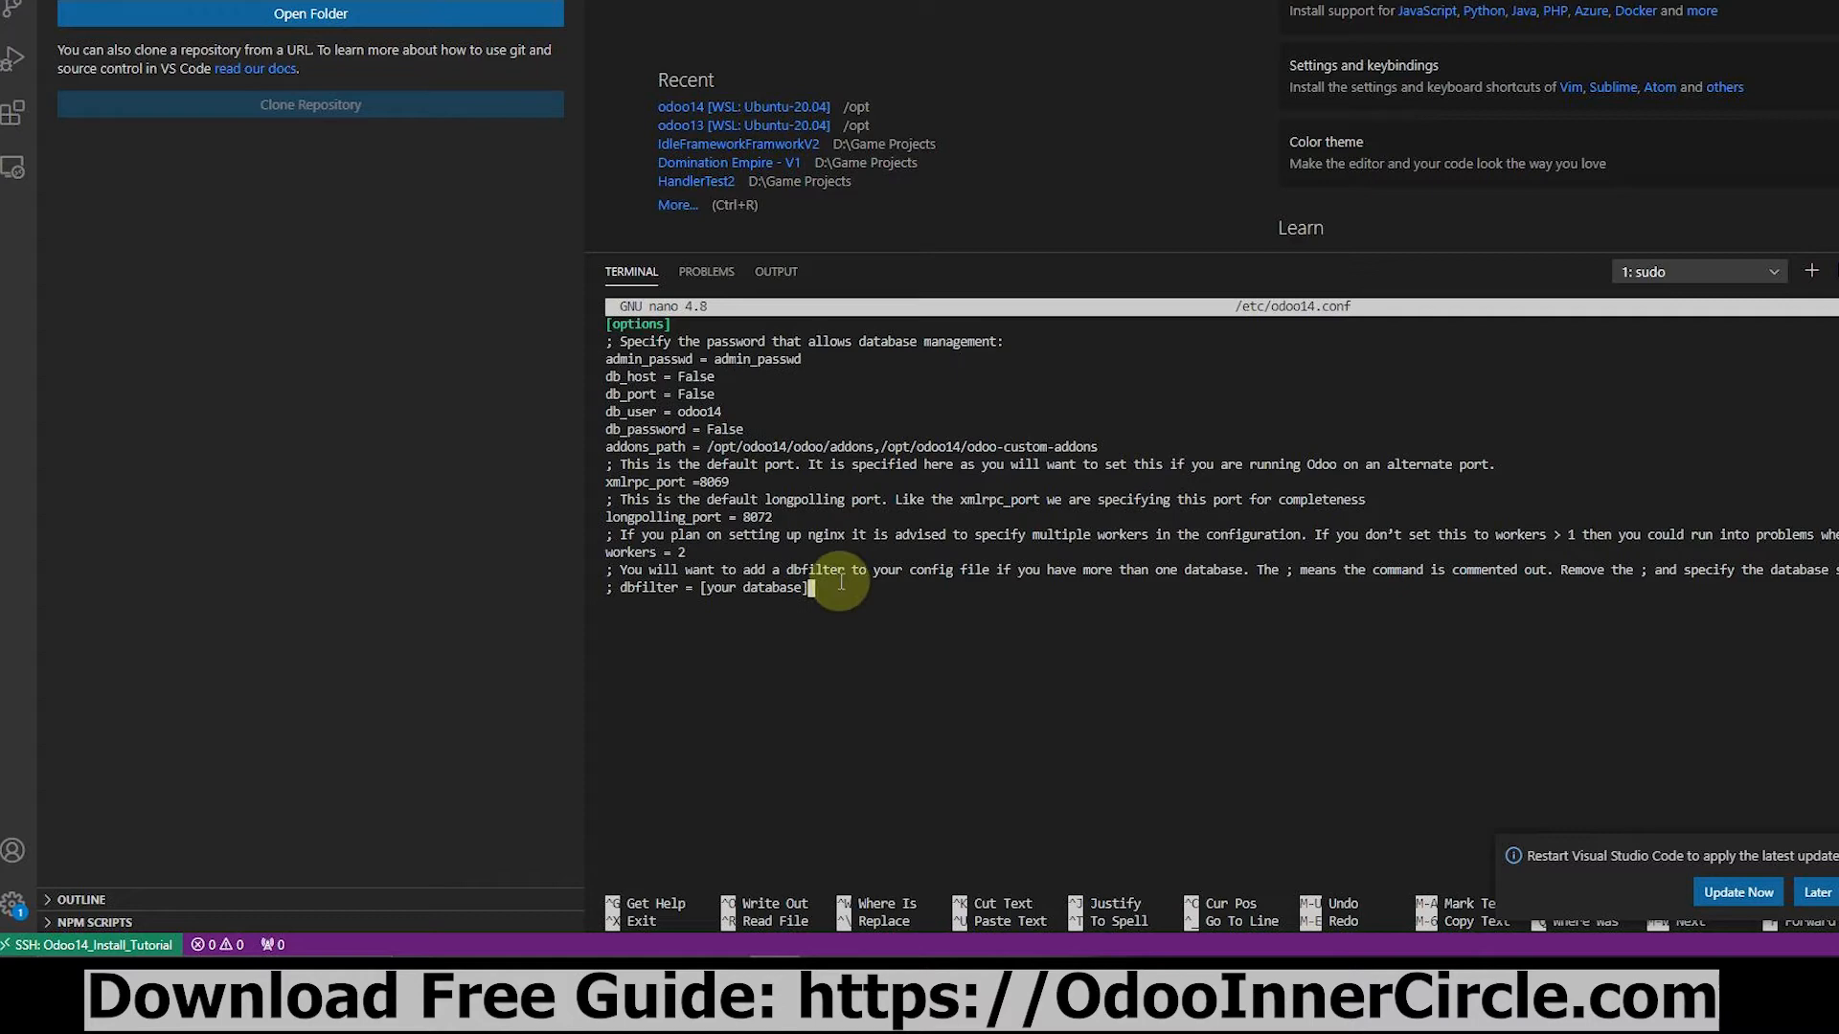
mouse_move(856, 518)
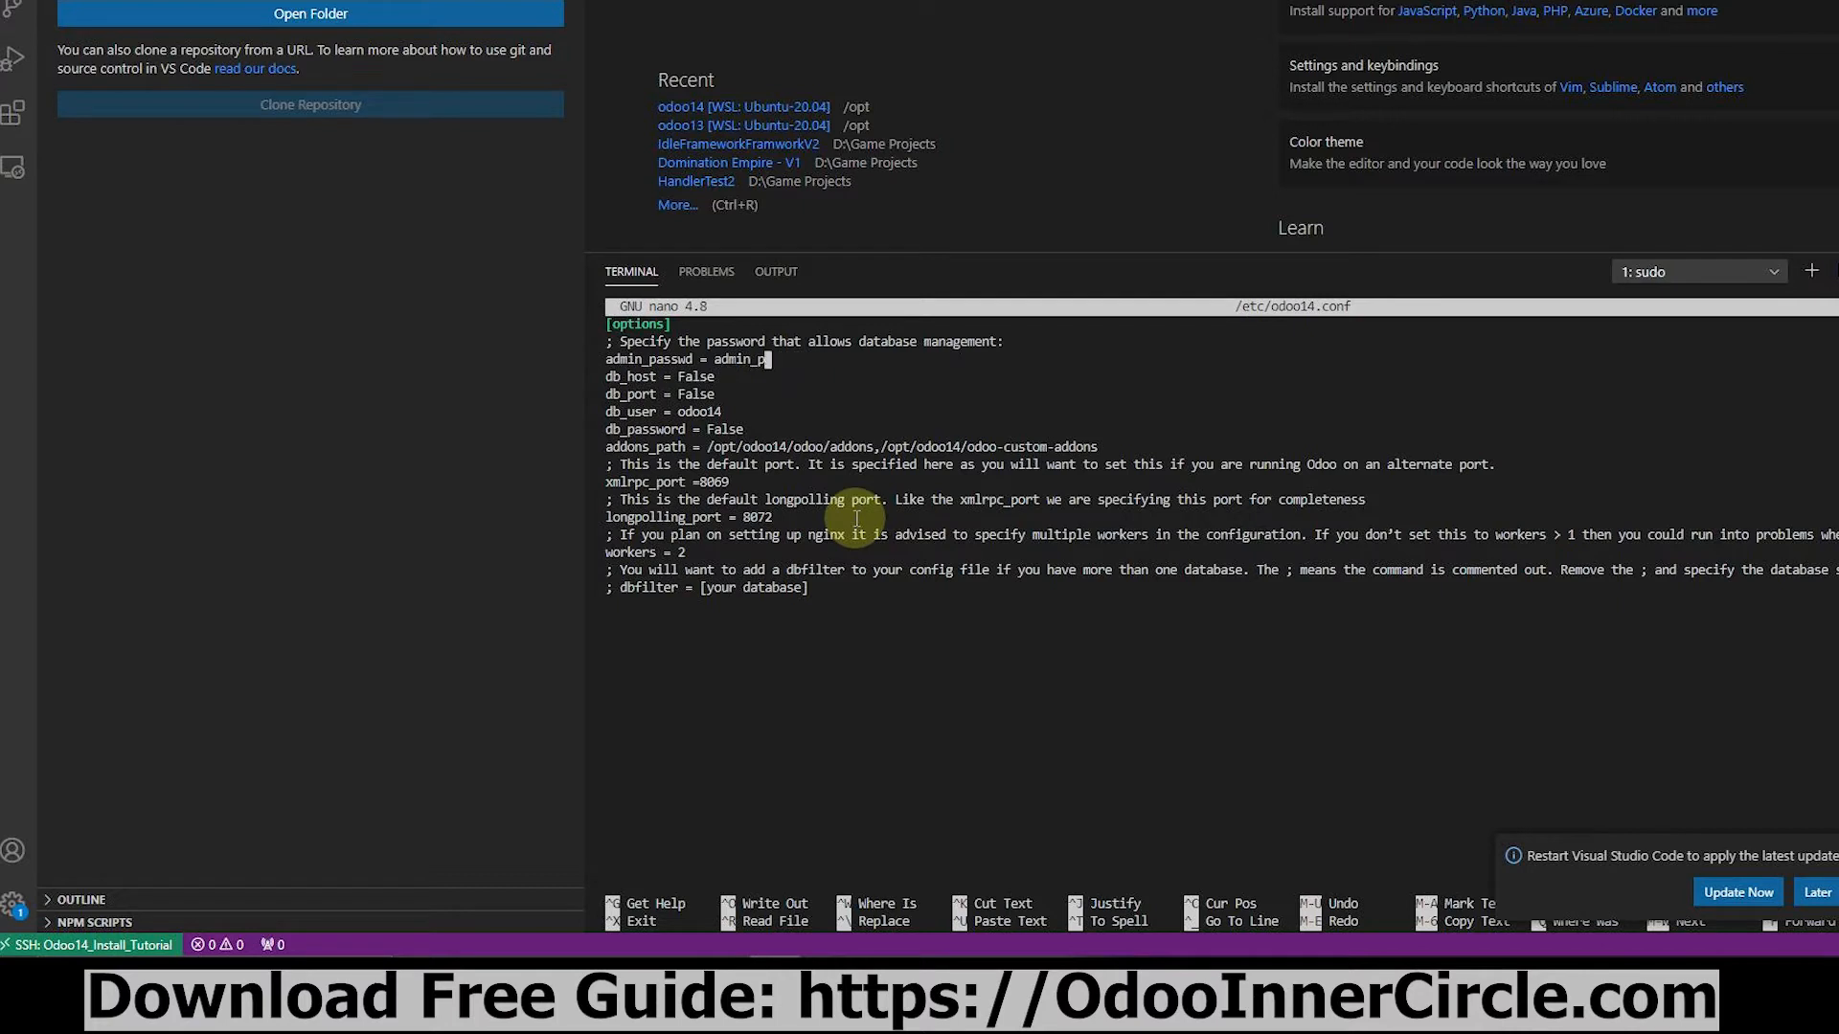
Start deleting the default admin_passwd value in /etc/odoo14.conf.
key("Backspace")
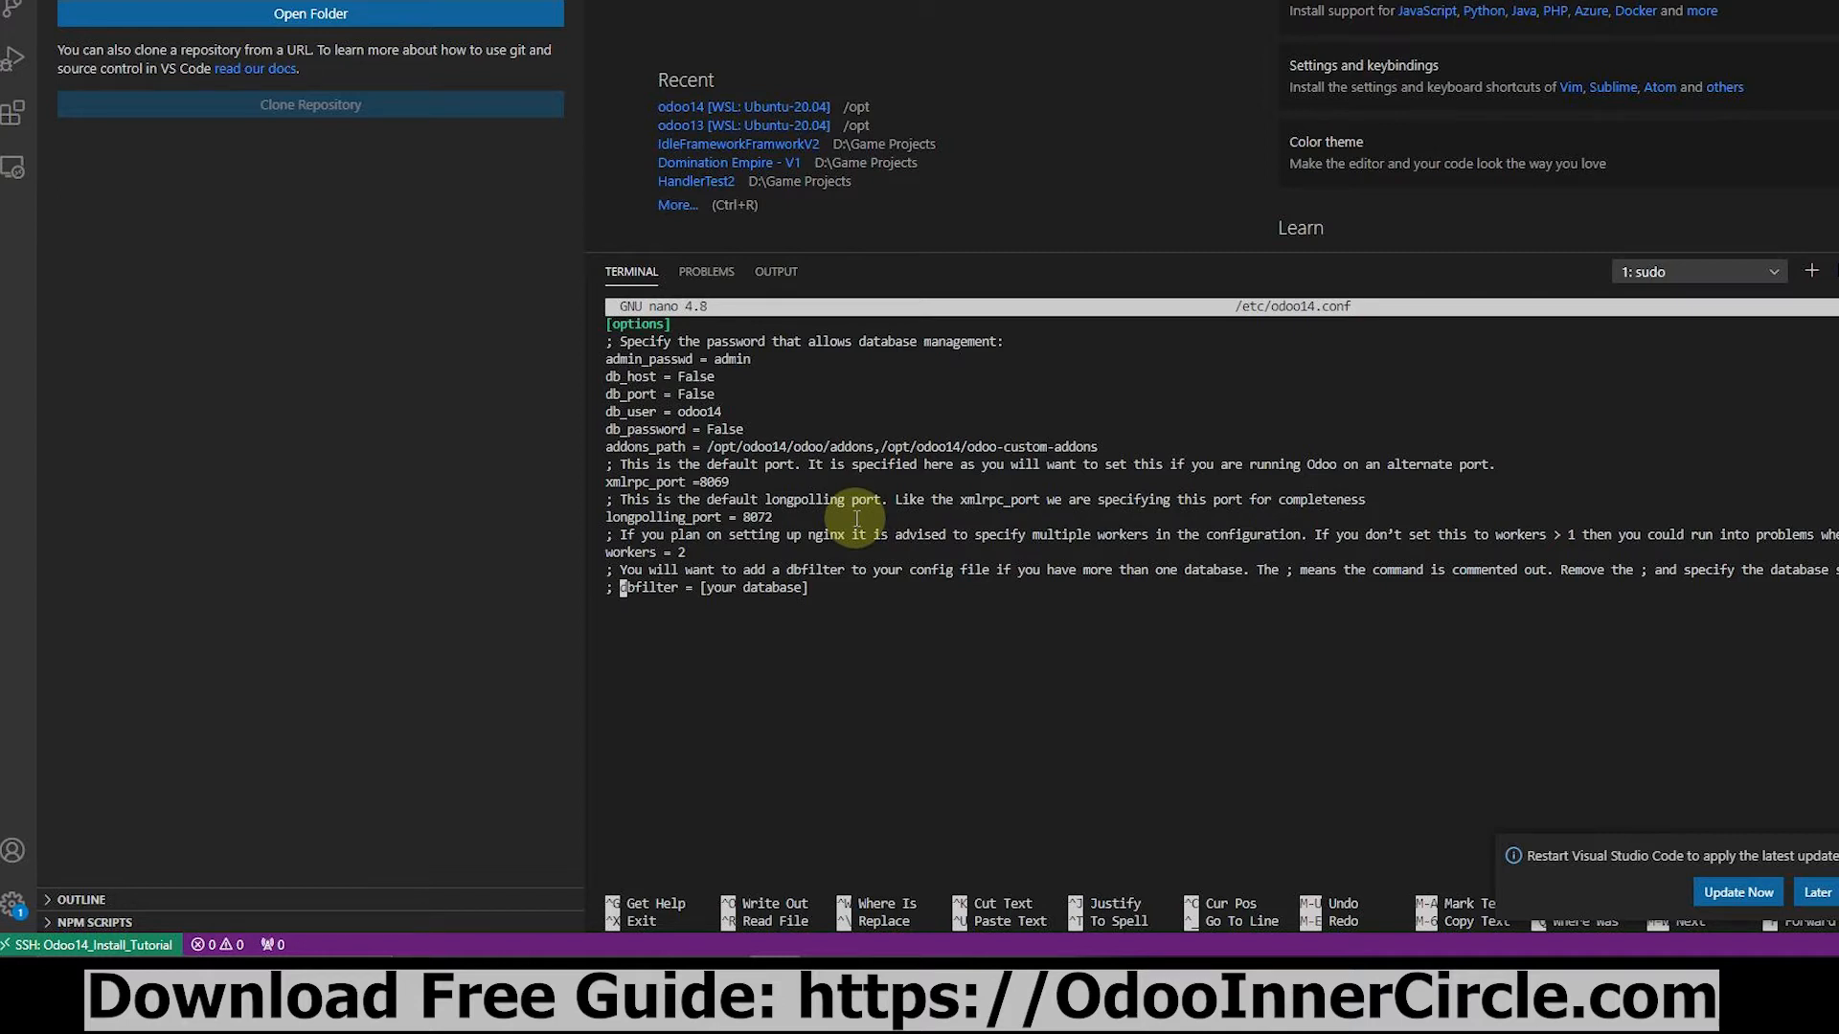
Write /etc/odoo14.conf to disk from nano, saving its 16 lines.
key("ctrl+o")
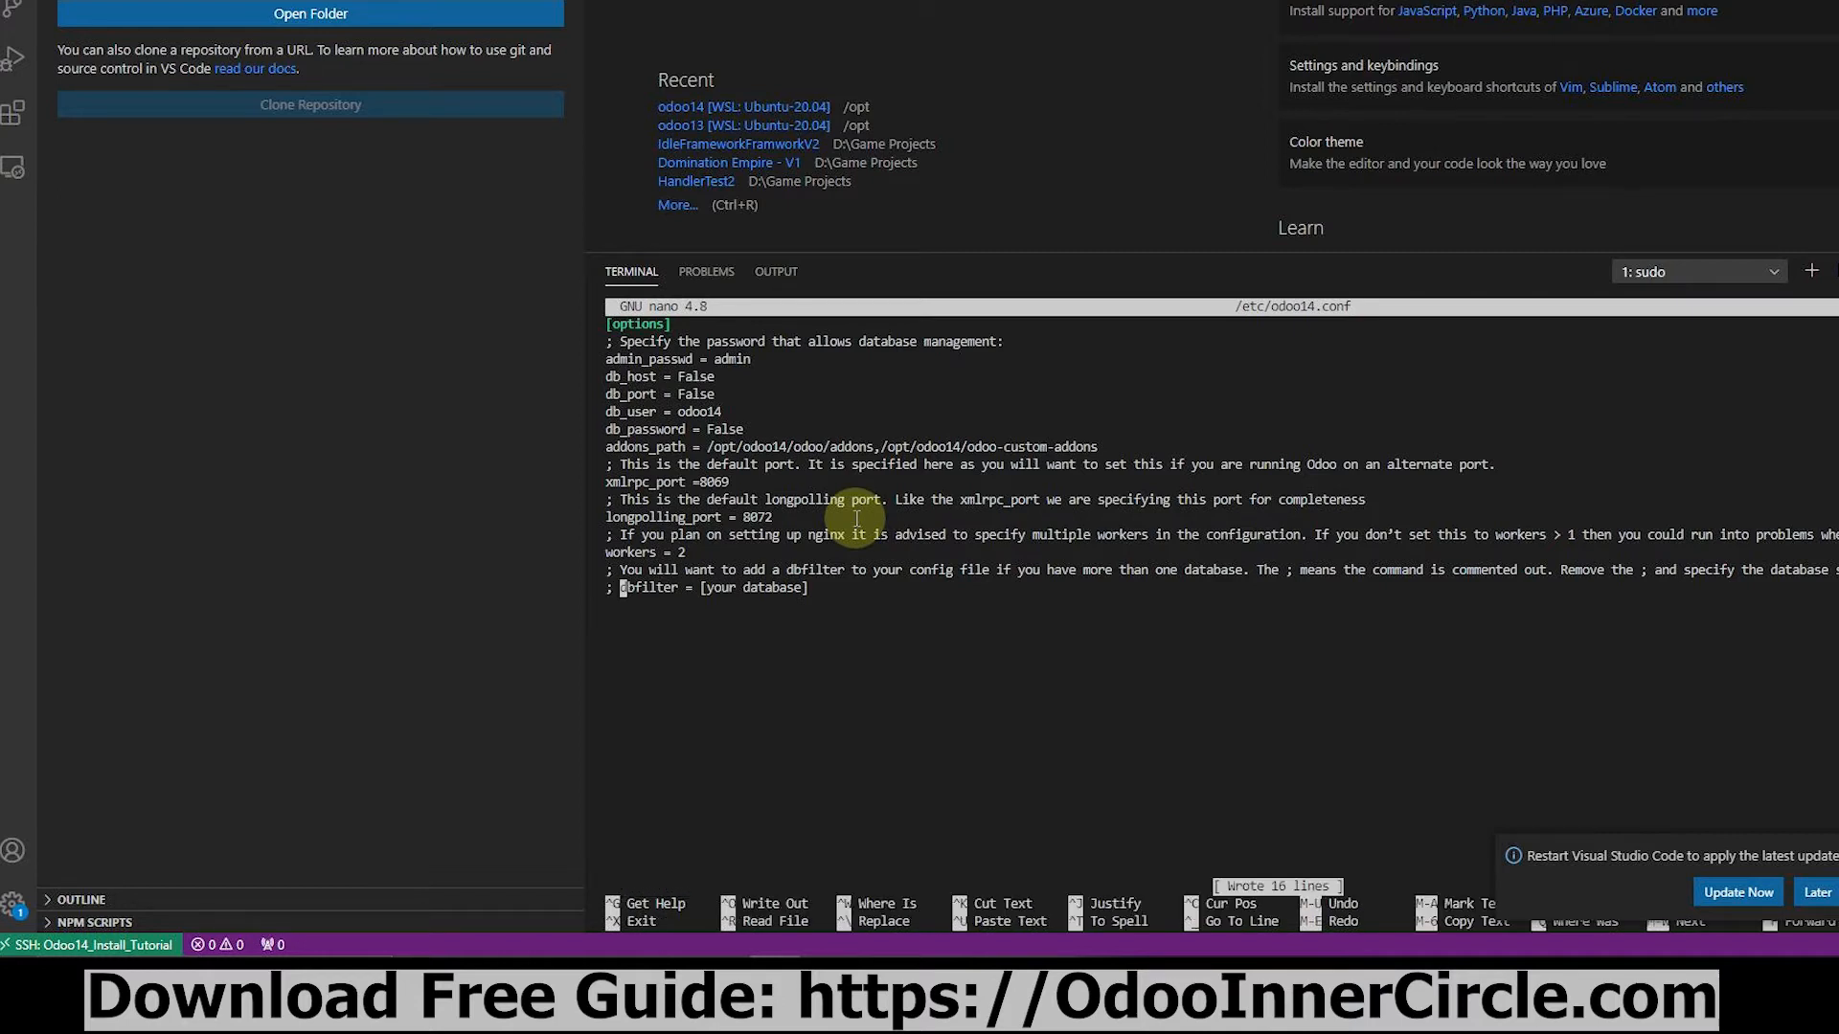
mouse_move(731, 438)
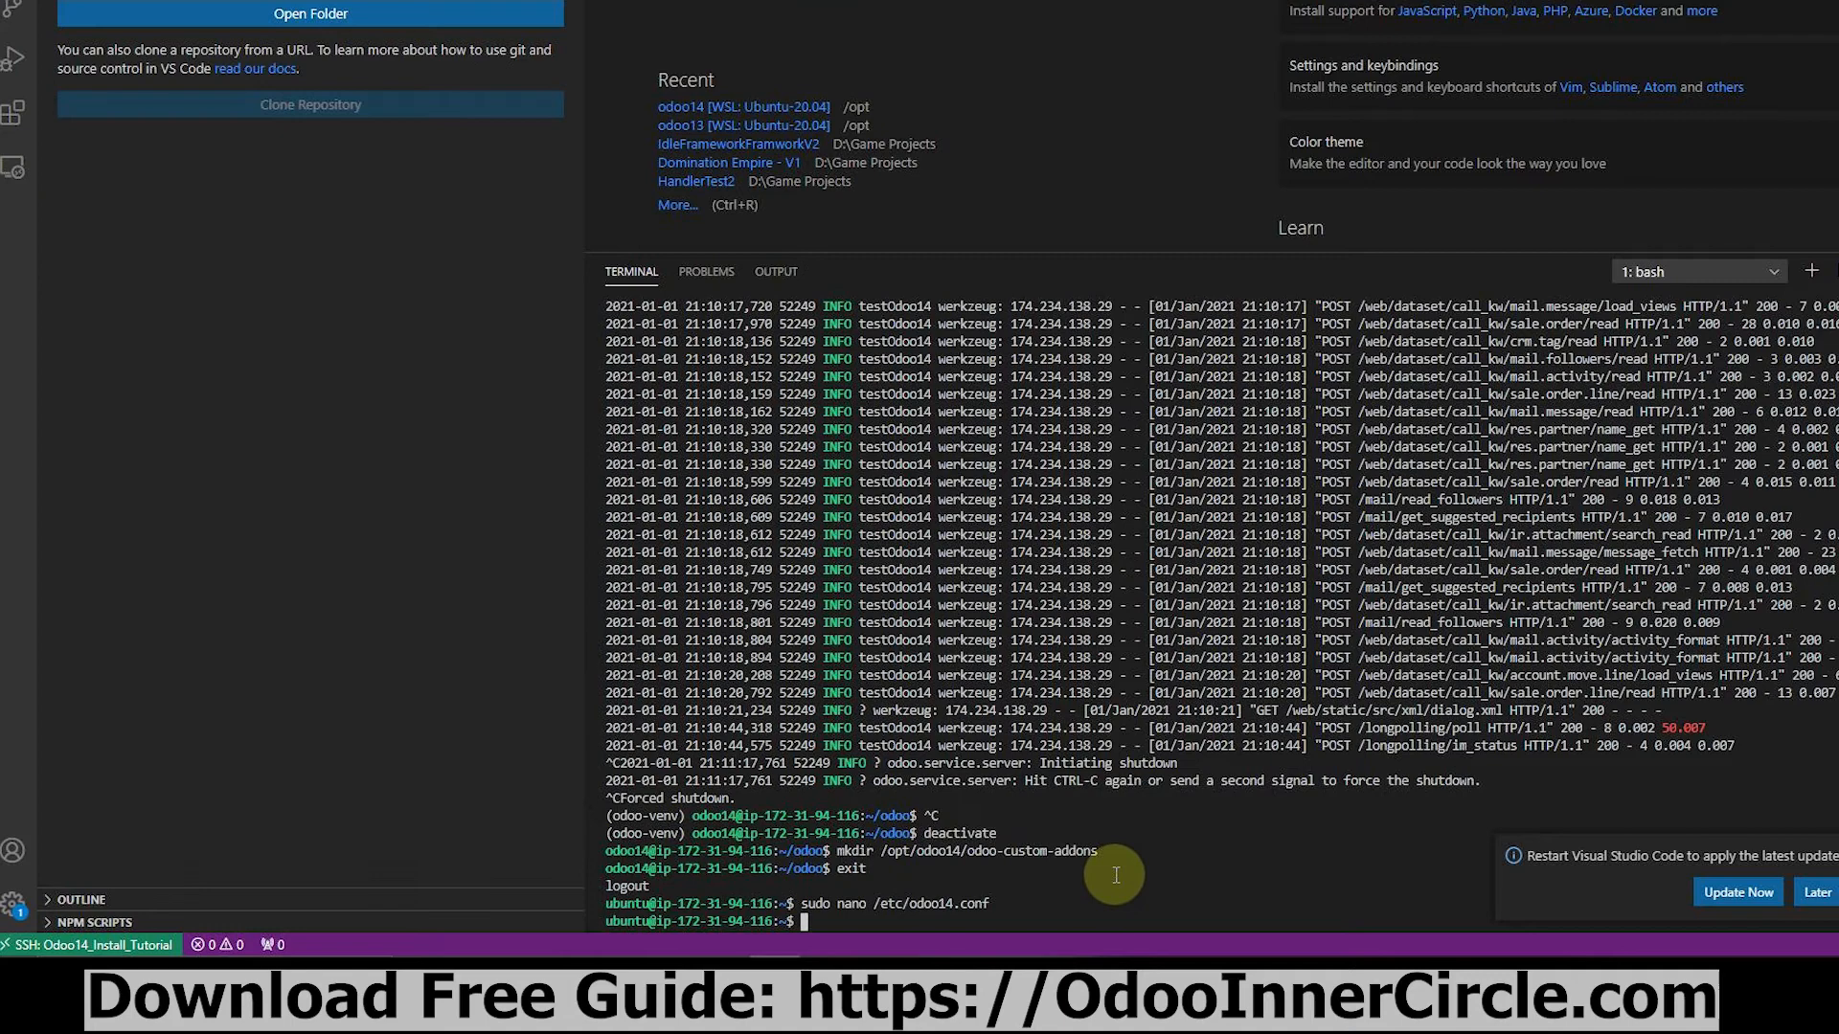
Start editing a new /etc/systemd/system/odoo14.service file with sudo nano.
type("sudo nano /etc/systemd/system/odoo14.service")
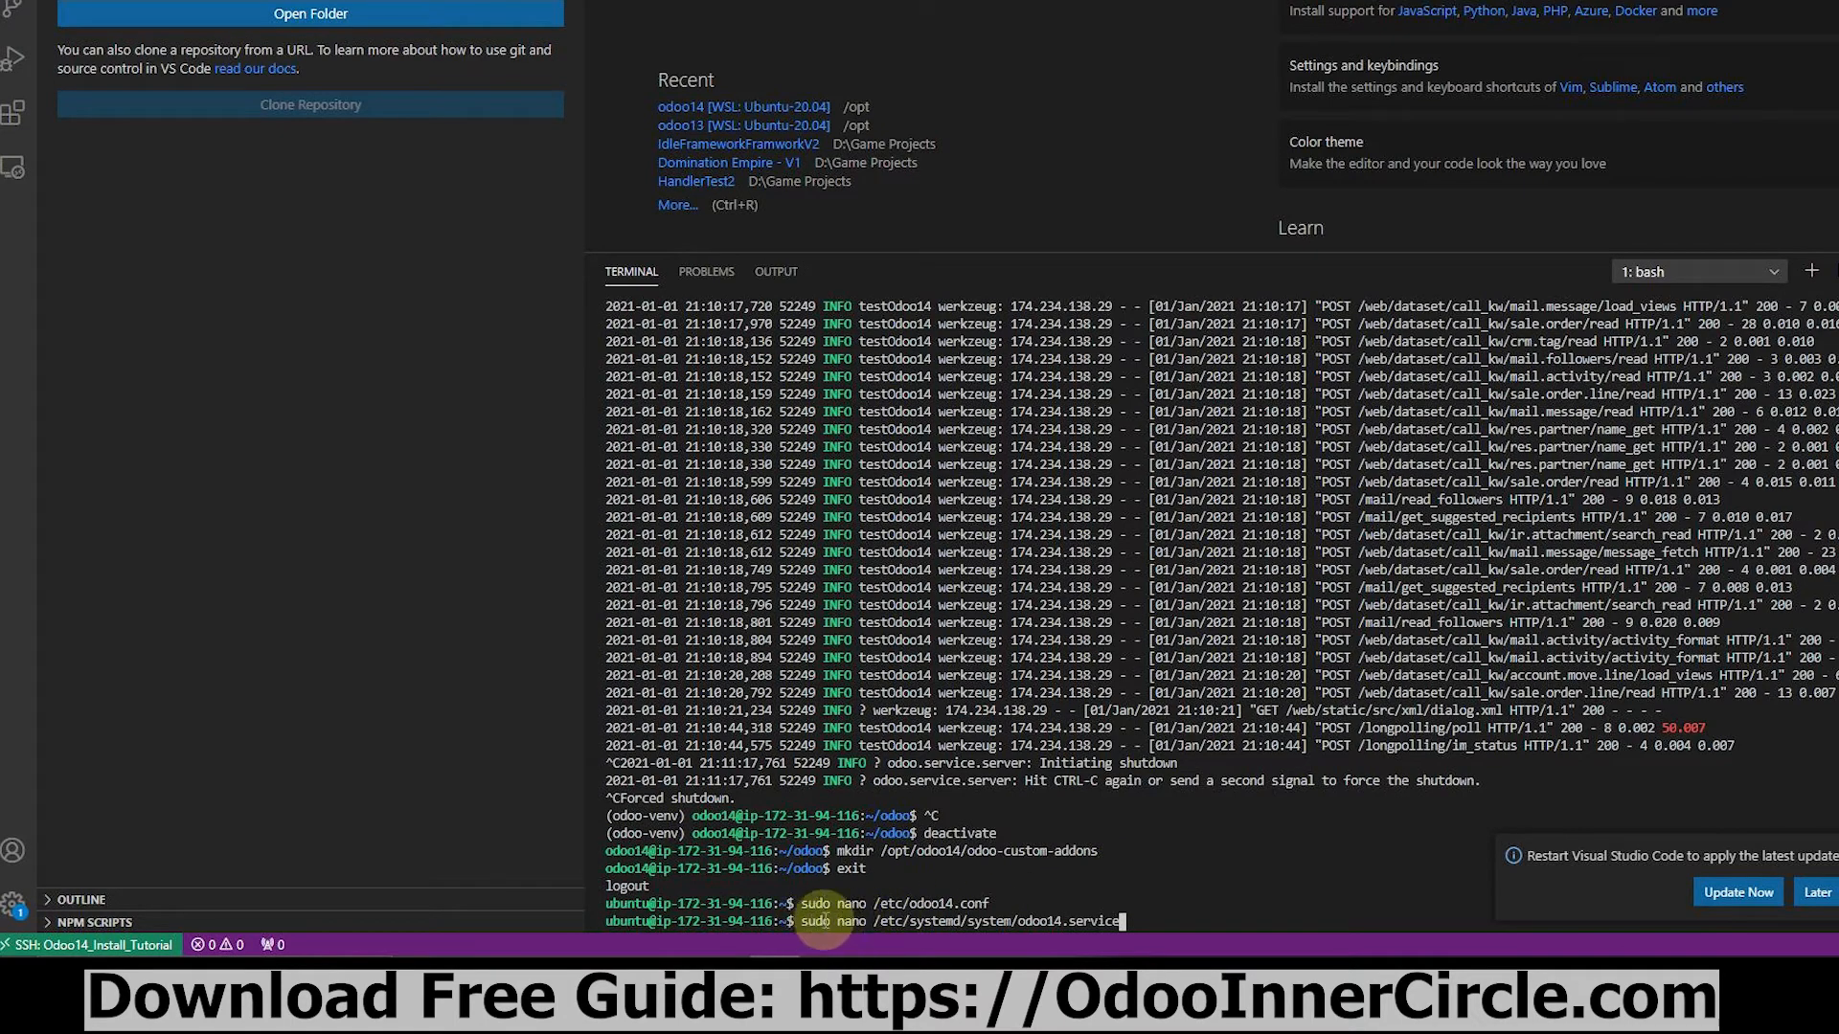
mouse_move(839, 913)
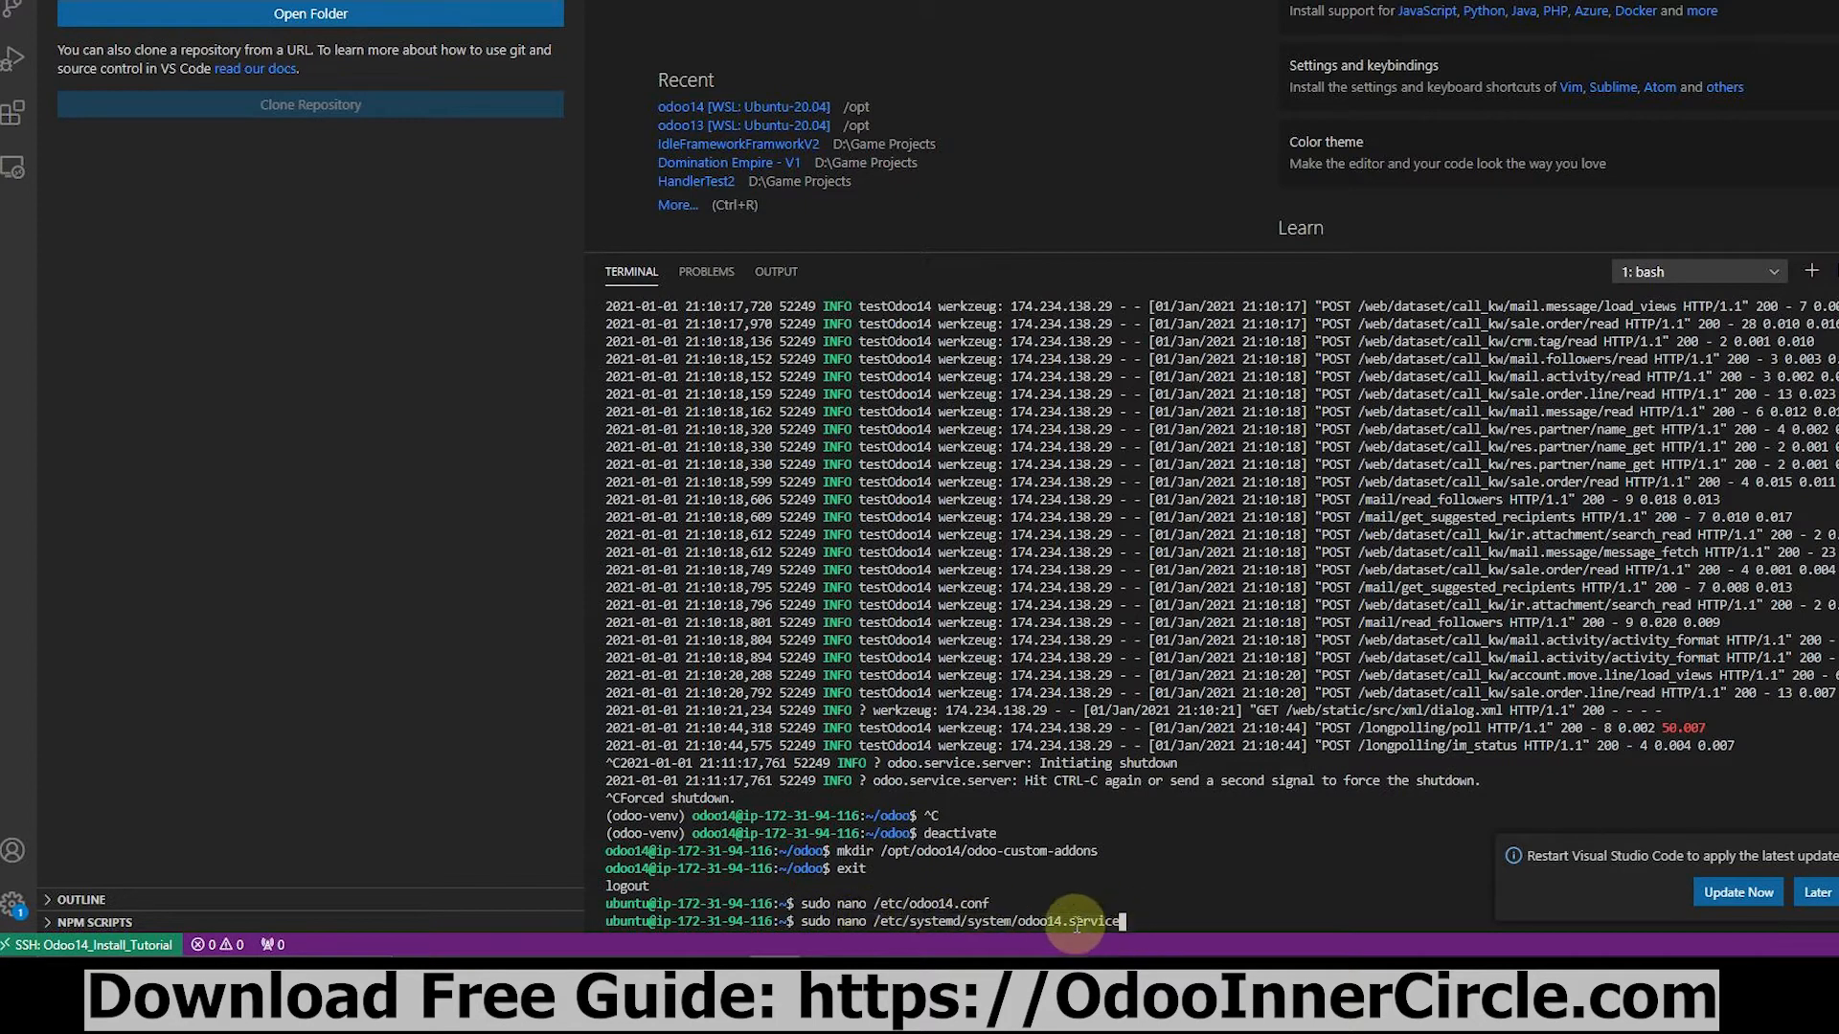
mouse_move(938, 921)
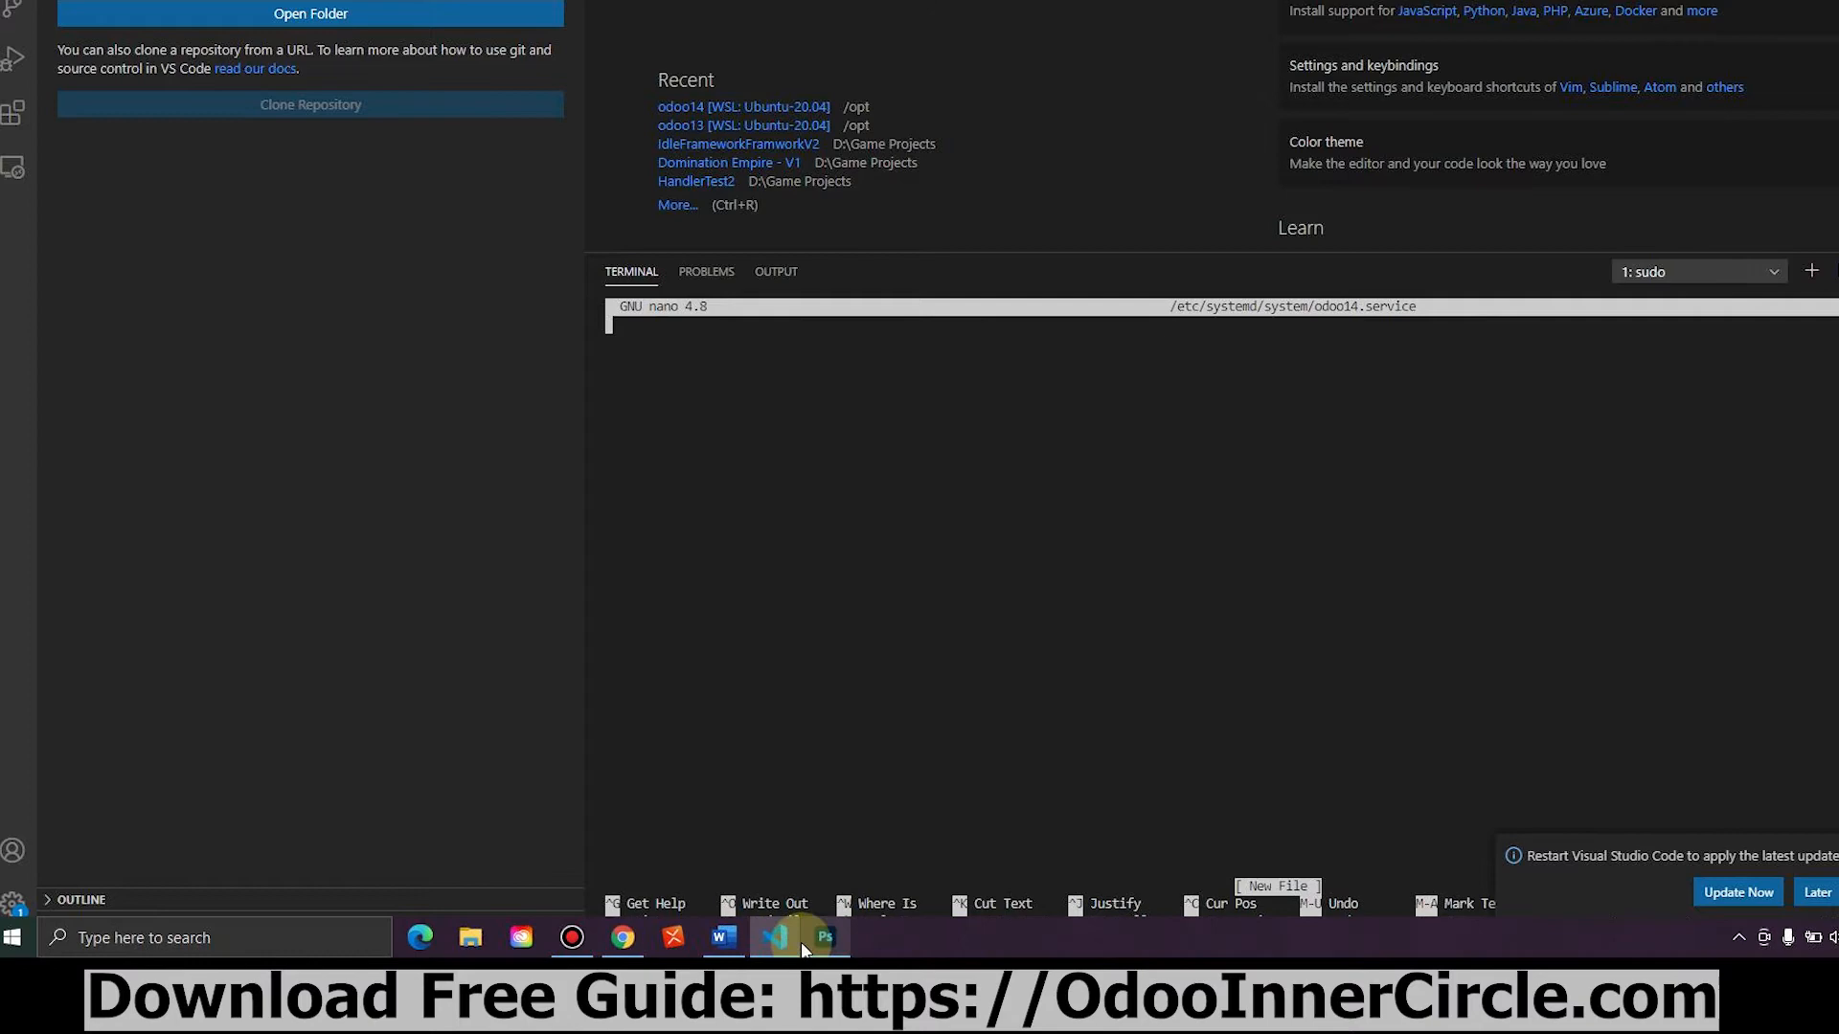
Bring up the Word guide and scroll to its systemd unit file contents.
left_click(722, 936)
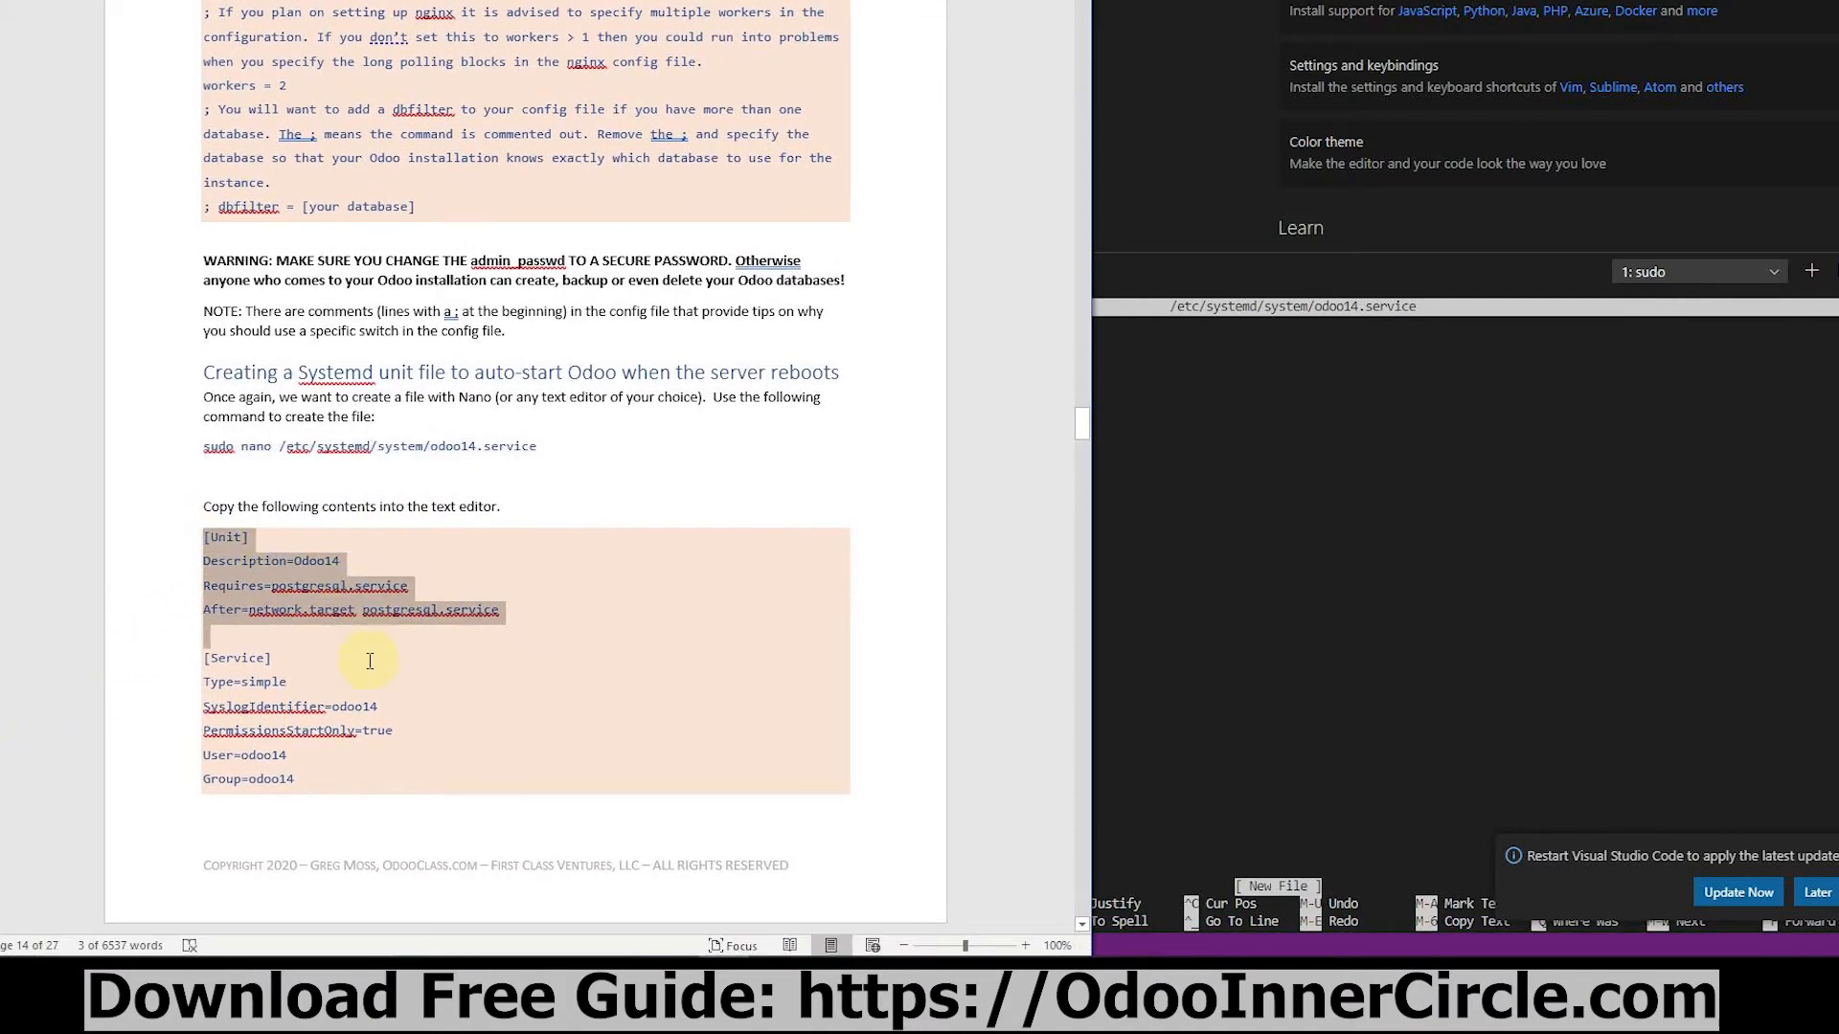
scroll("down", 3)
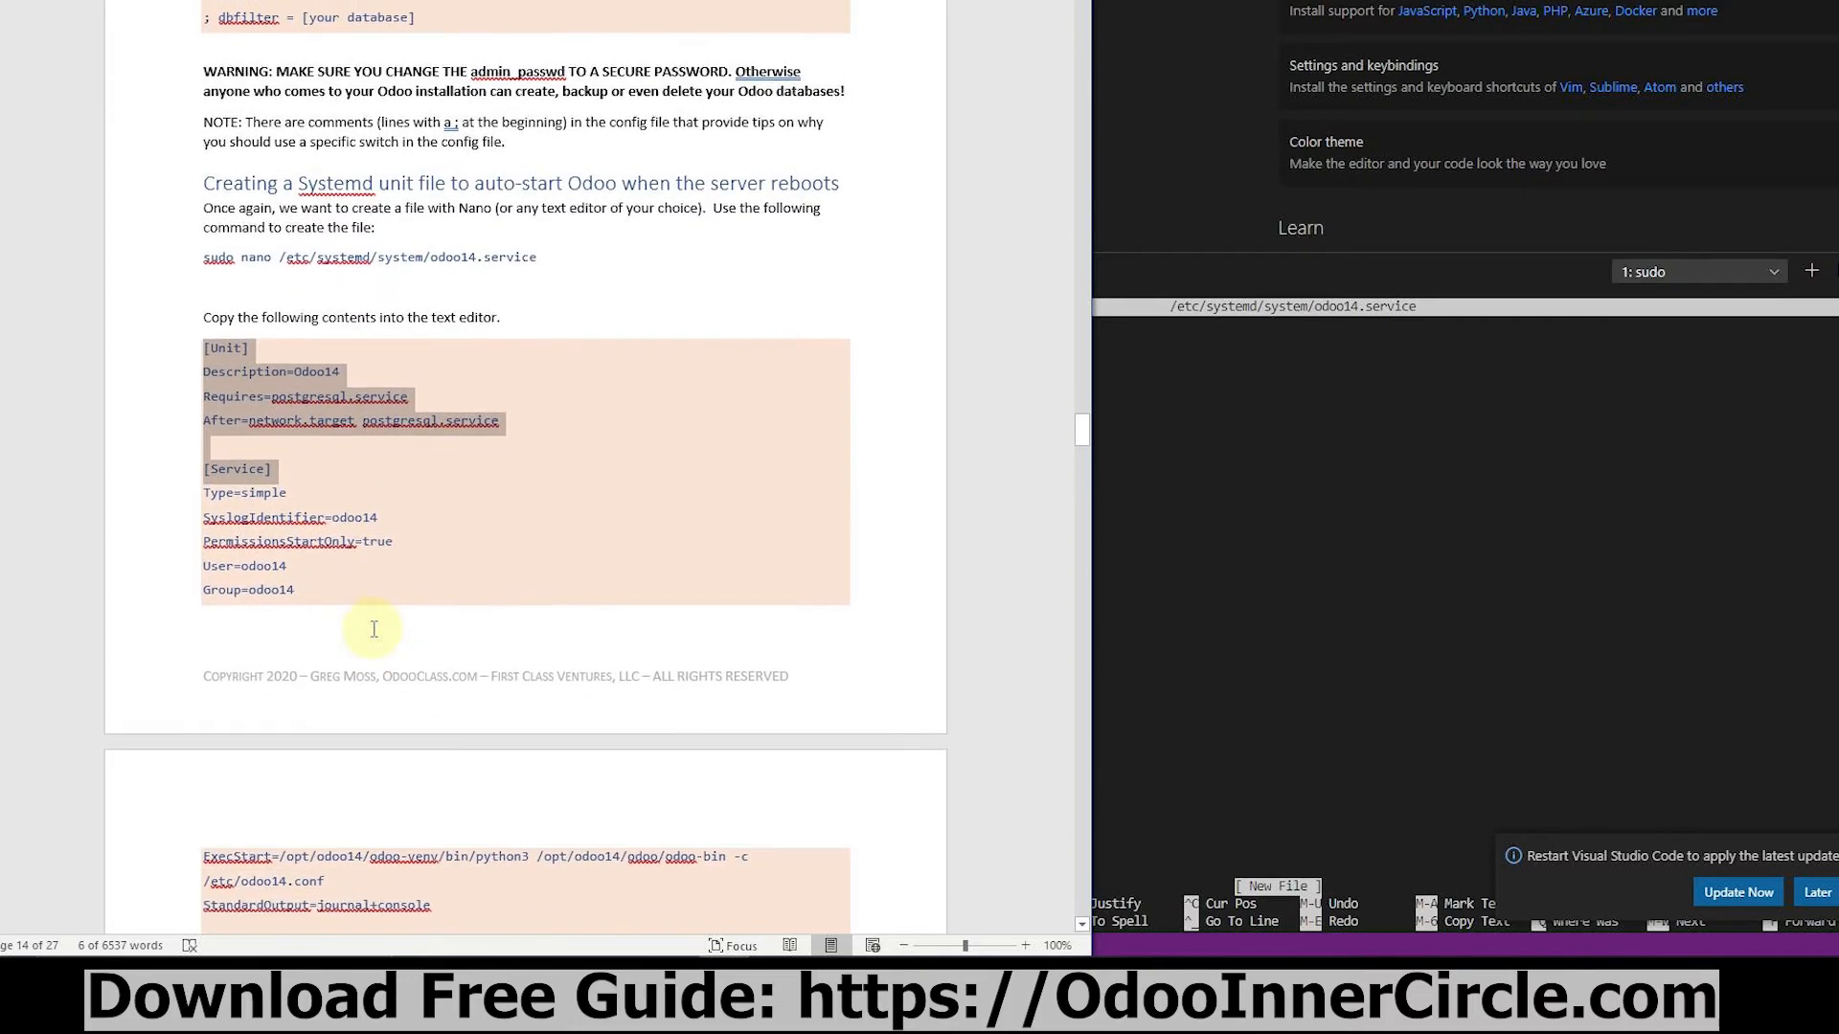
scroll("down", 3)
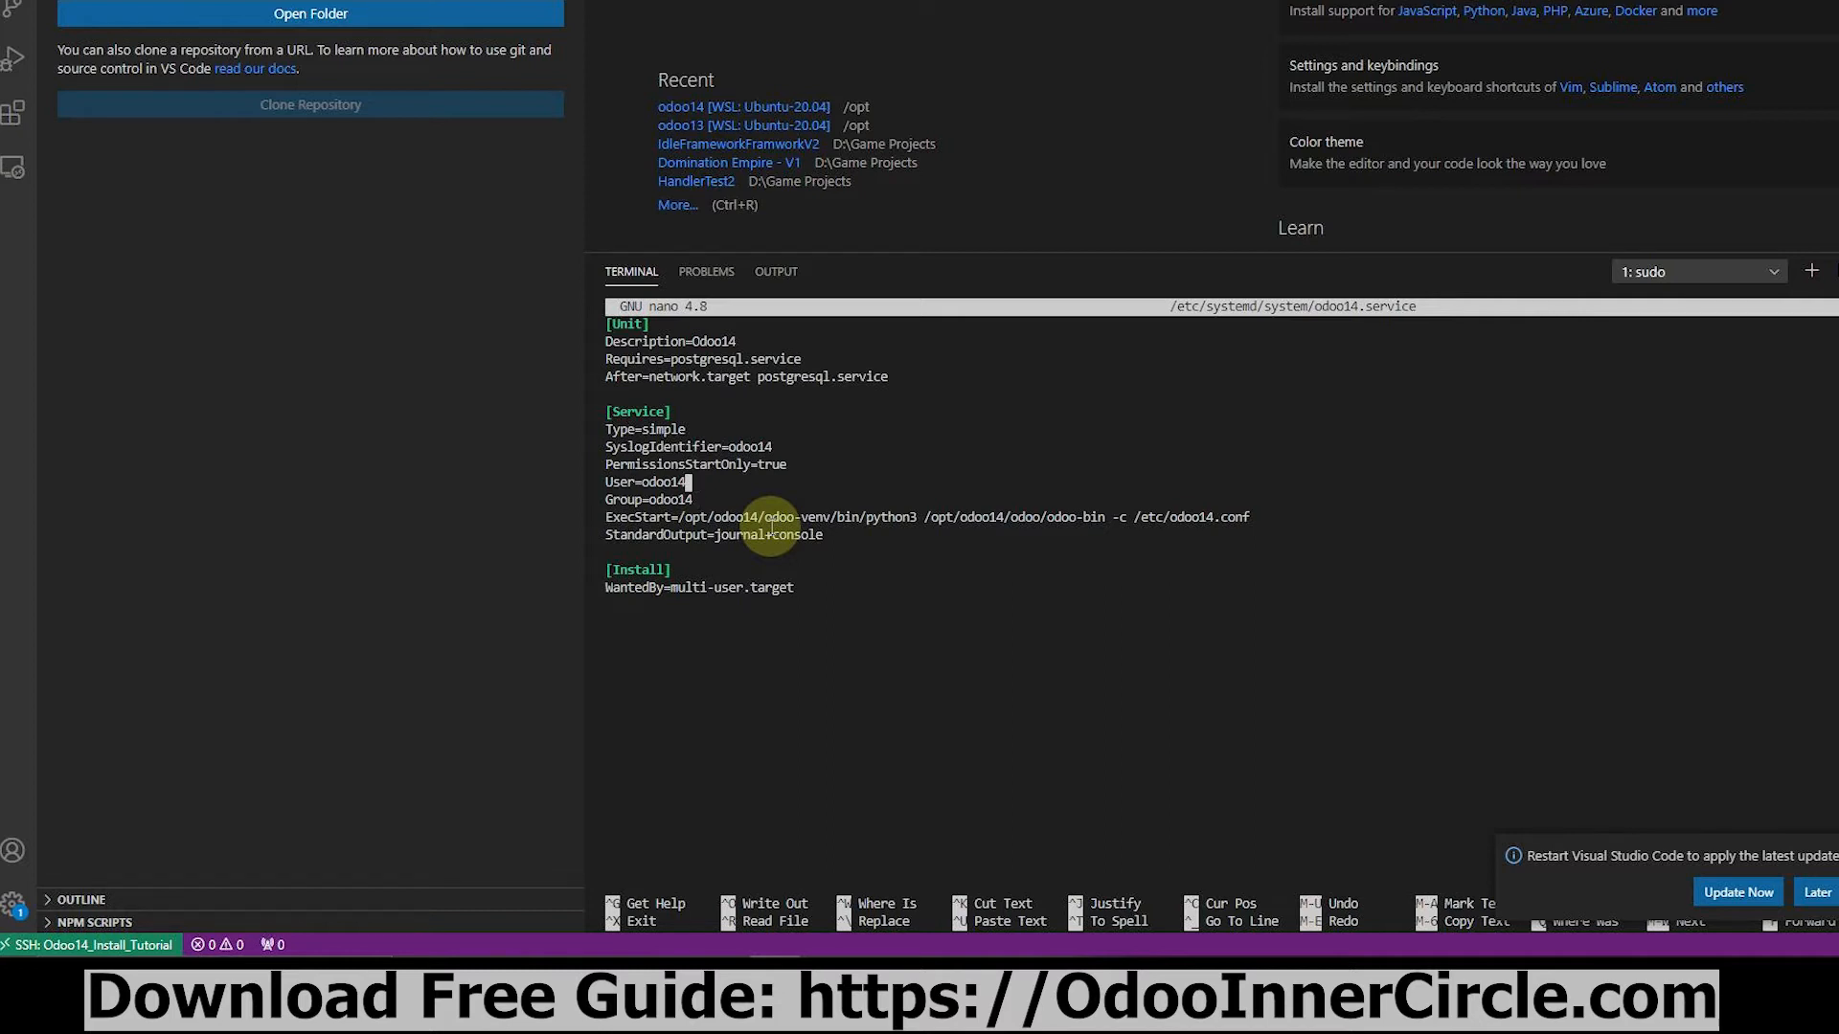
Move down through the pasted unit text, whose ExecStart runs odoo-bin with /etc/odoo14.conf.
key("Down")
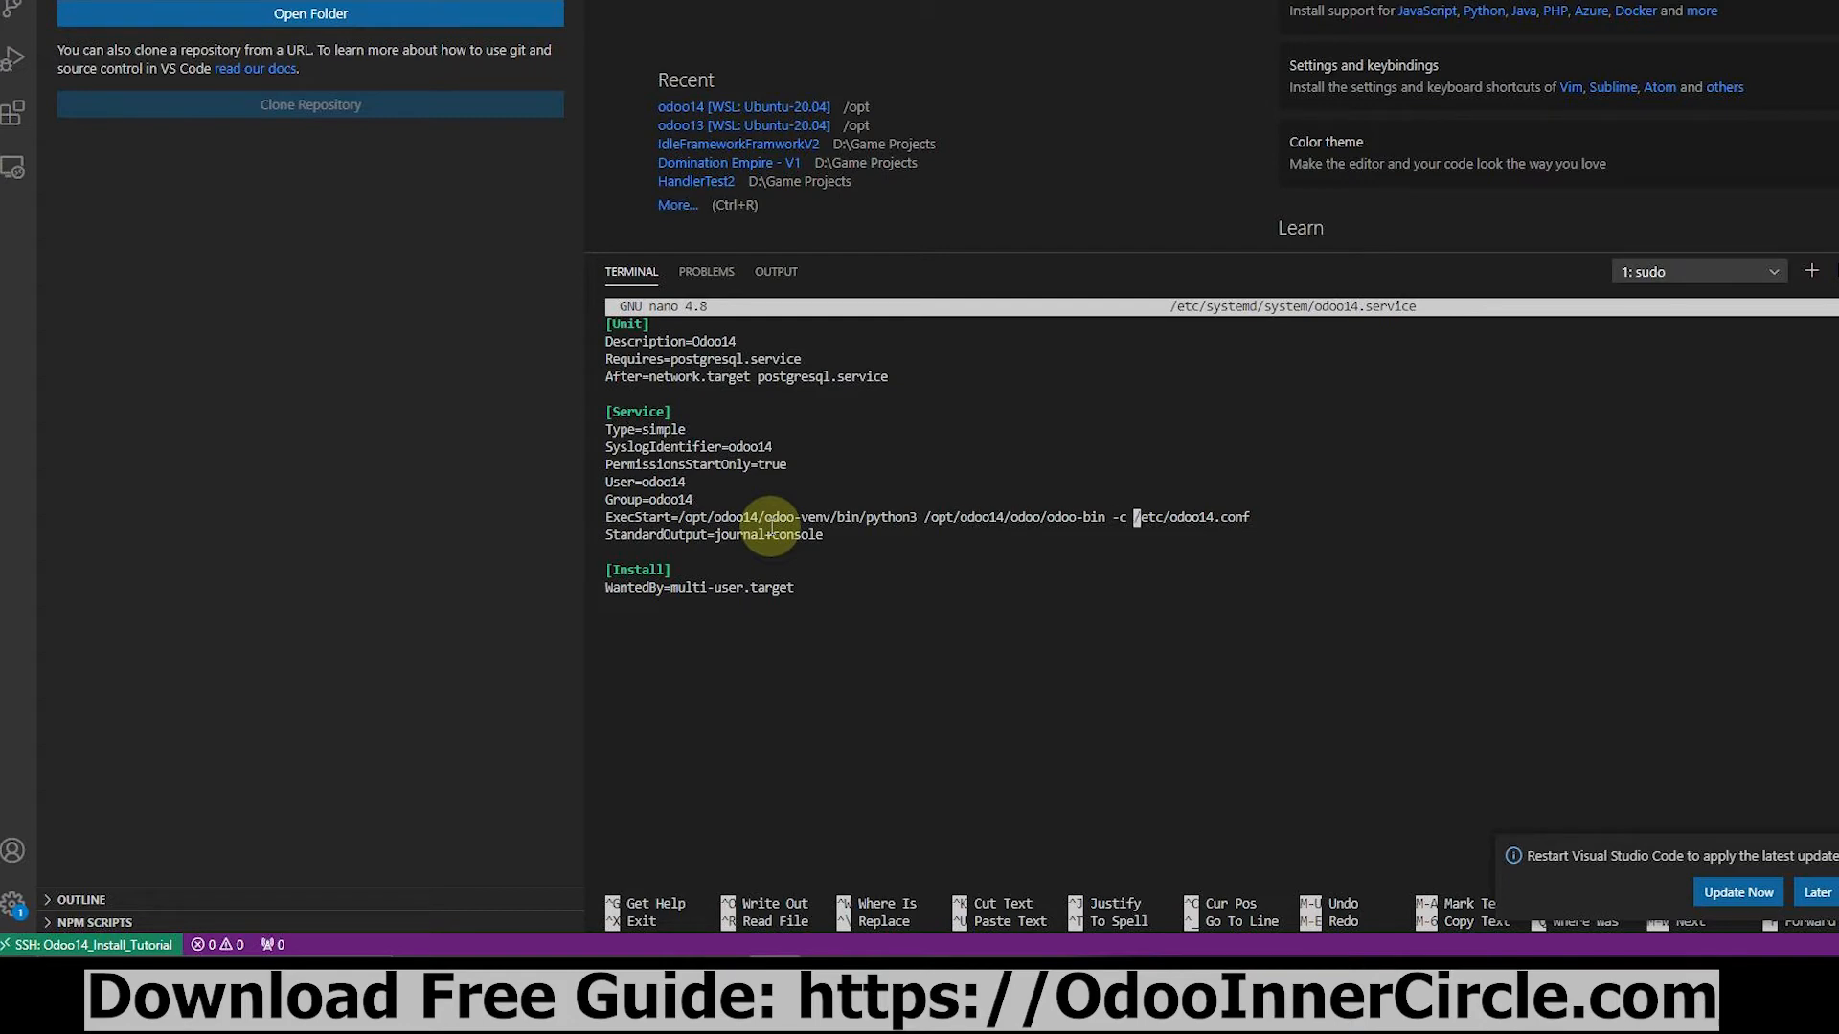
Write the unit text out to /etc/systemd/system/odoo14.service from nano.
key("ctrl+o")
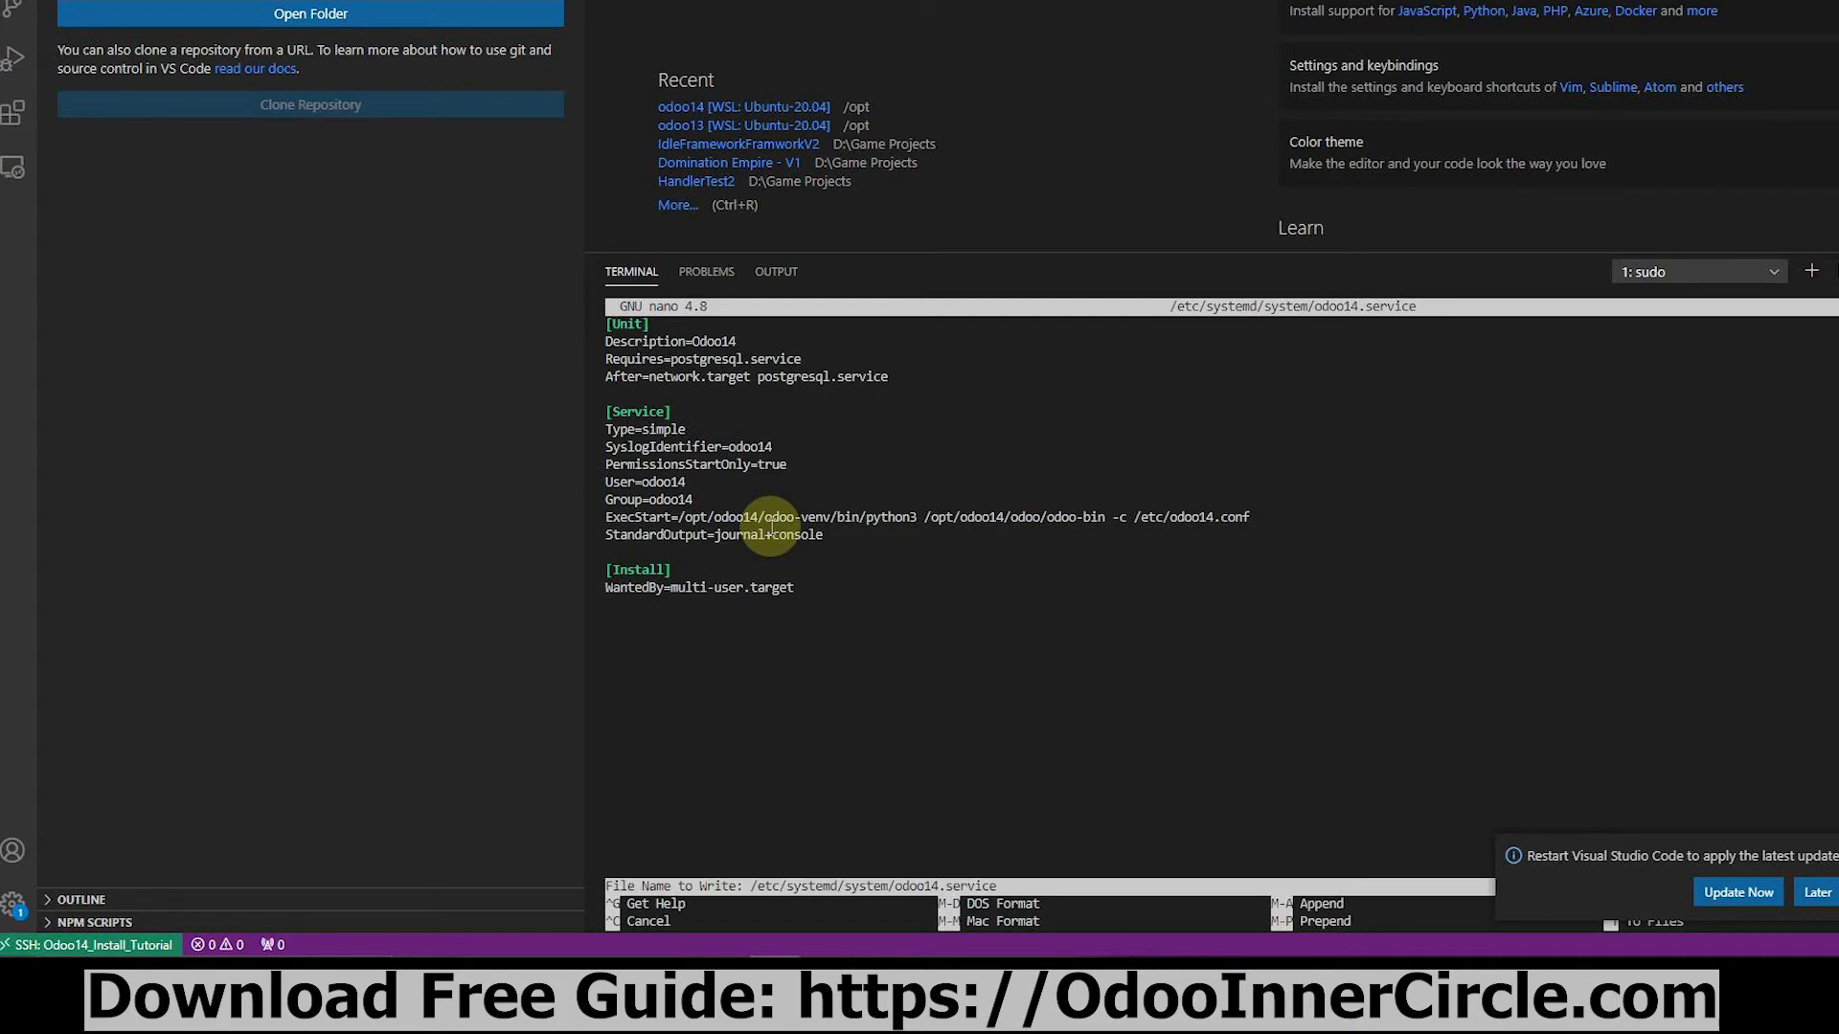
key("Enter")
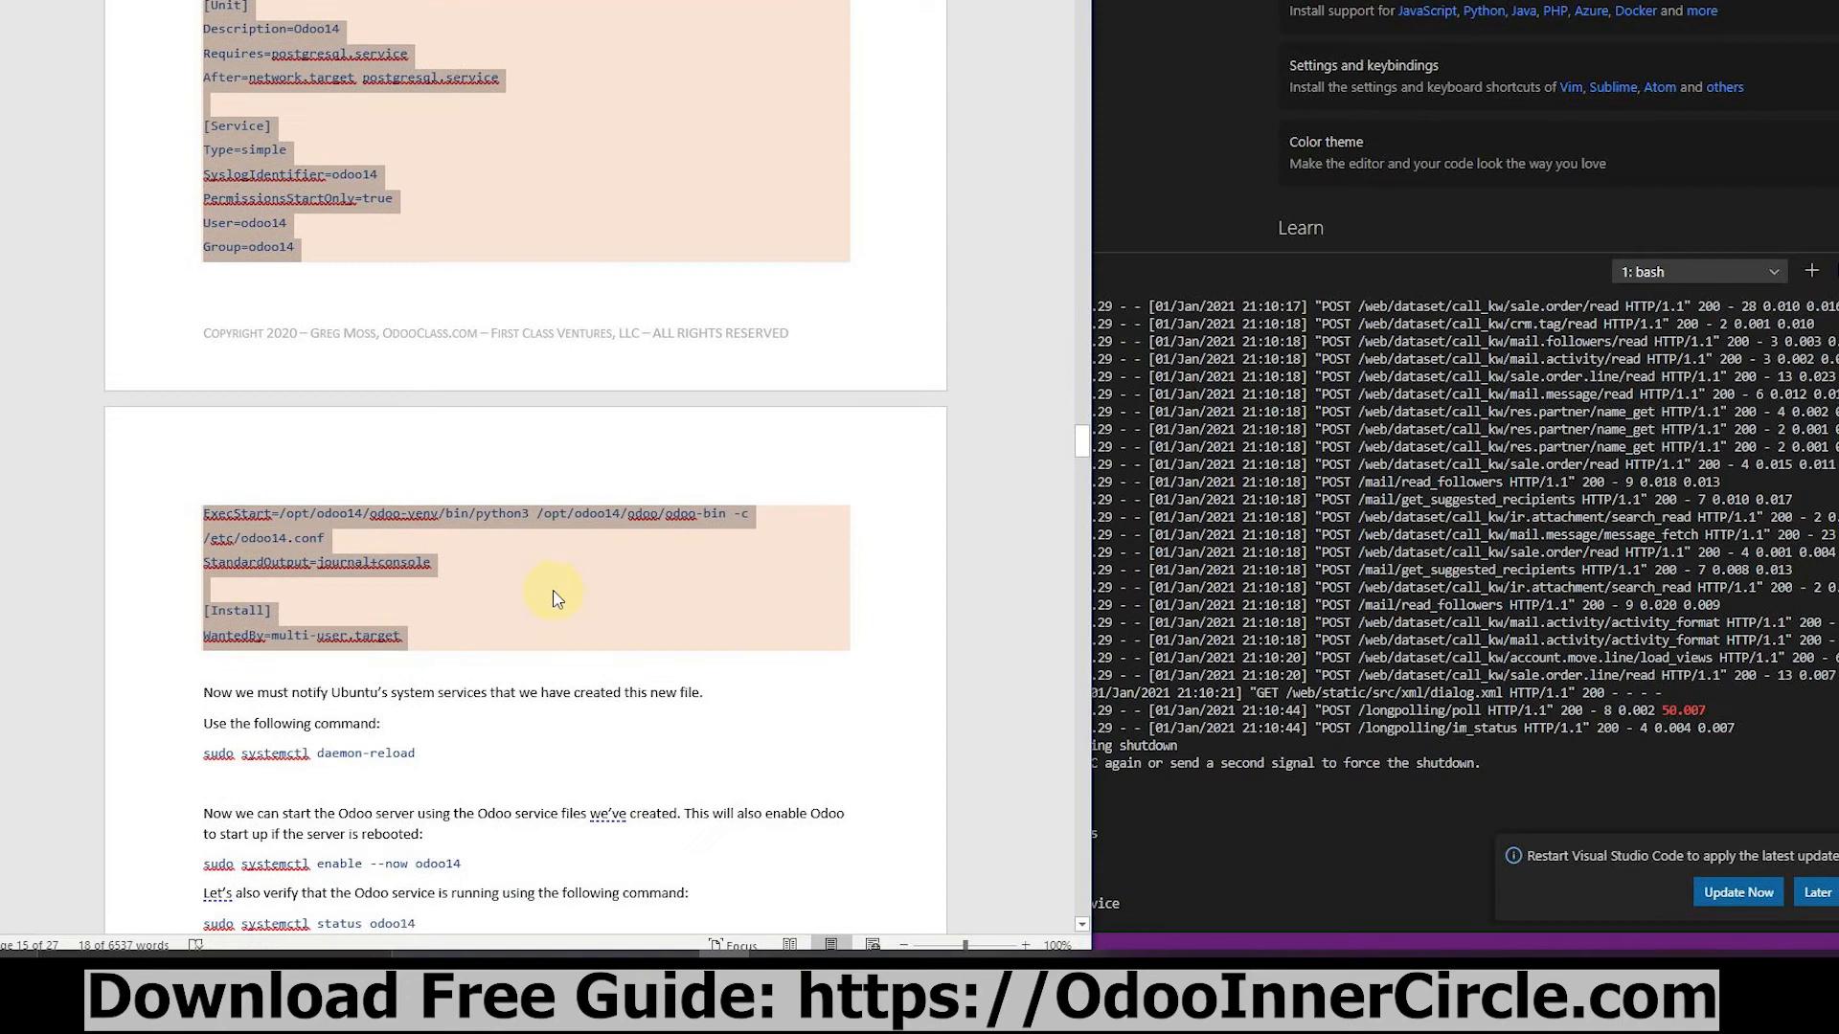
Select the sudo systemctl daemon-reload command in the Word guide.
scroll("down", 3)
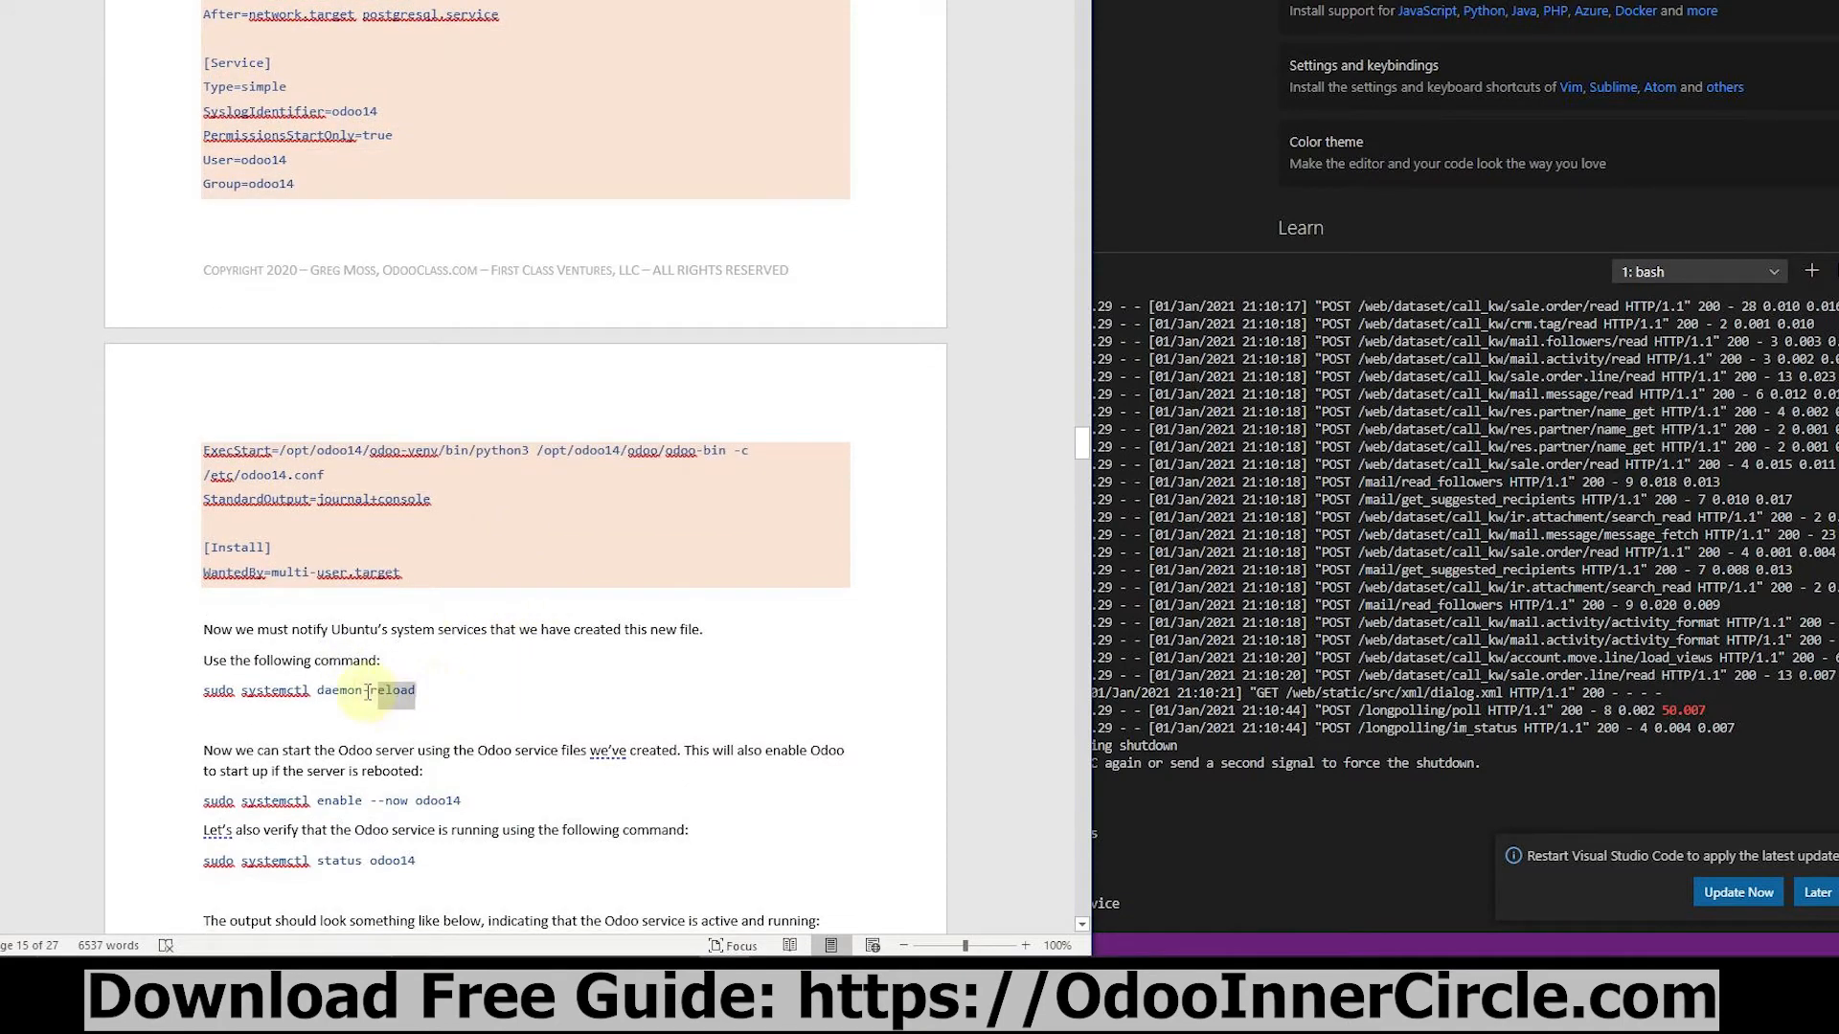
double_click(365, 689)
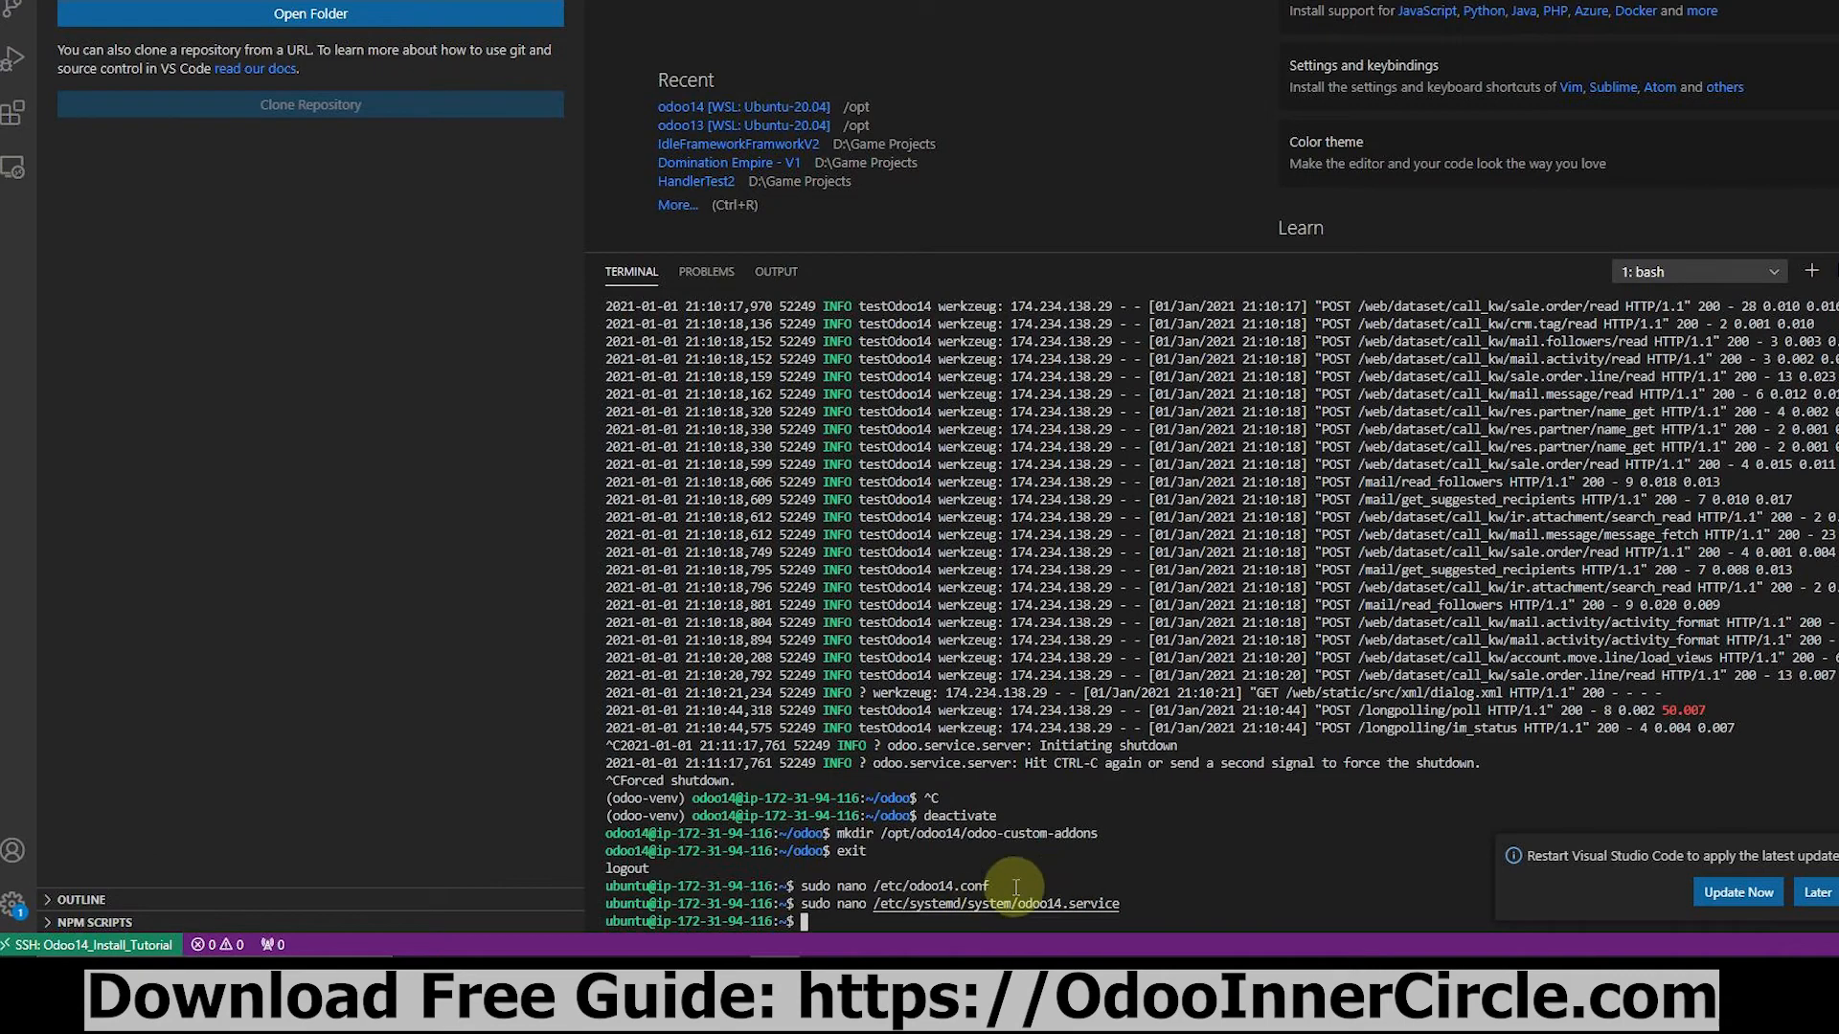
mouse_move(1132, 821)
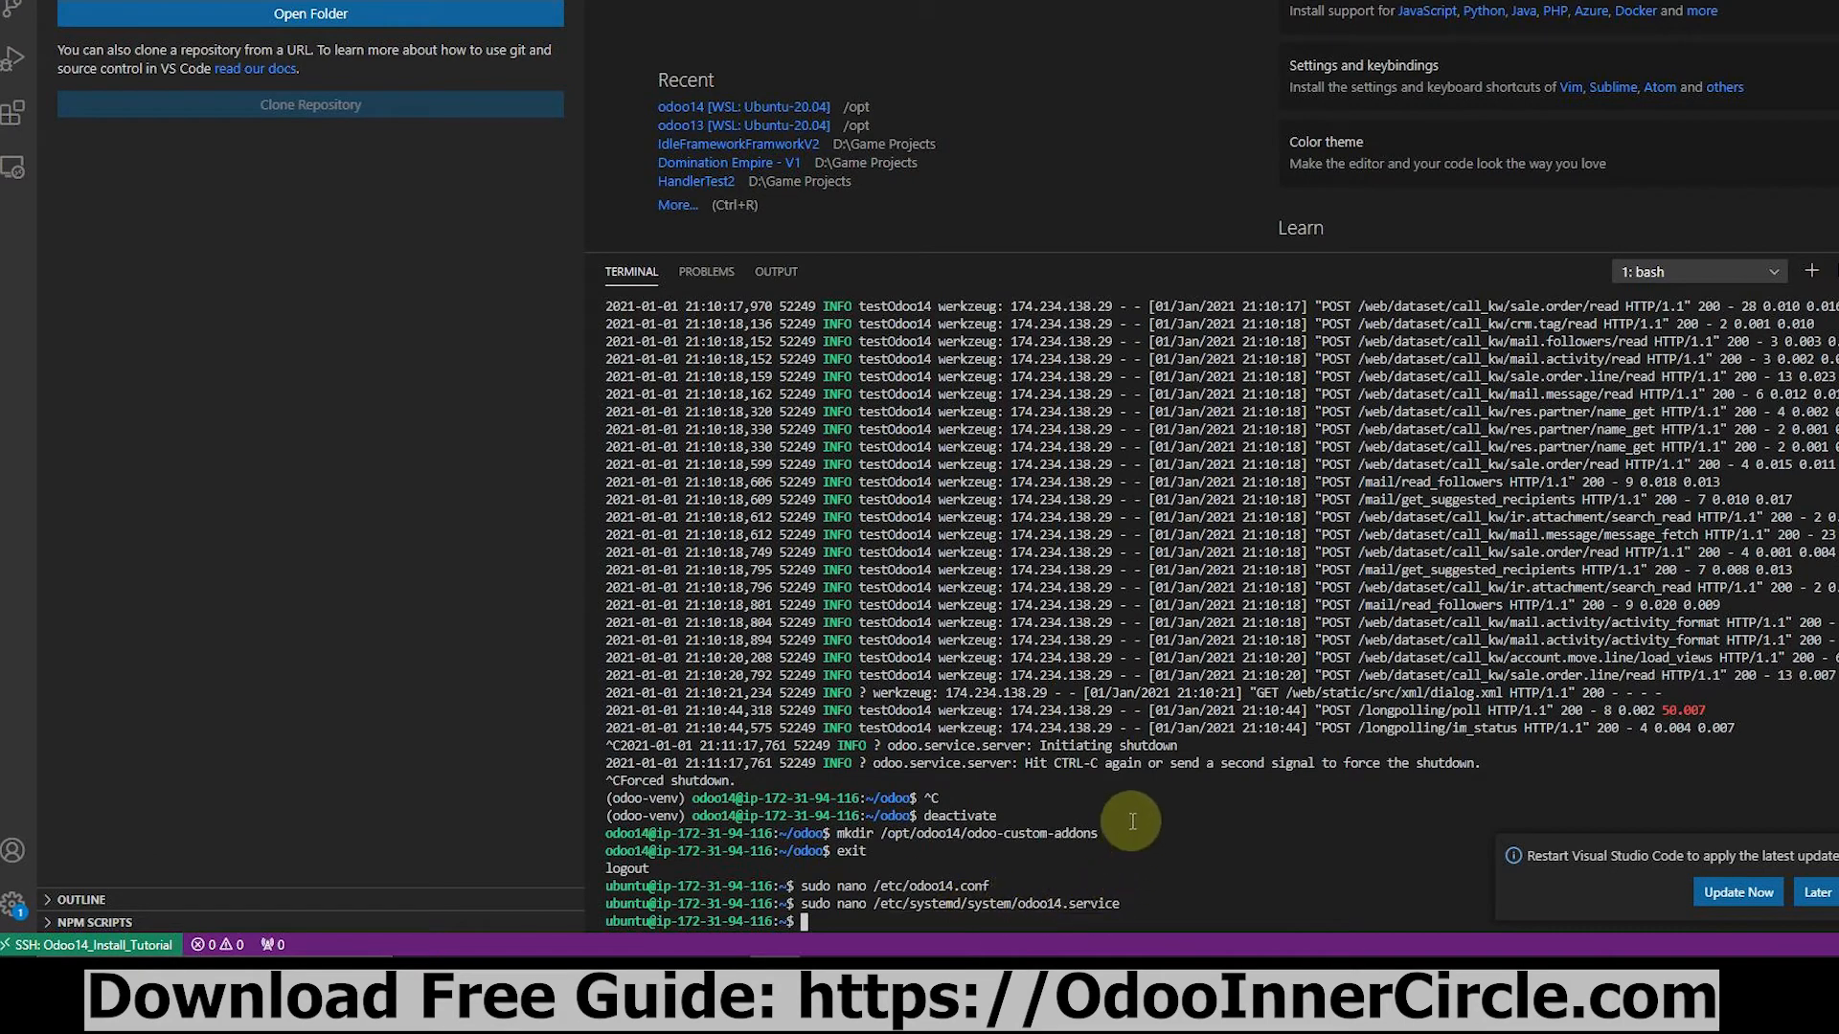
Run systemctl daemon-reload, then enable --now odoo14, creating its multi-user.target symlink.
type("sudo systemctl daemon-reload")
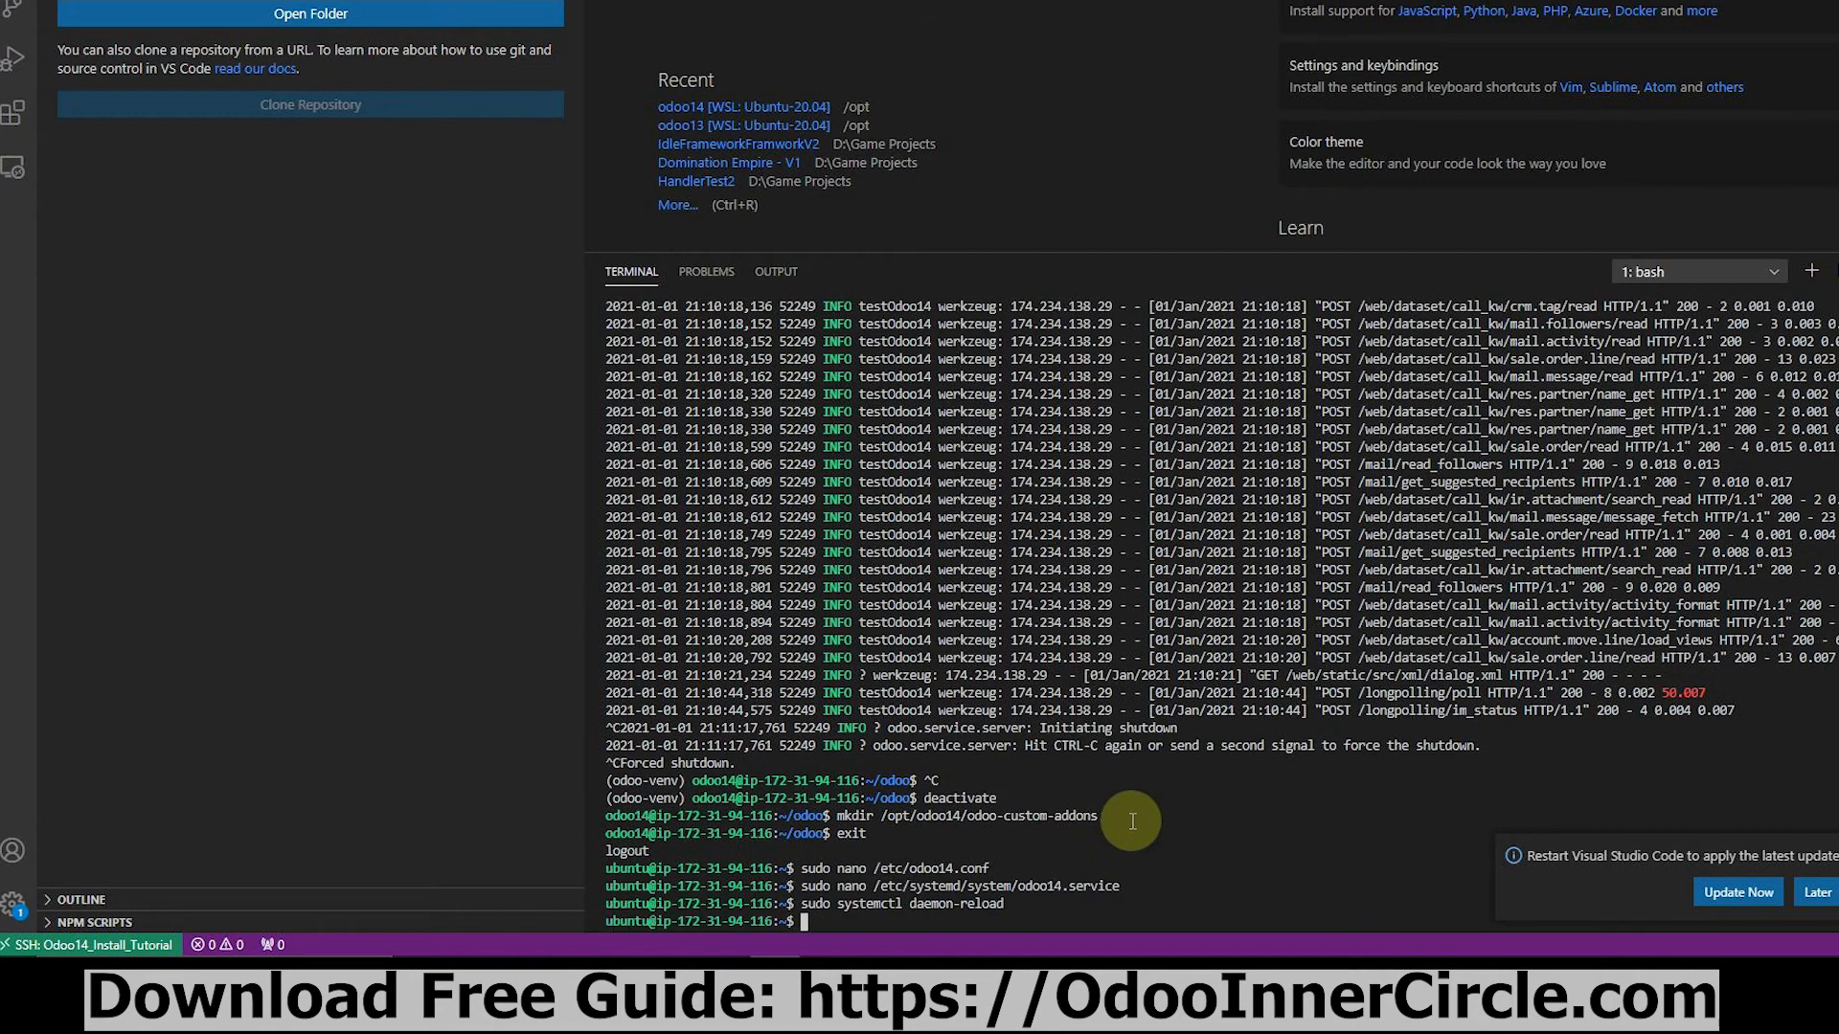
mouse_move(897, 945)
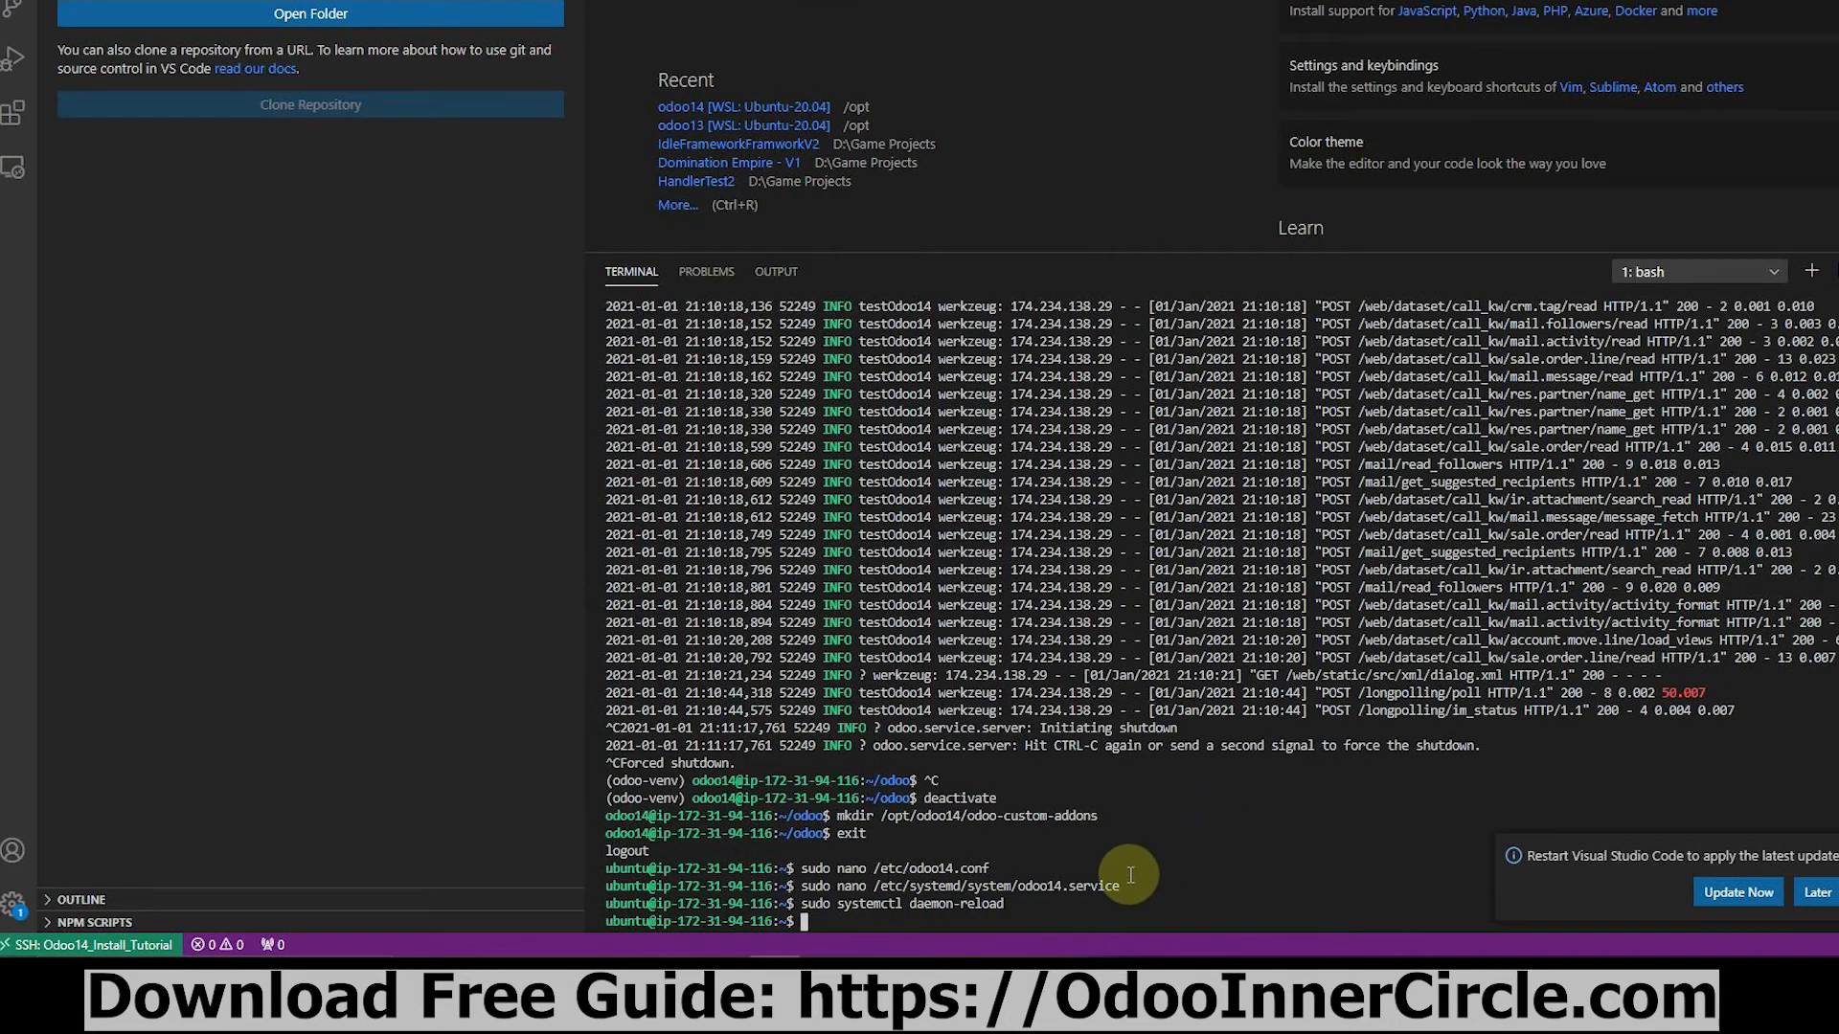
type("sudo systemctl enable --now odoo14")
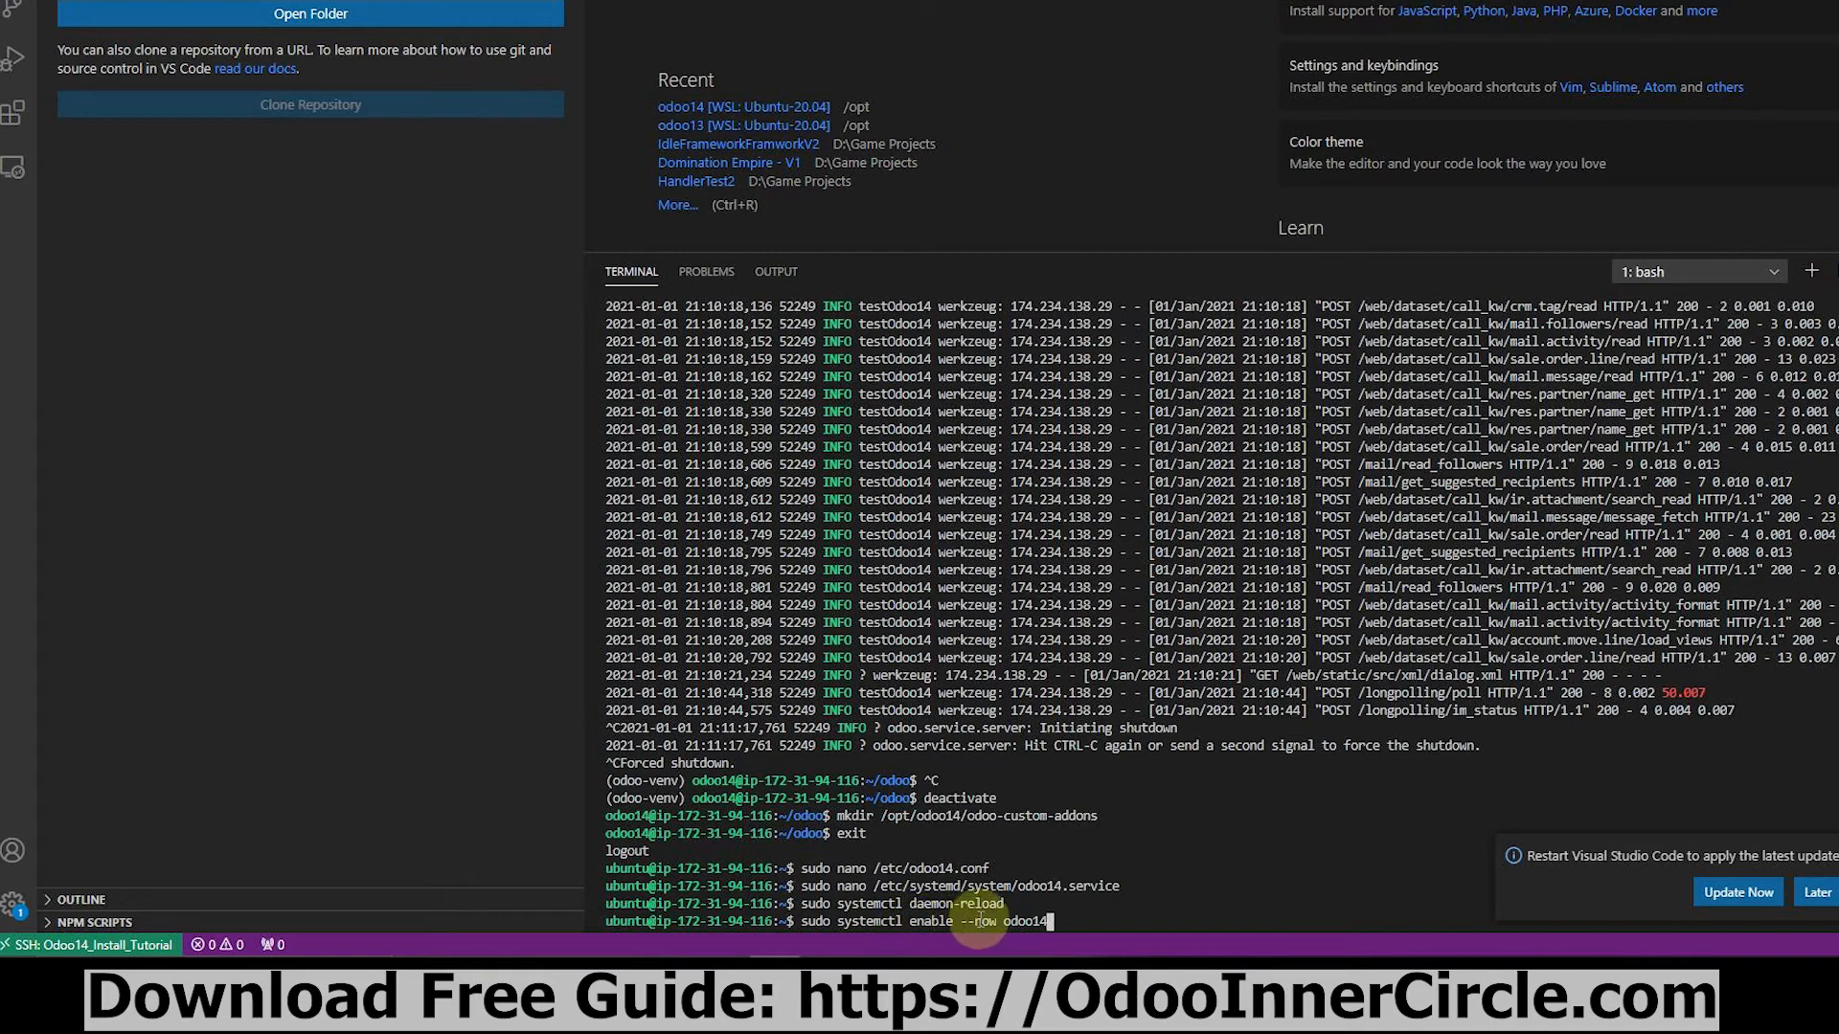
key("Return")
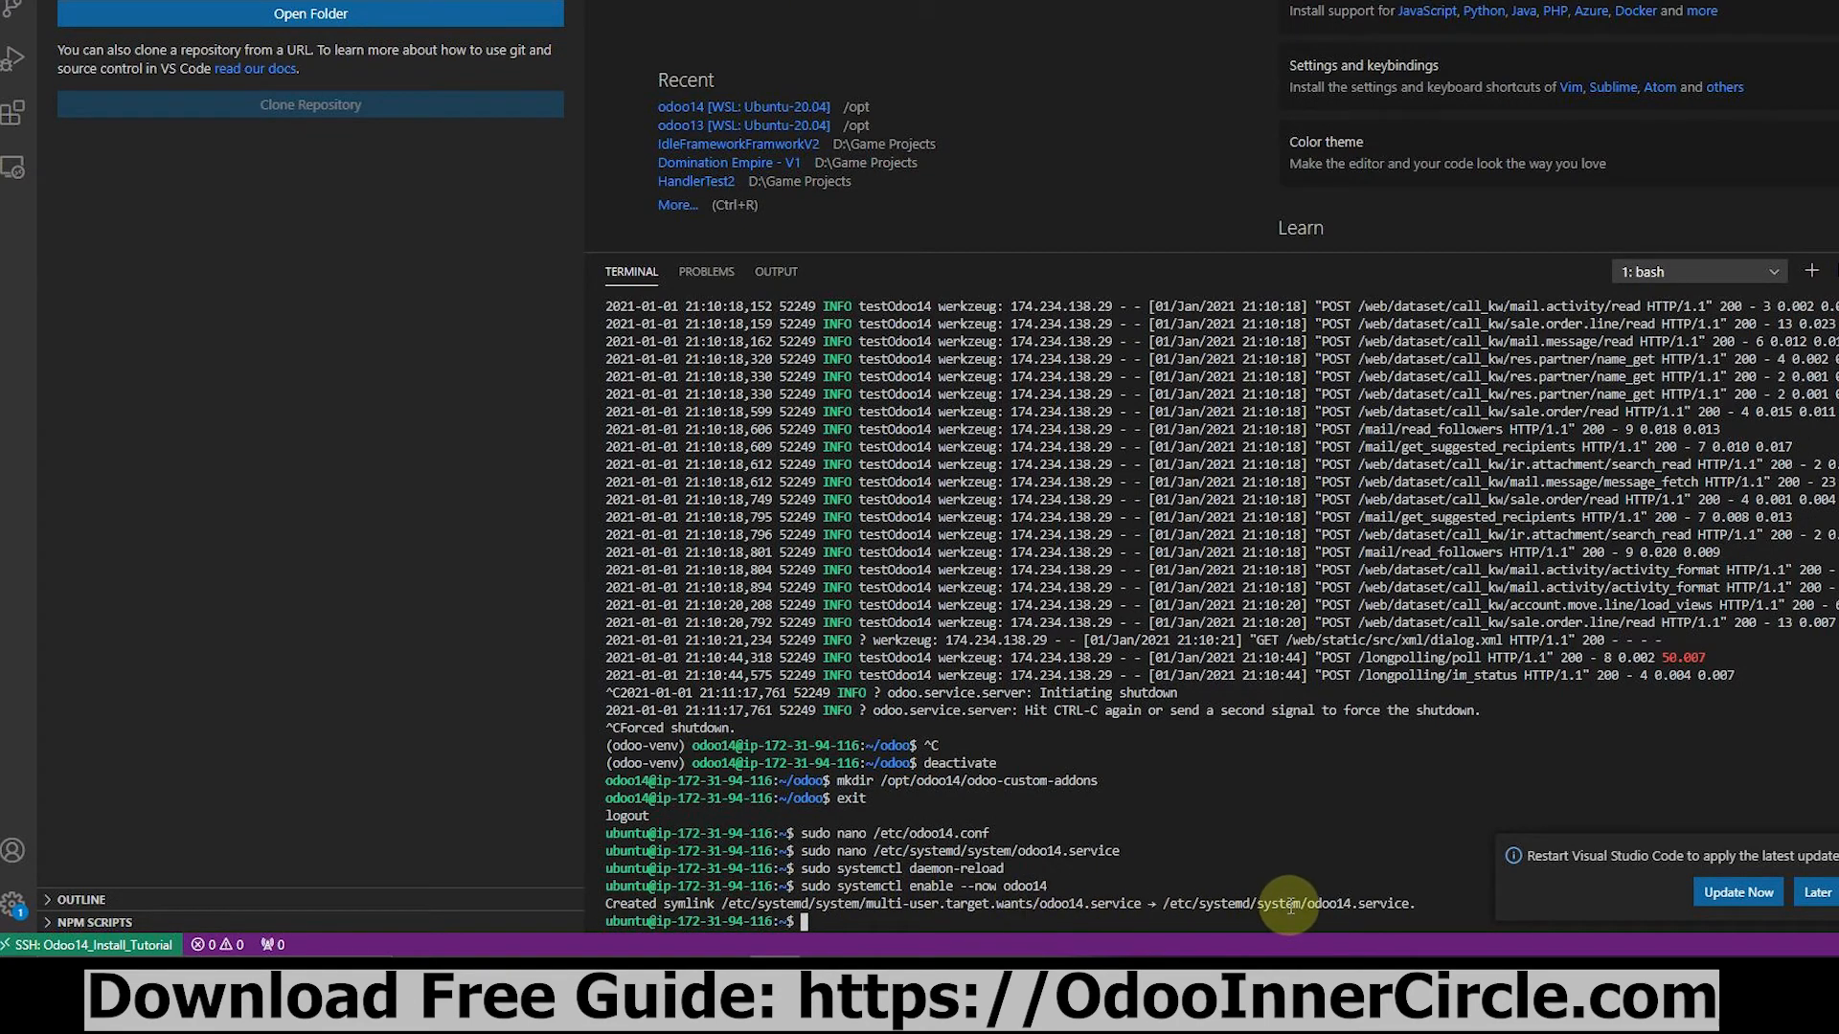
mouse_move(945, 903)
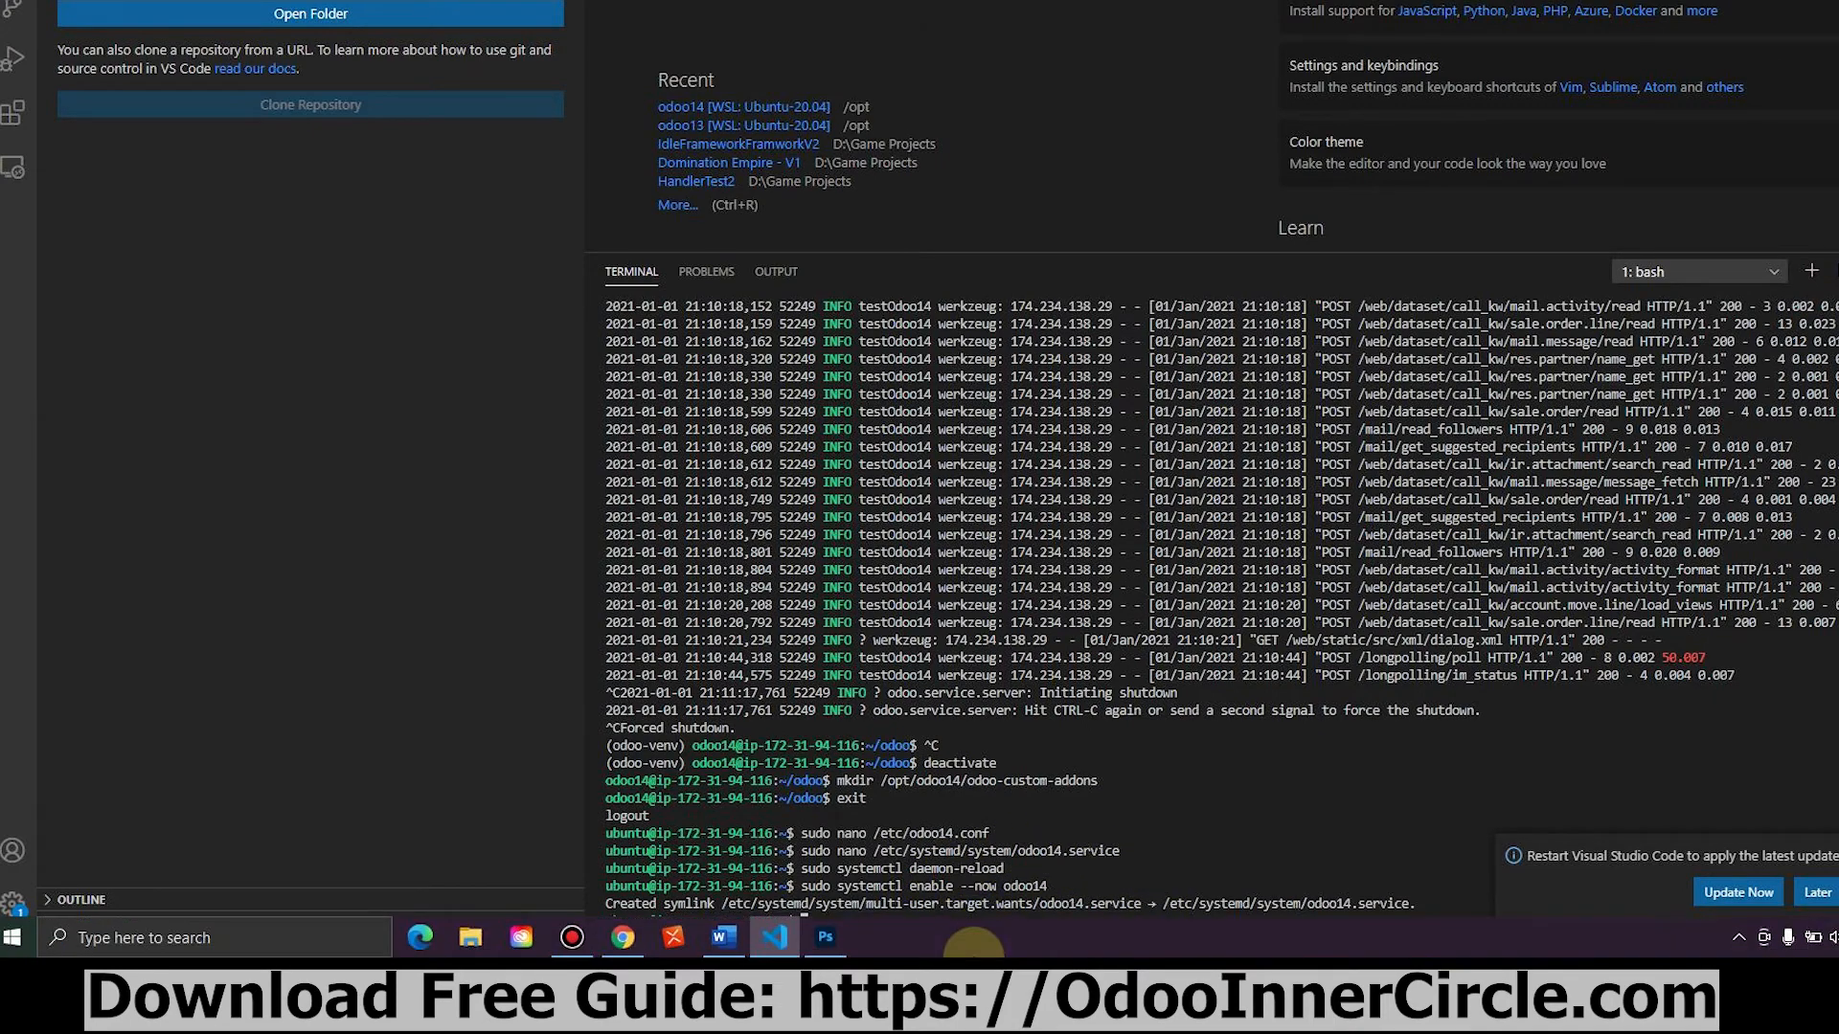
left_click(722, 937)
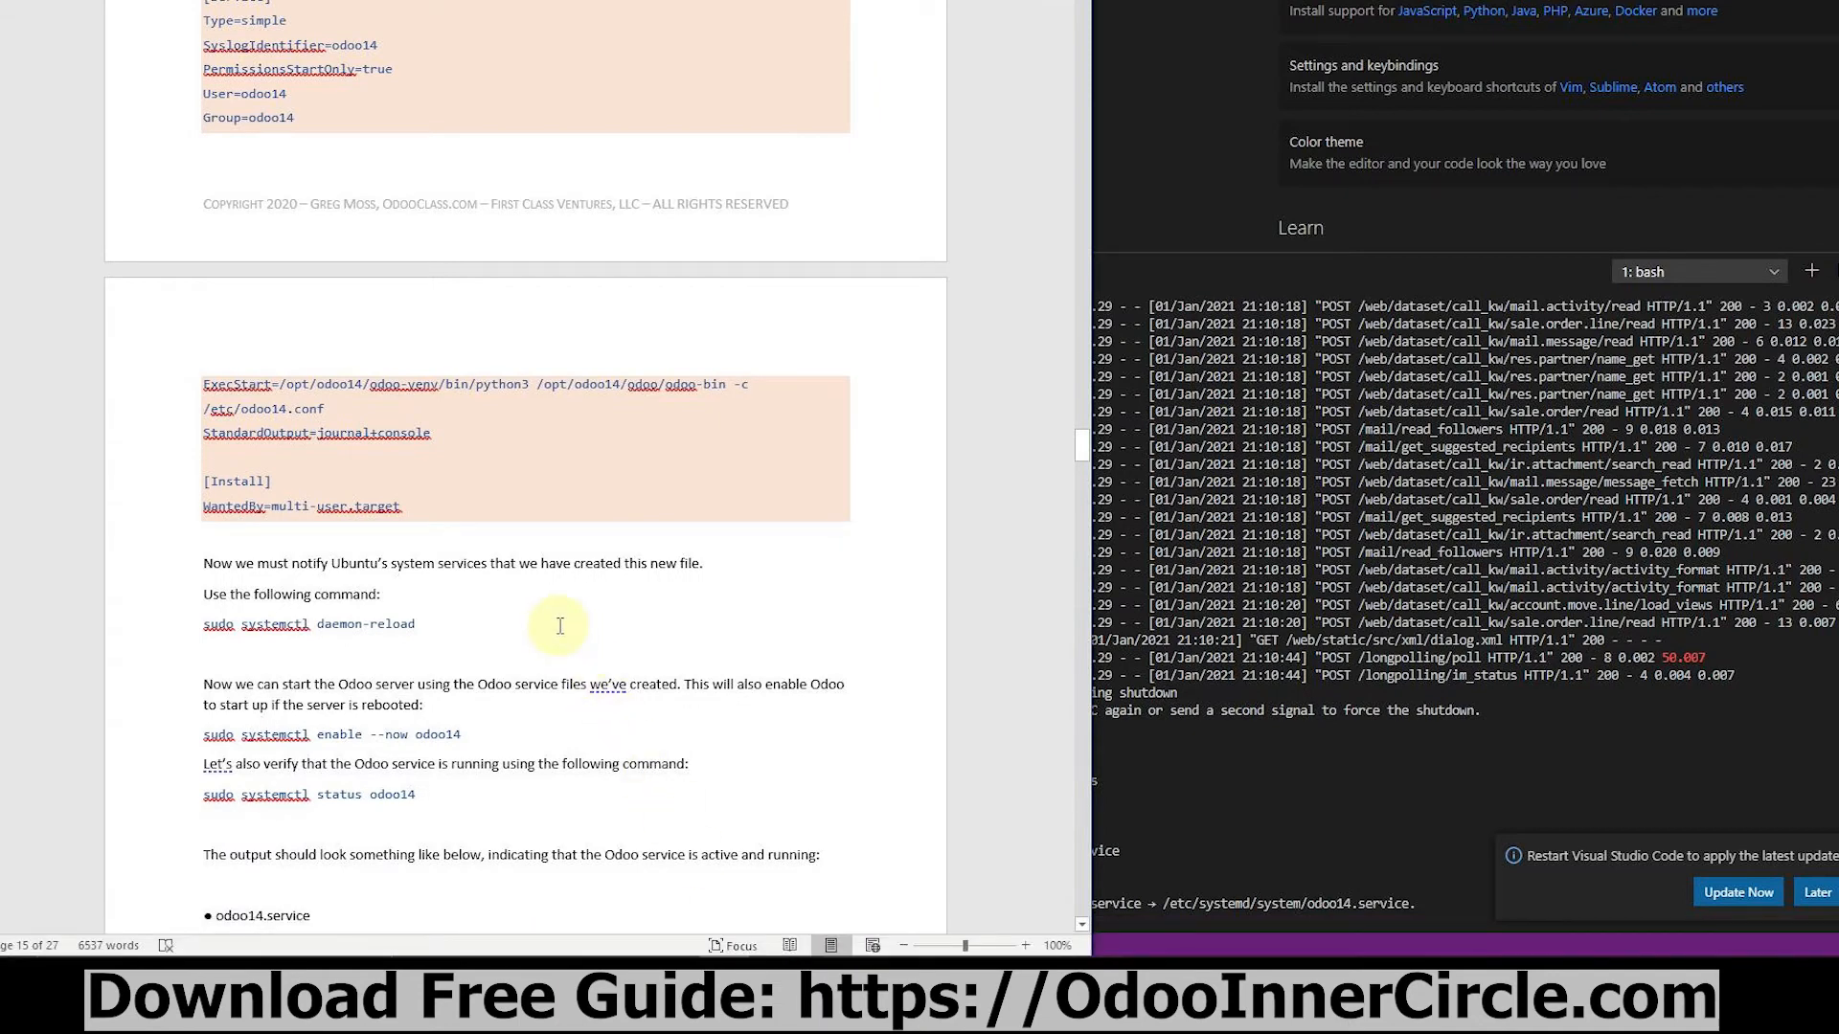
Scroll the guide to the systemctl enable and status instructions.
scroll("down", 3)
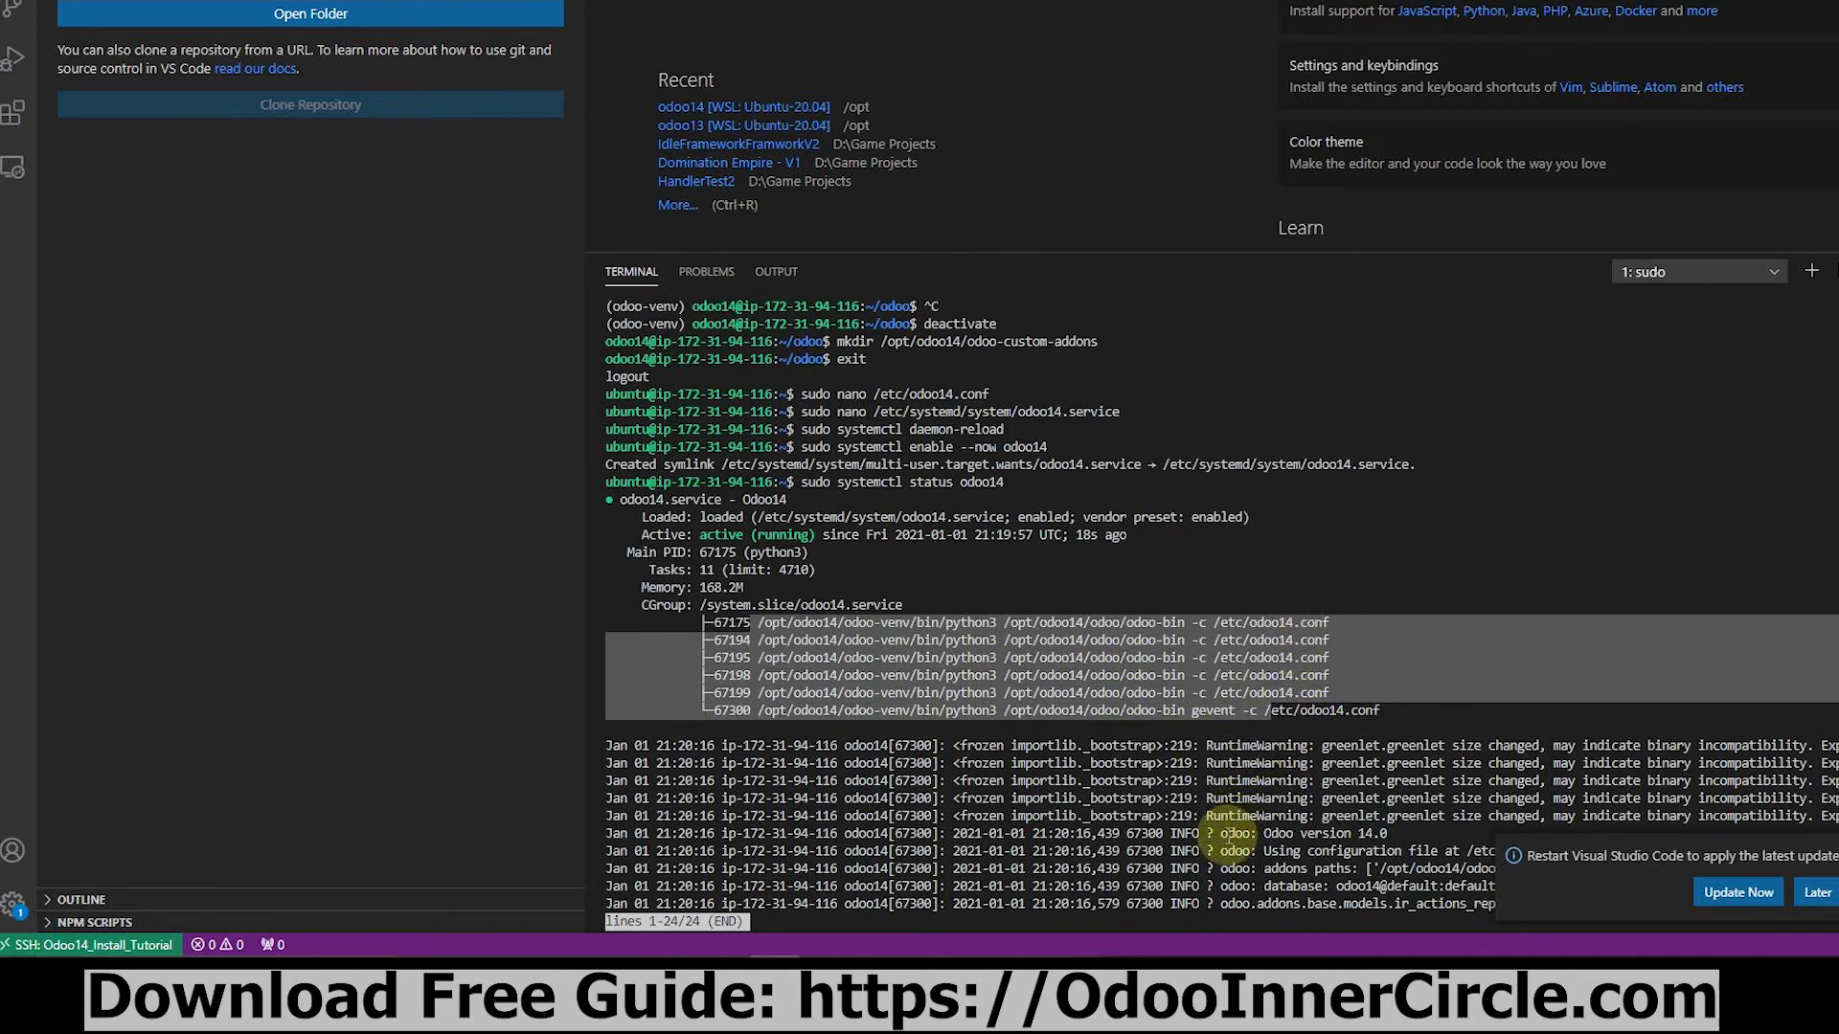
mouse_move(1119, 762)
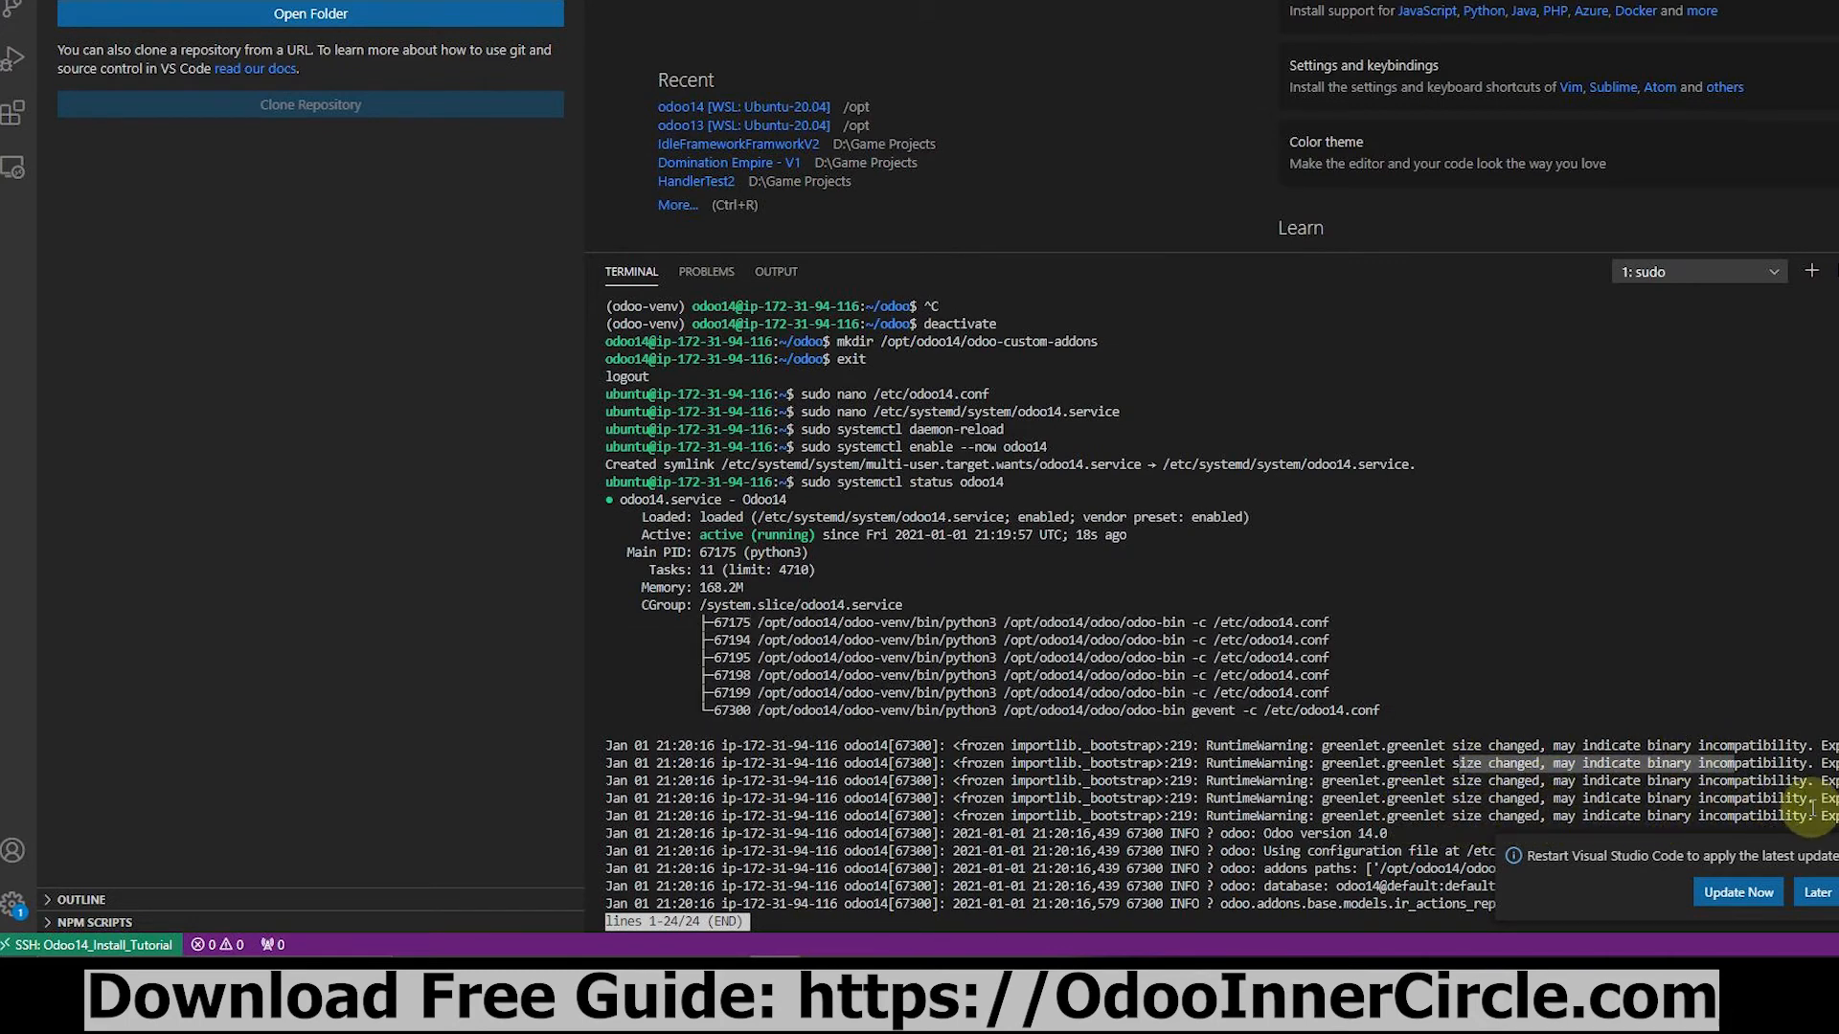
mouse_move(1367, 897)
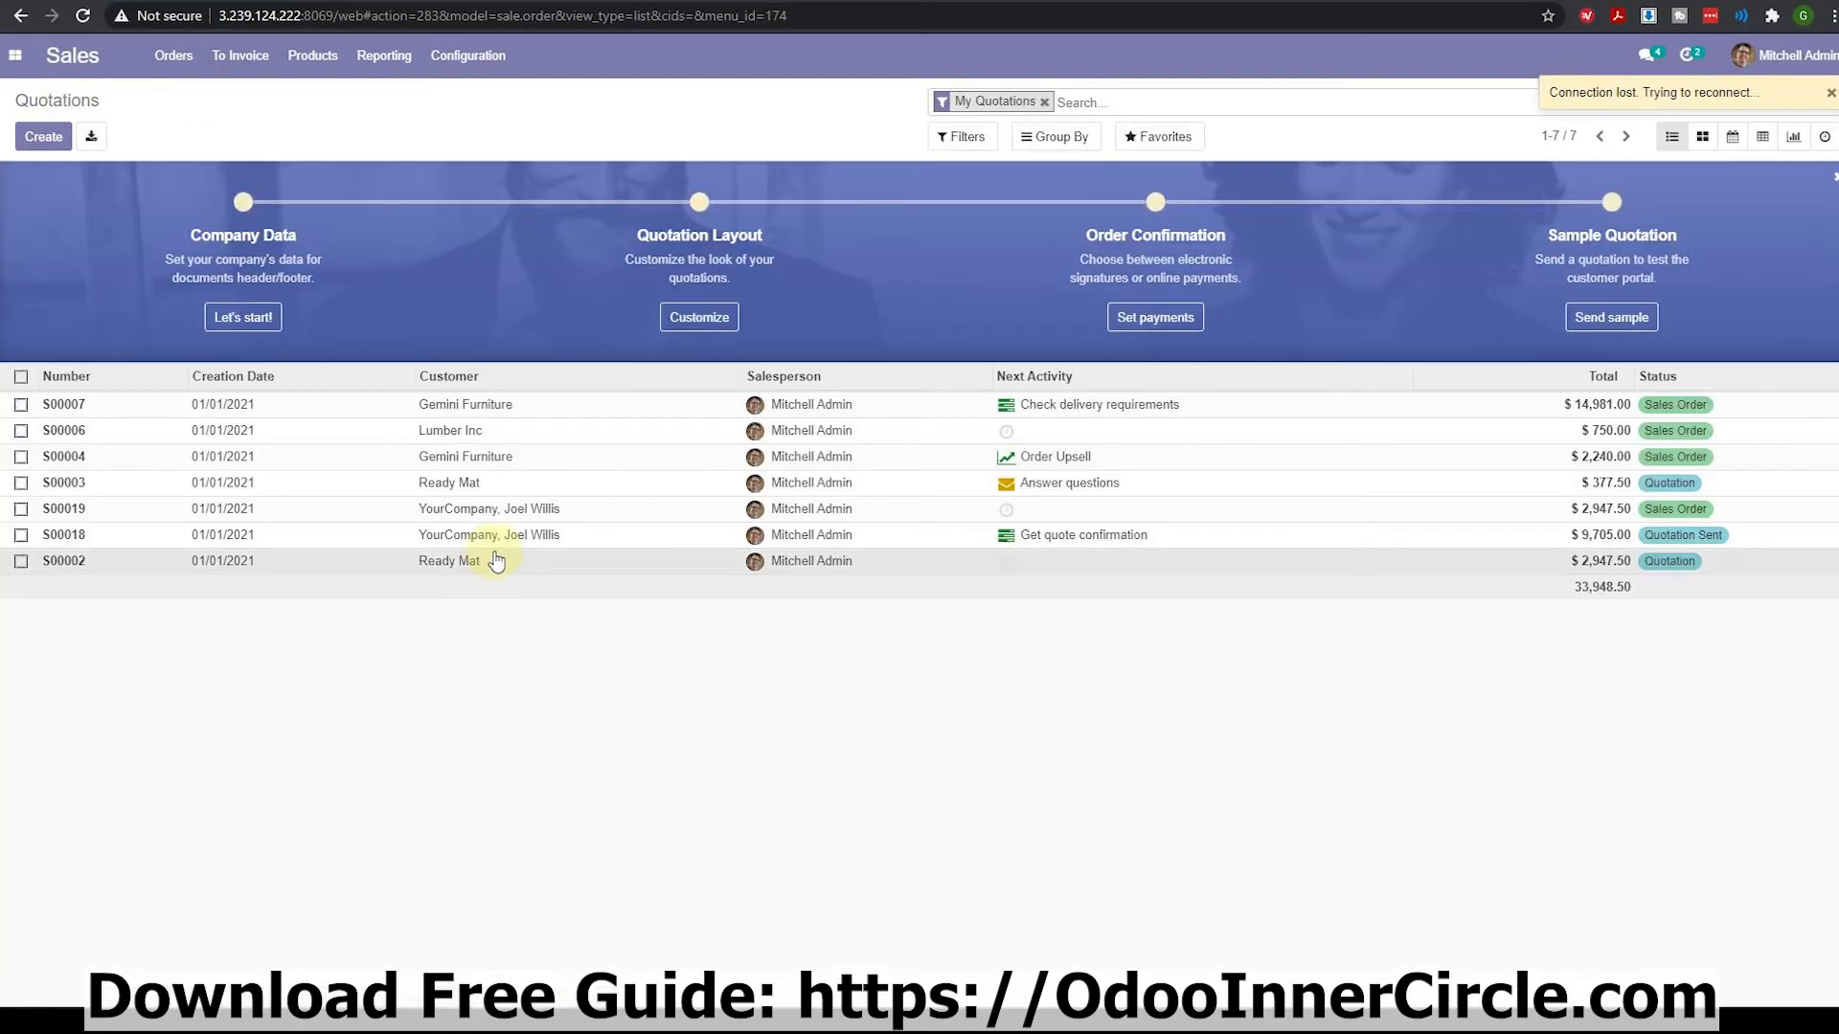
View quotation S00002 for Ready Mat, then preview invoice INV/2021/01/0003 for Deco Addict.
left_click(65, 560)
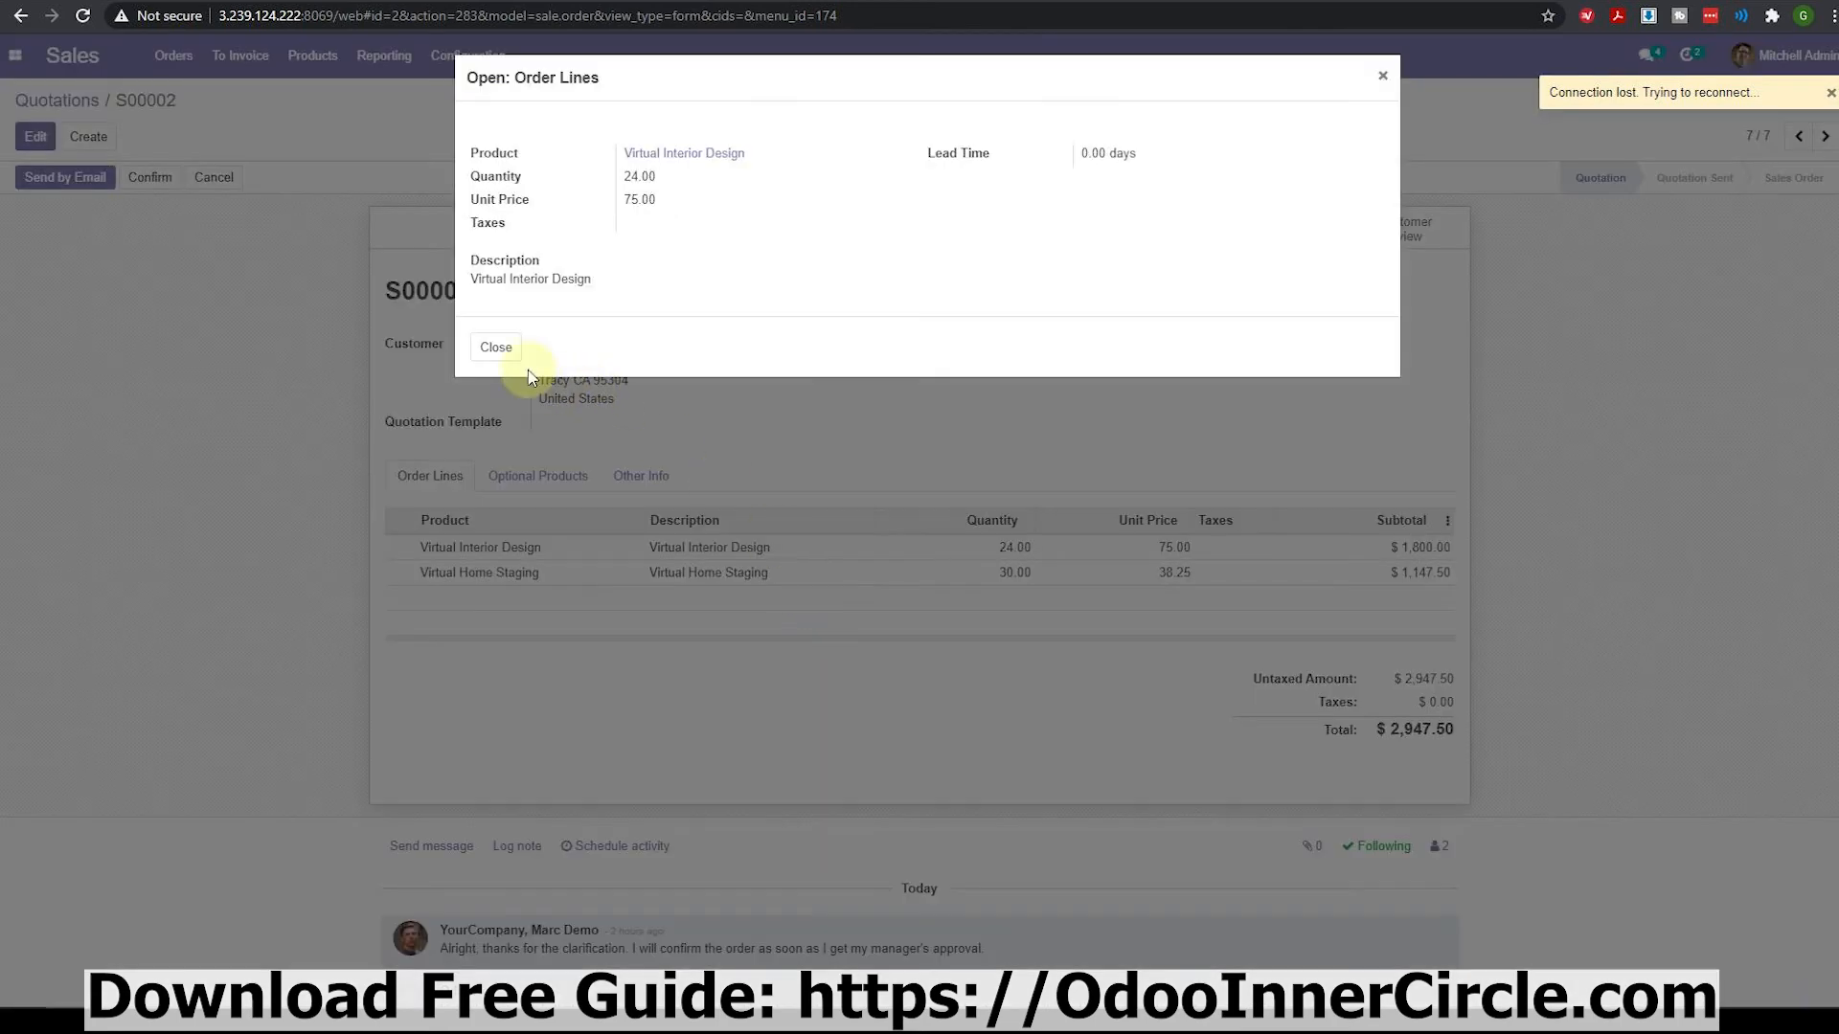
left_click(495, 347)
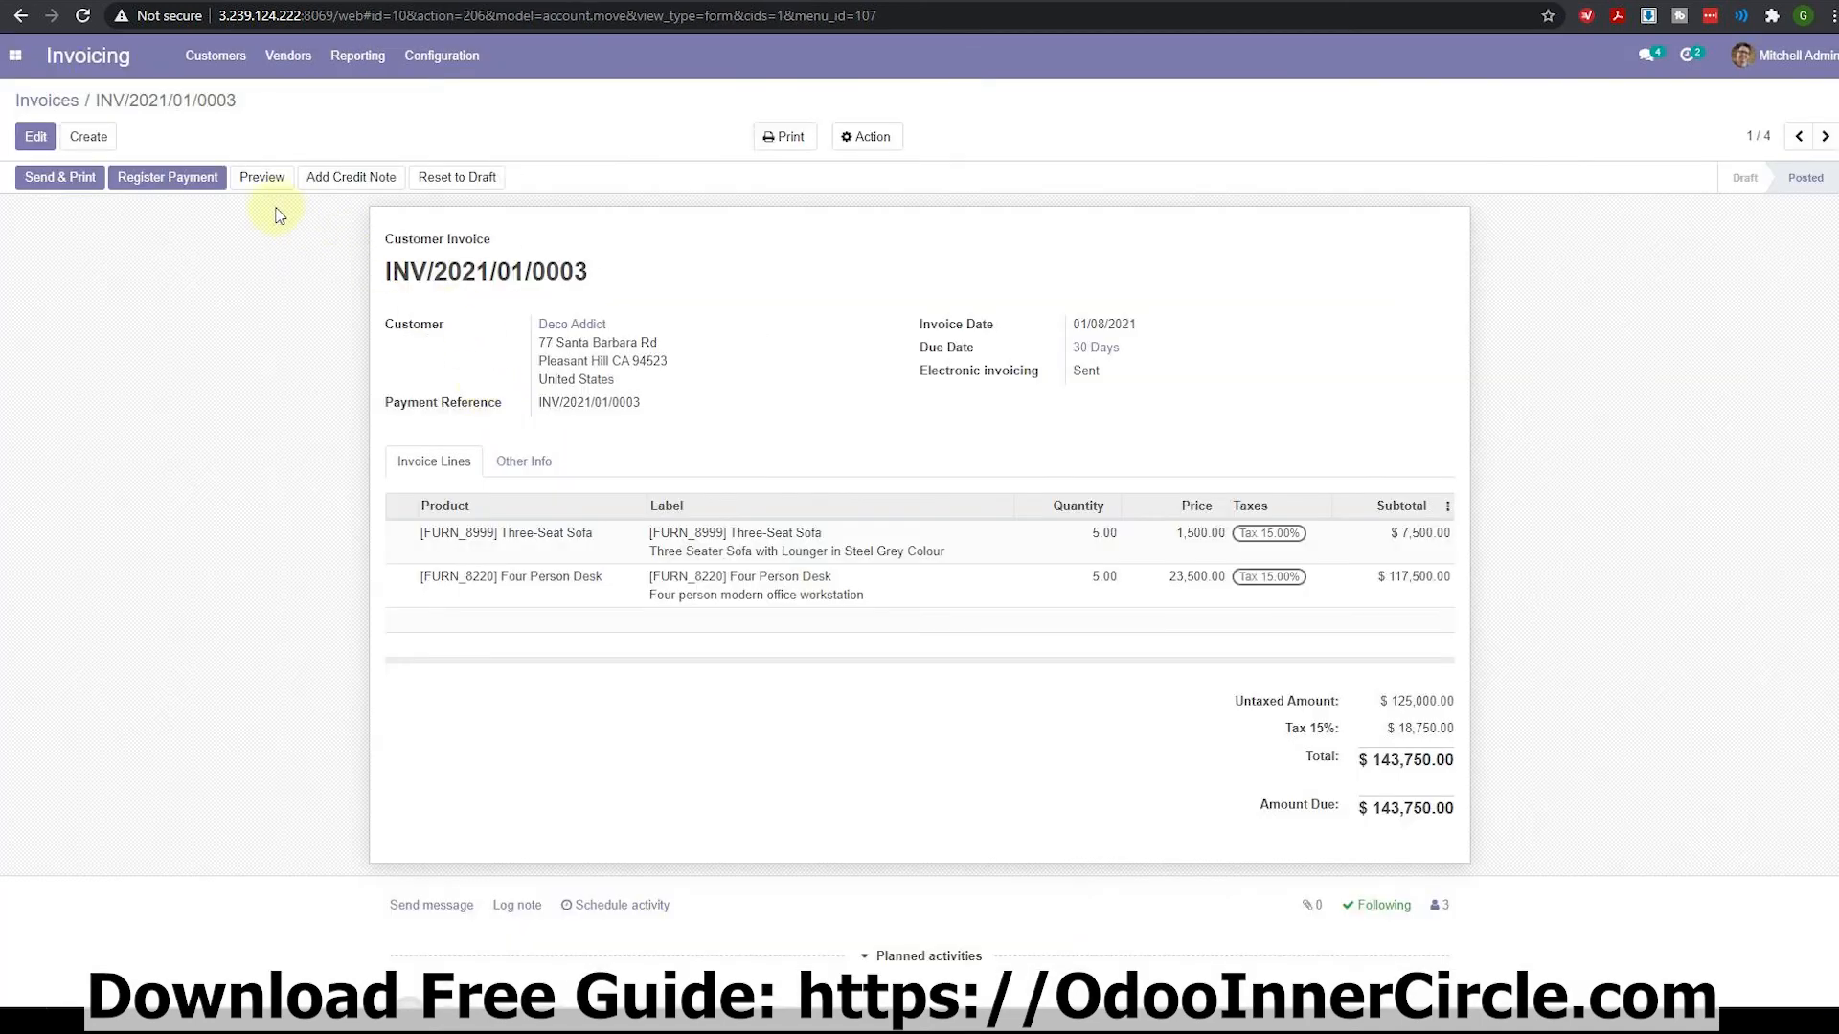
left_click(262, 178)
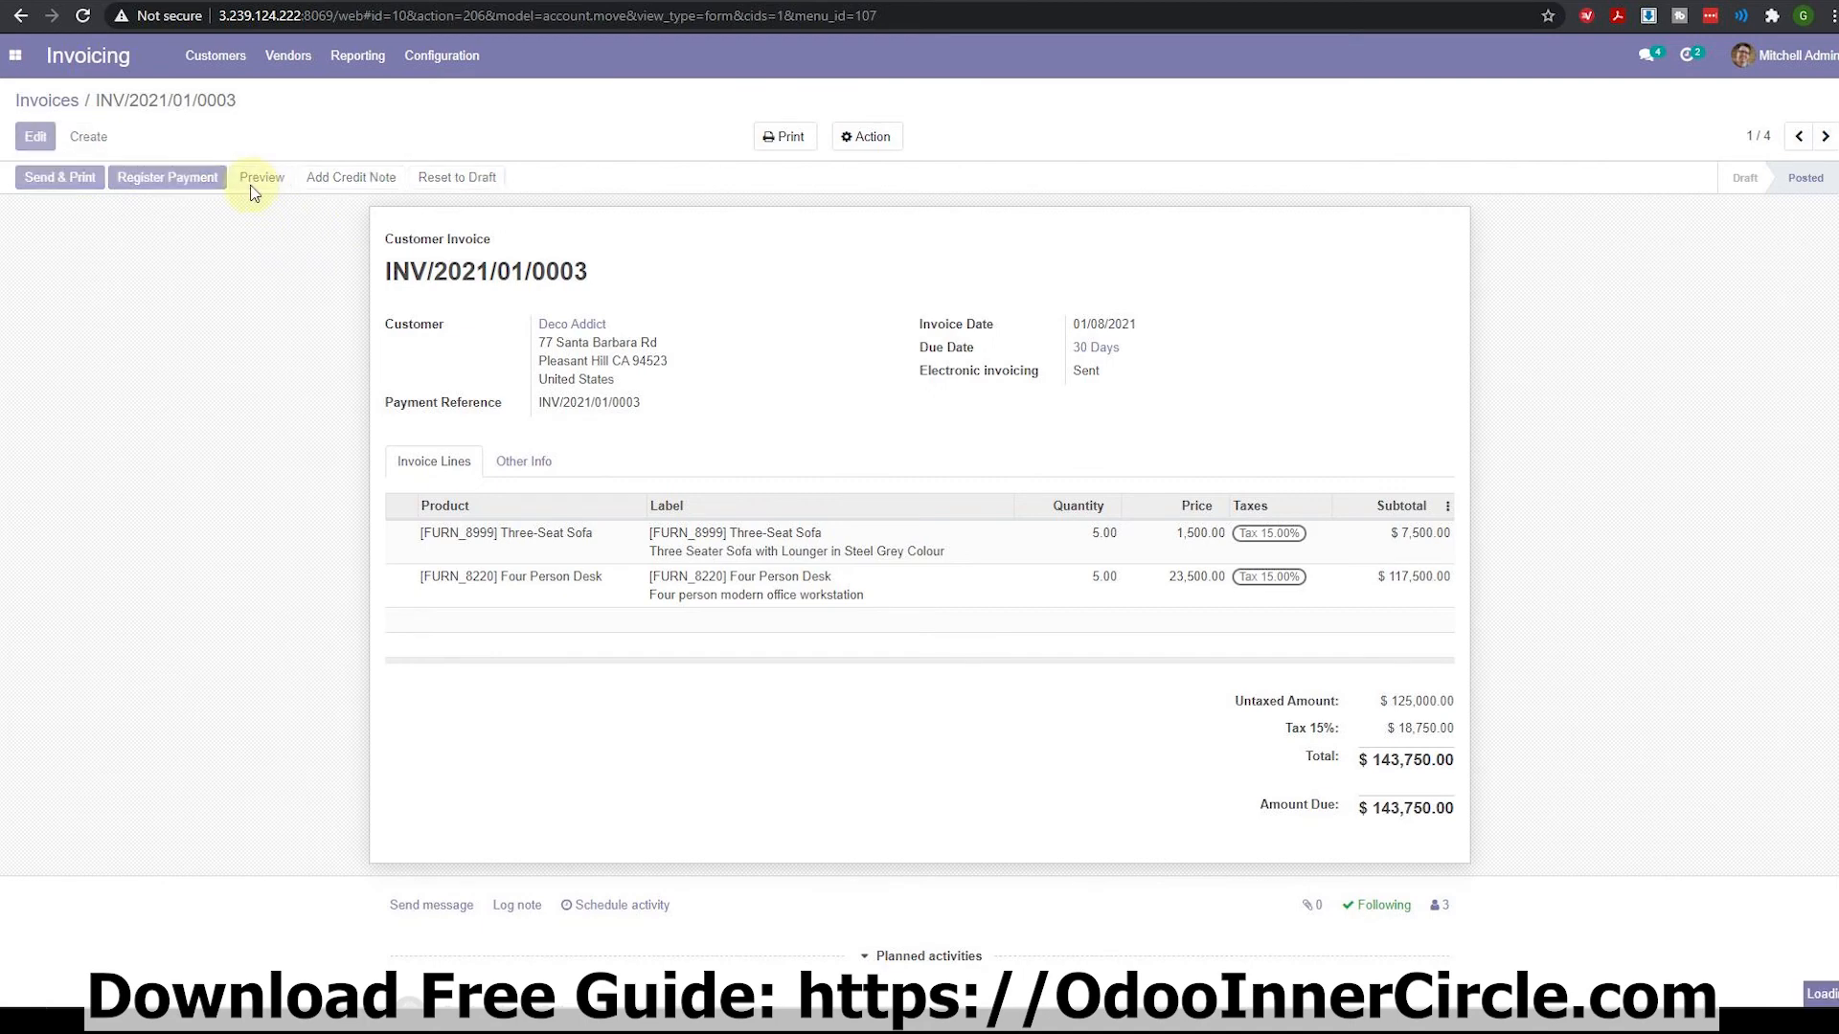
left_click(261, 177)
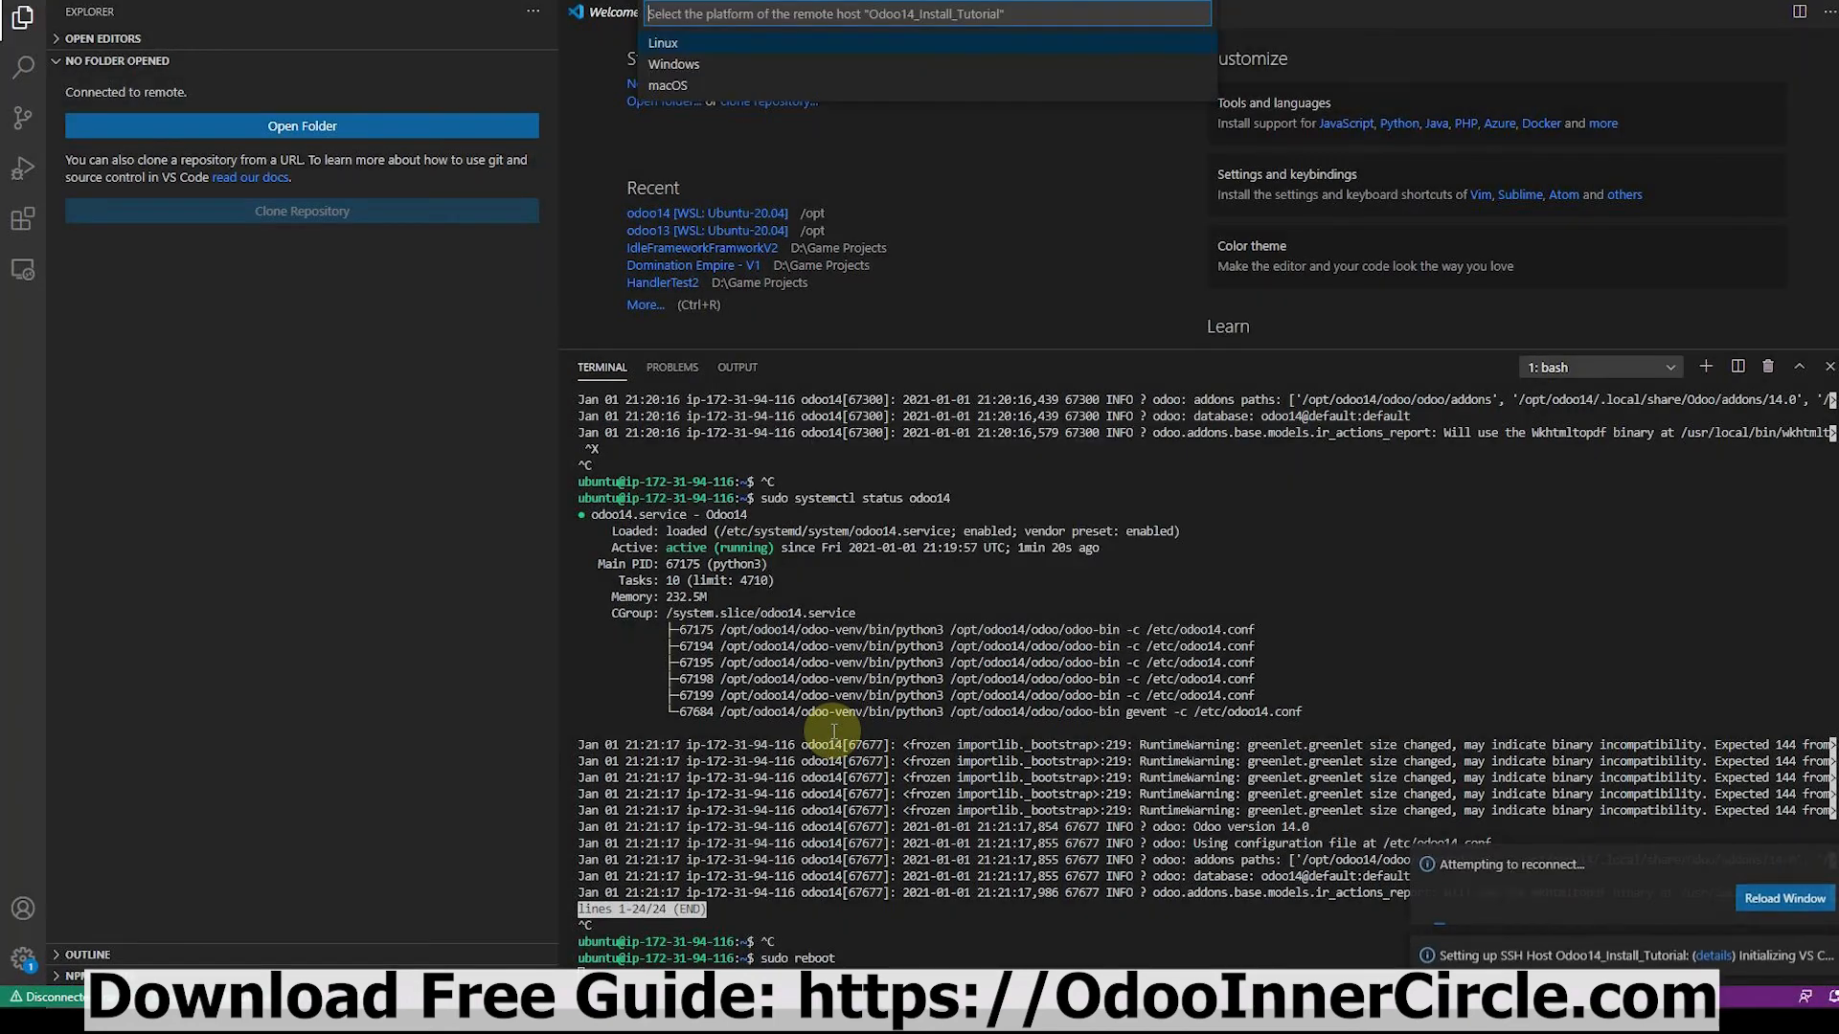
mouse_move(871, 336)
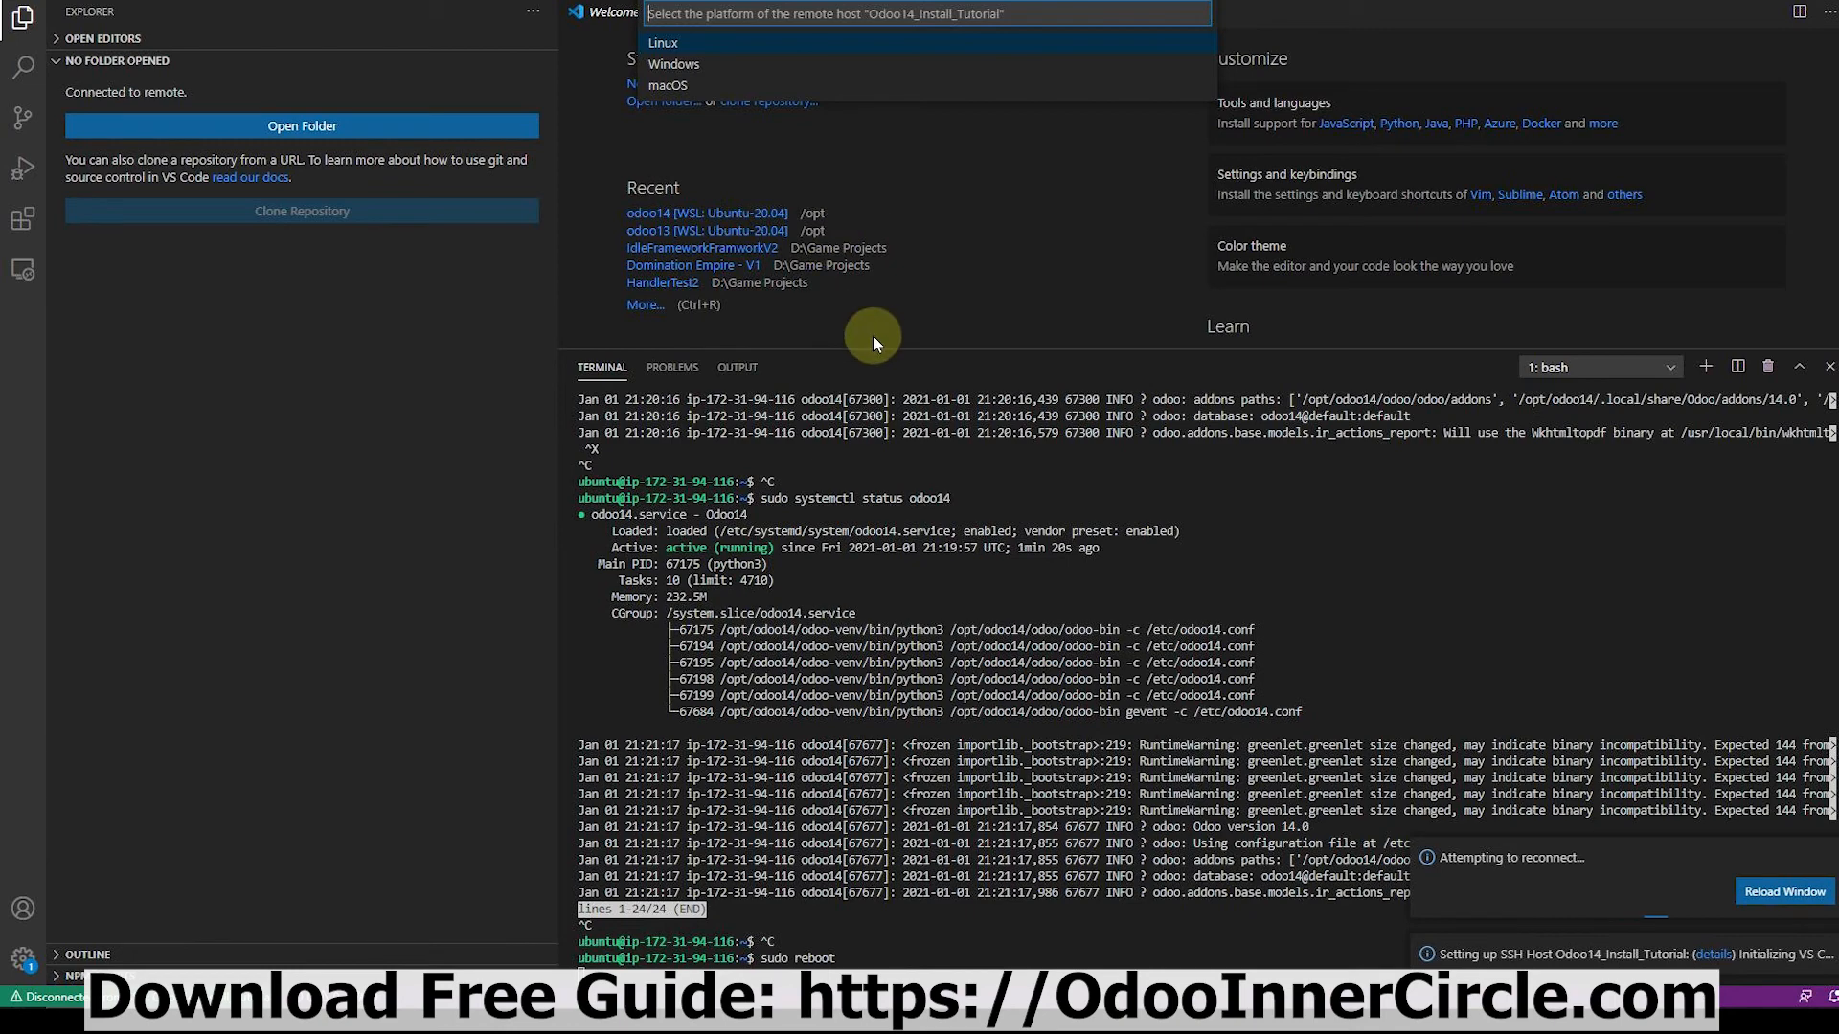
mouse_move(851, 357)
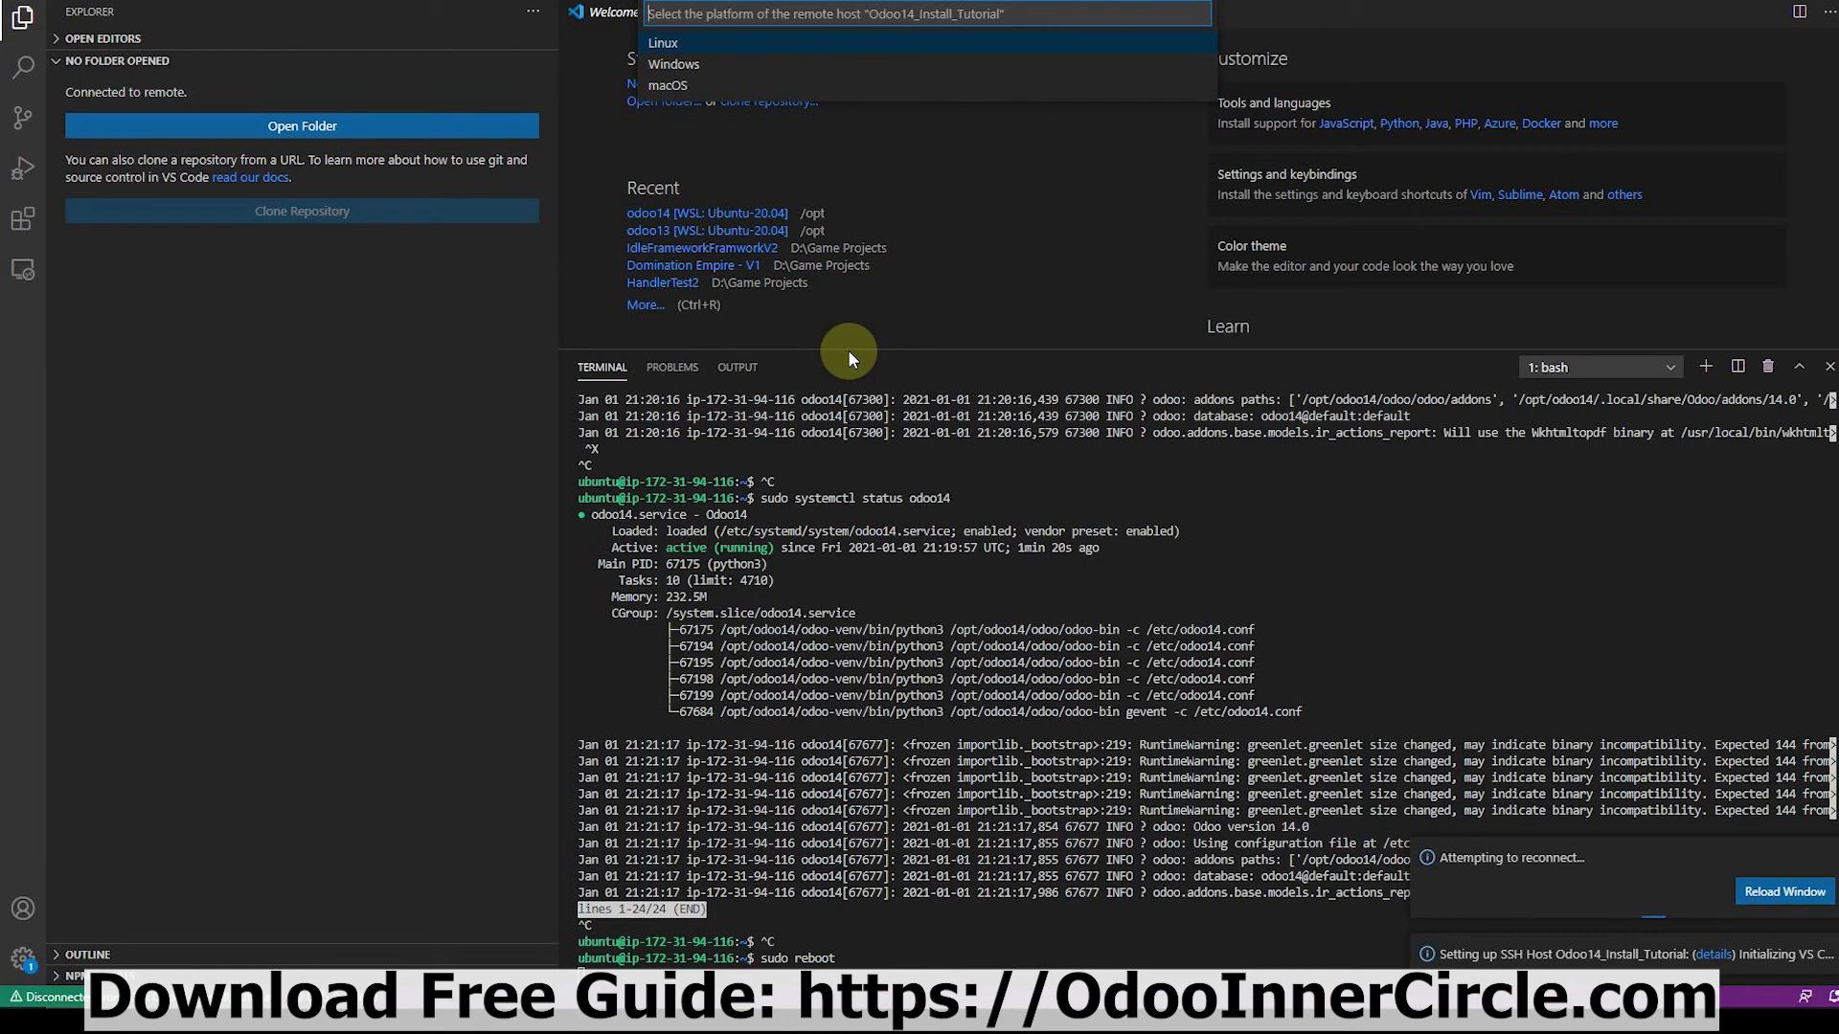
Choose Linux as the remote host platform while VS Code reconnects after sudo reboot.
left_click(663, 43)
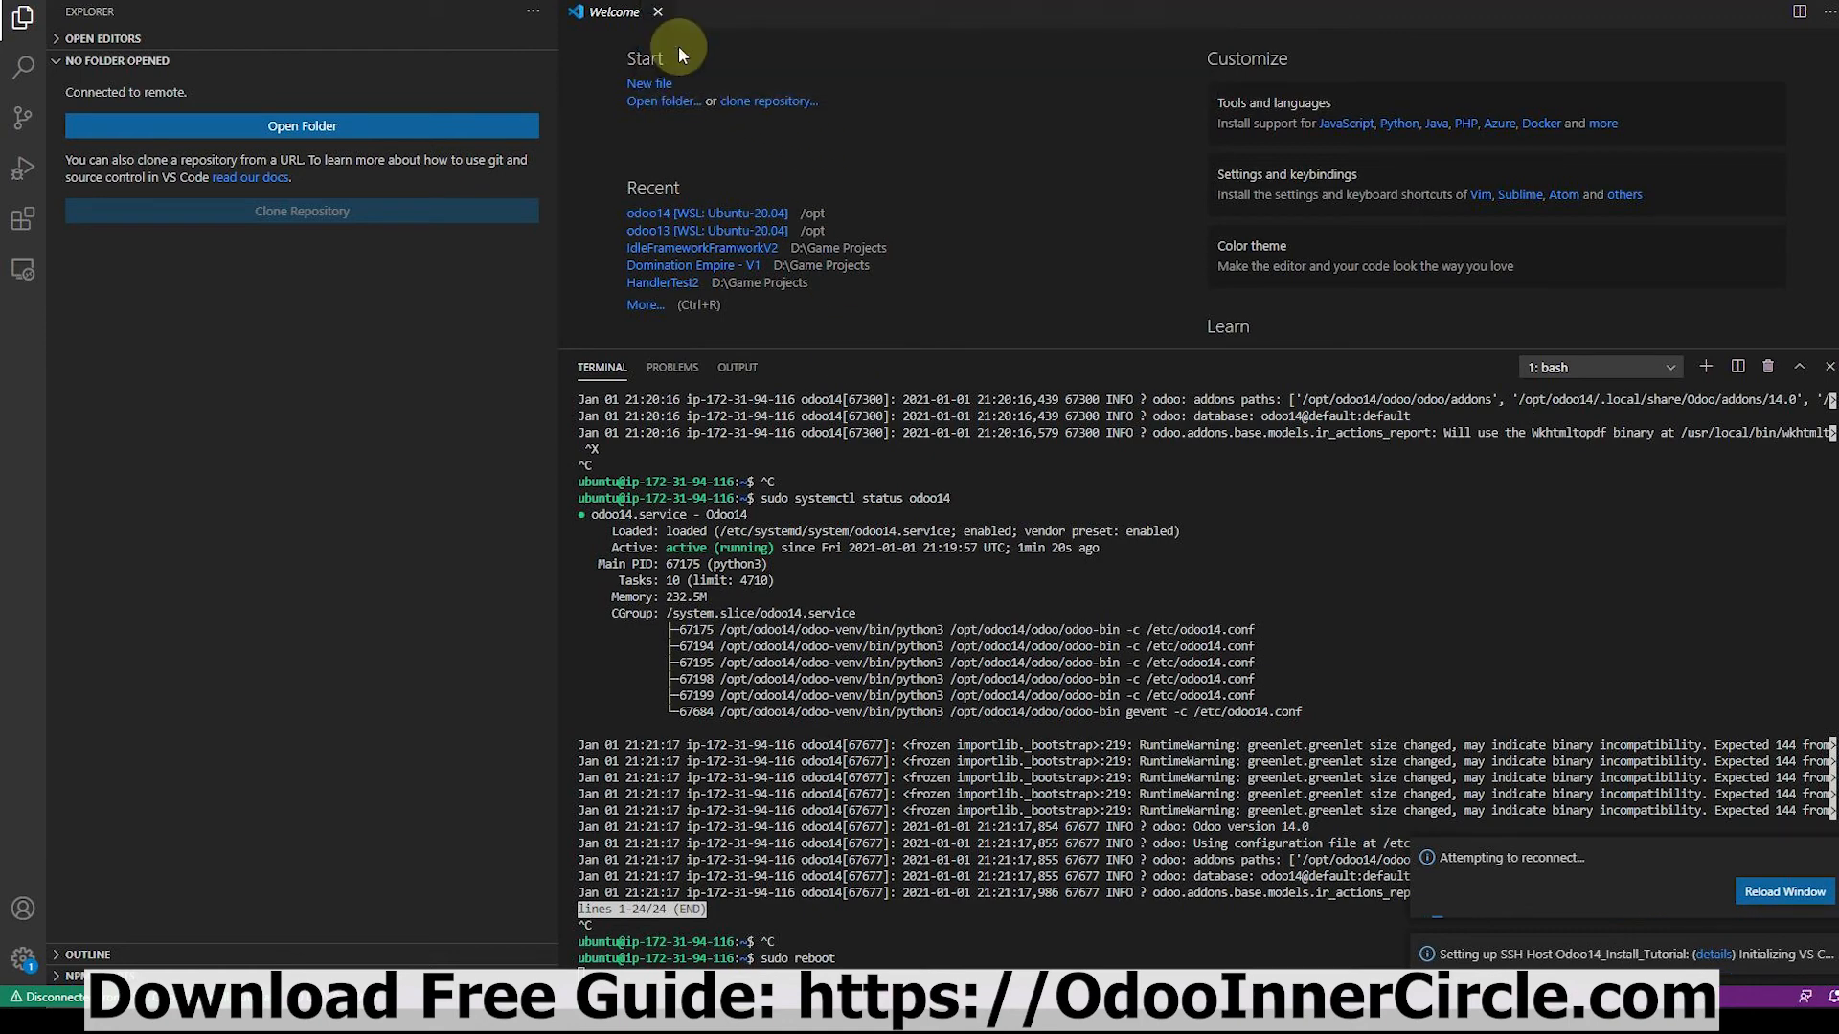
mouse_move(1505, 921)
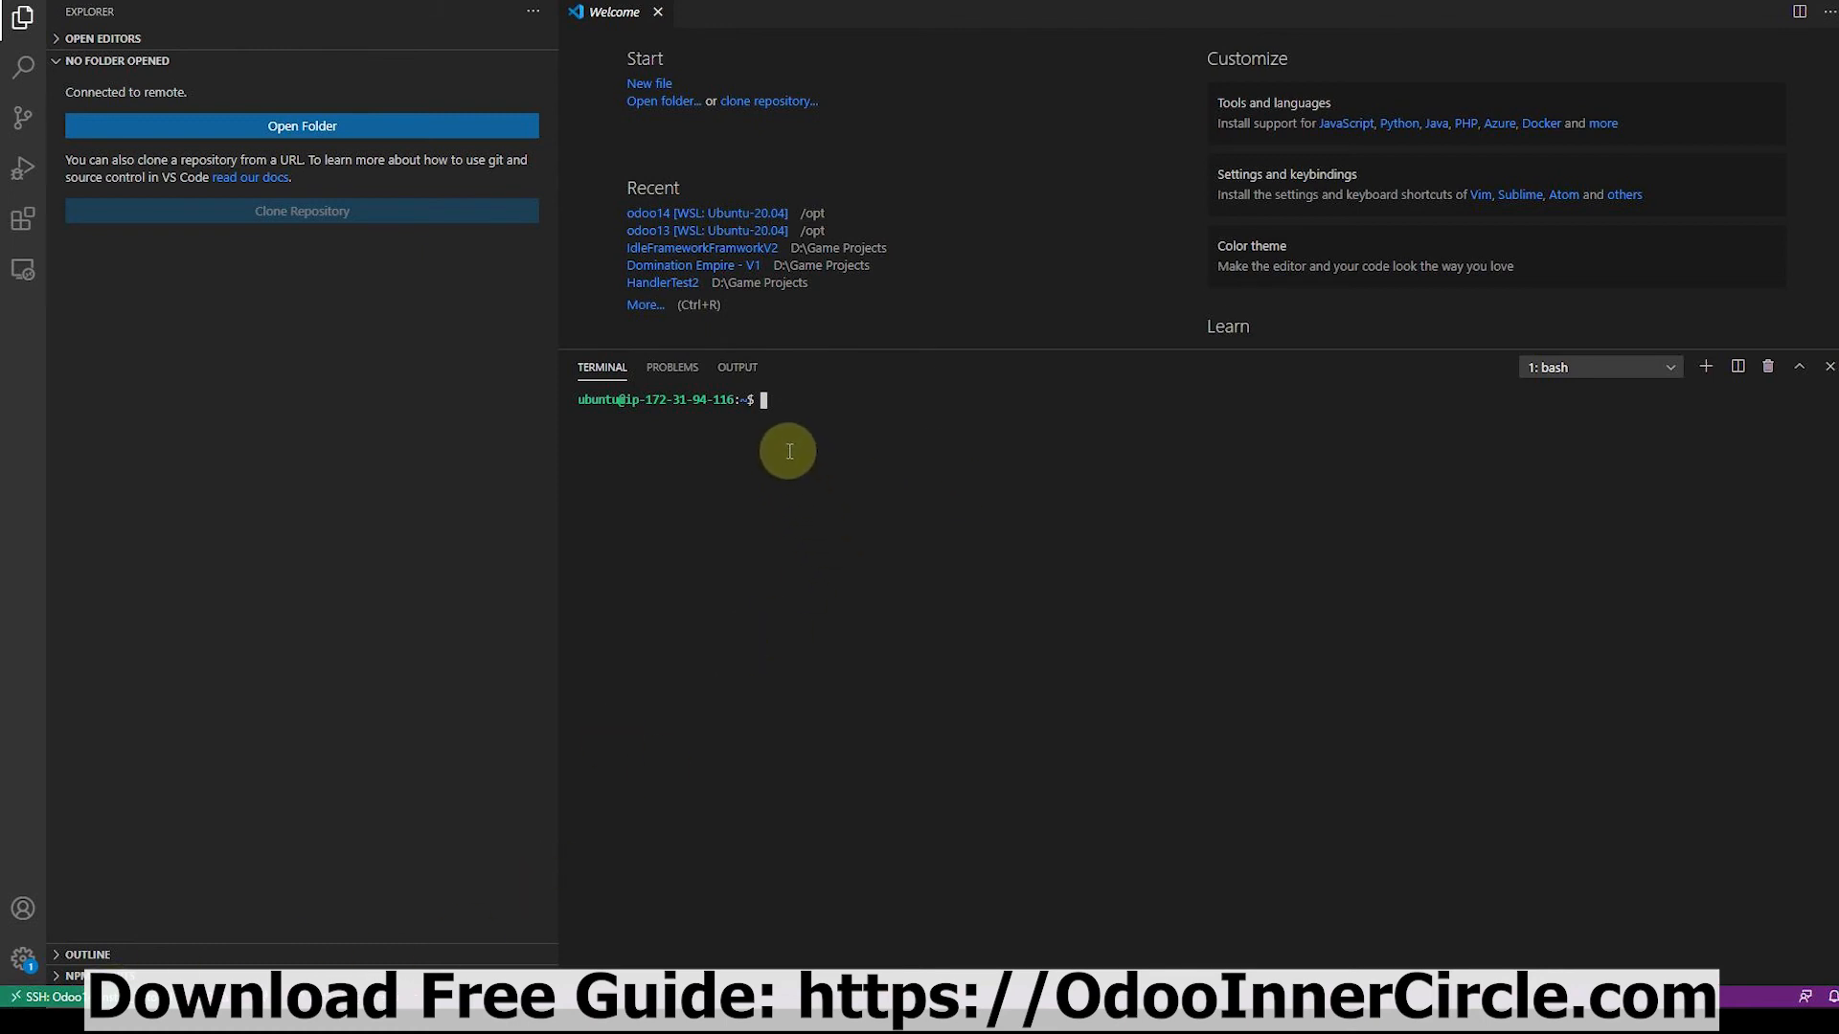
Run ls in the reconnected terminal to confirm the fresh shell works.
type("ls")
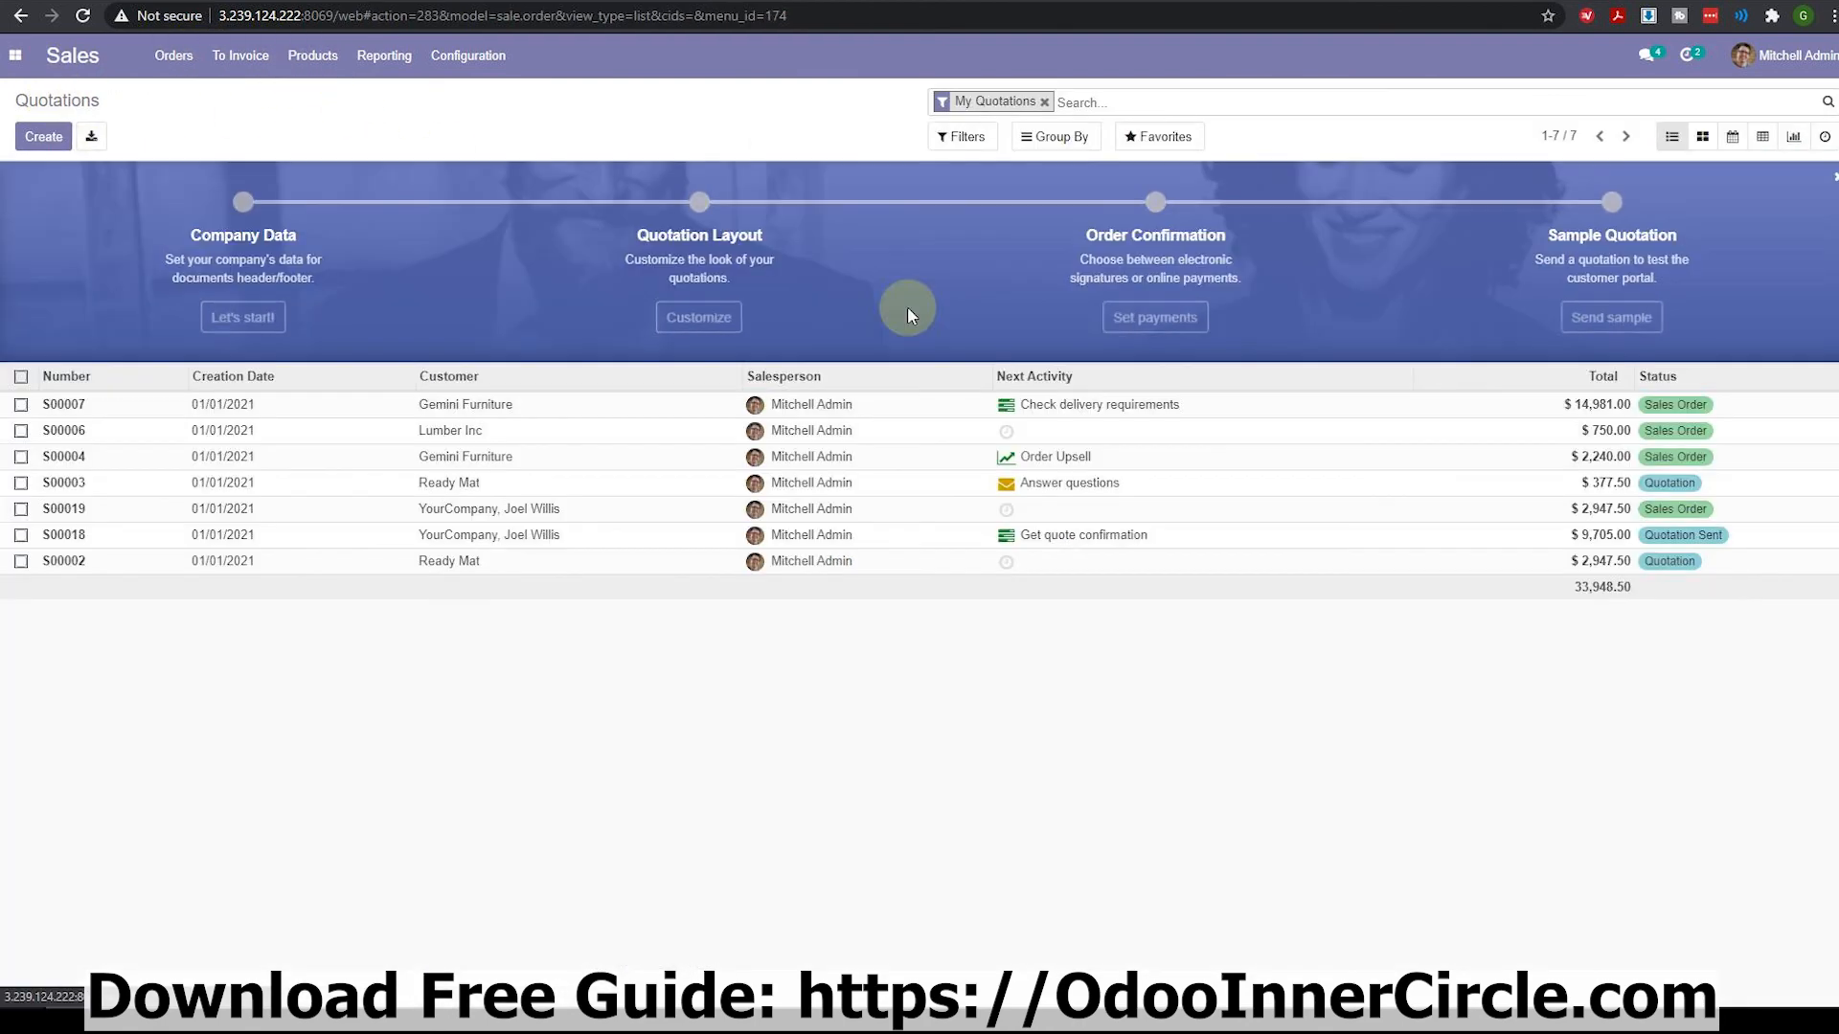
Switch from the Sales quotations list to the Invoicing app via the apps menu.
left_click(15, 55)
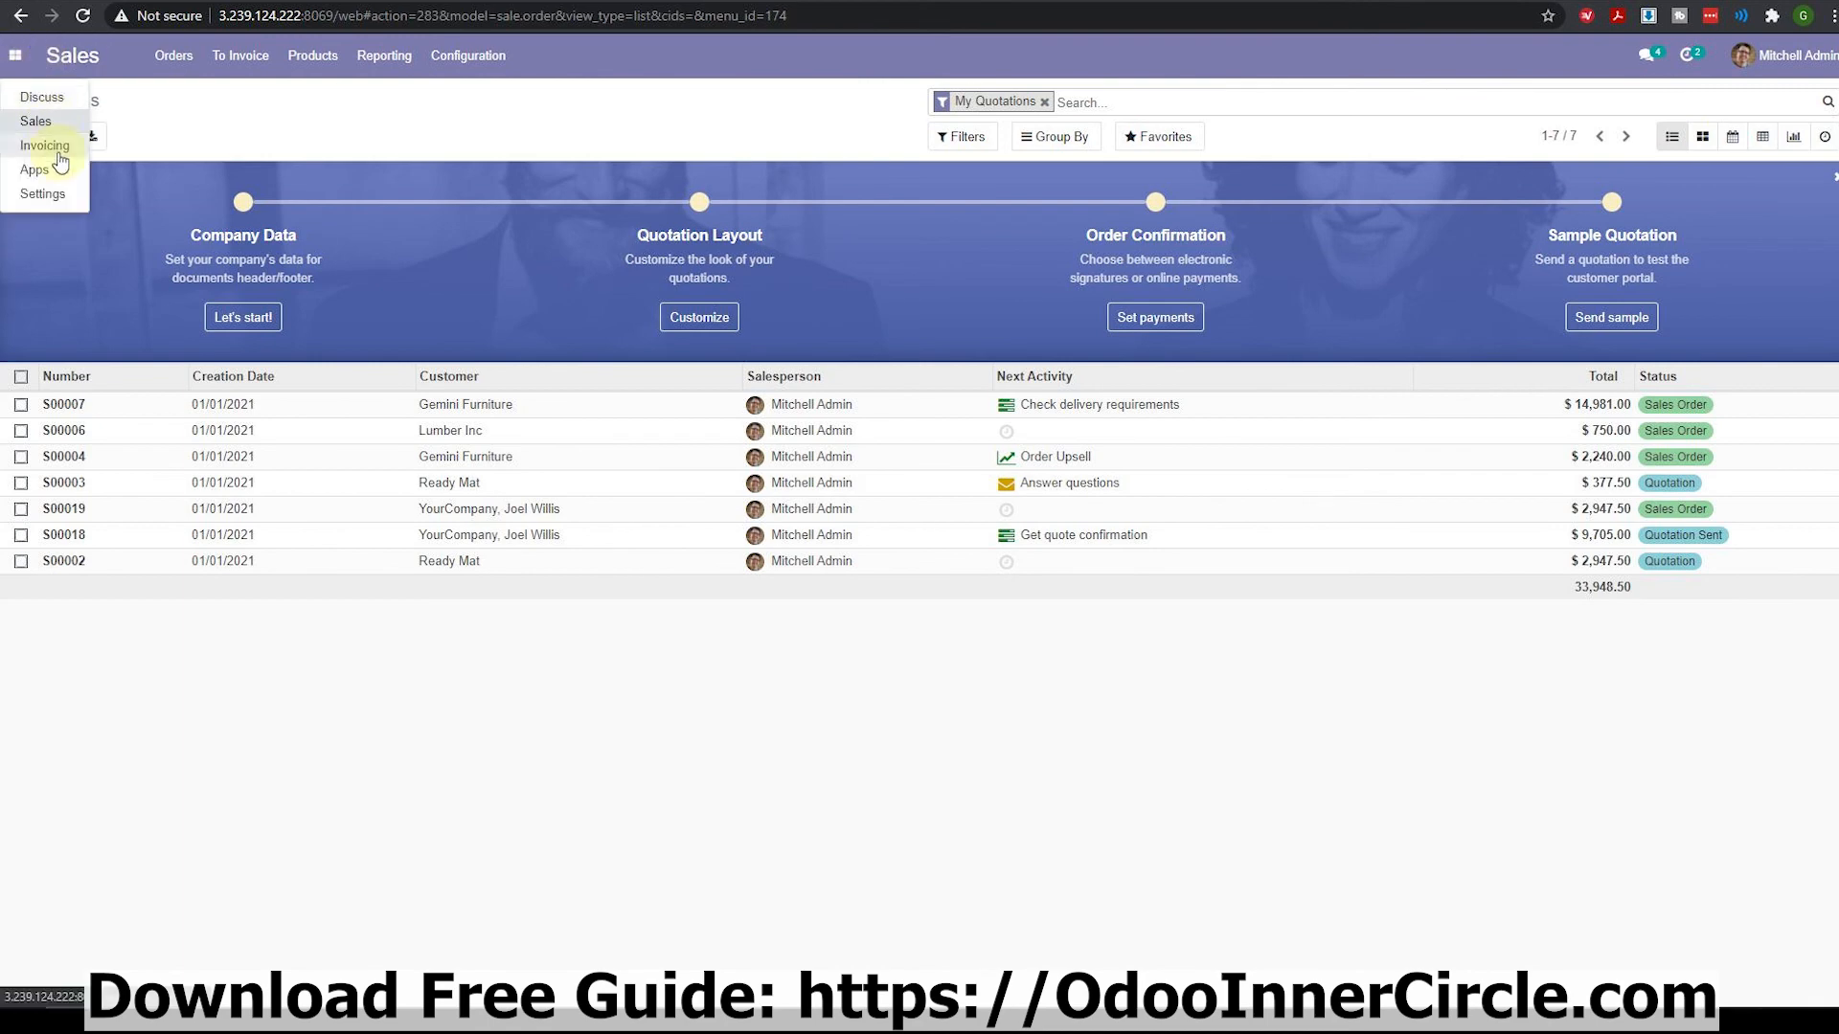
left_click(45, 146)
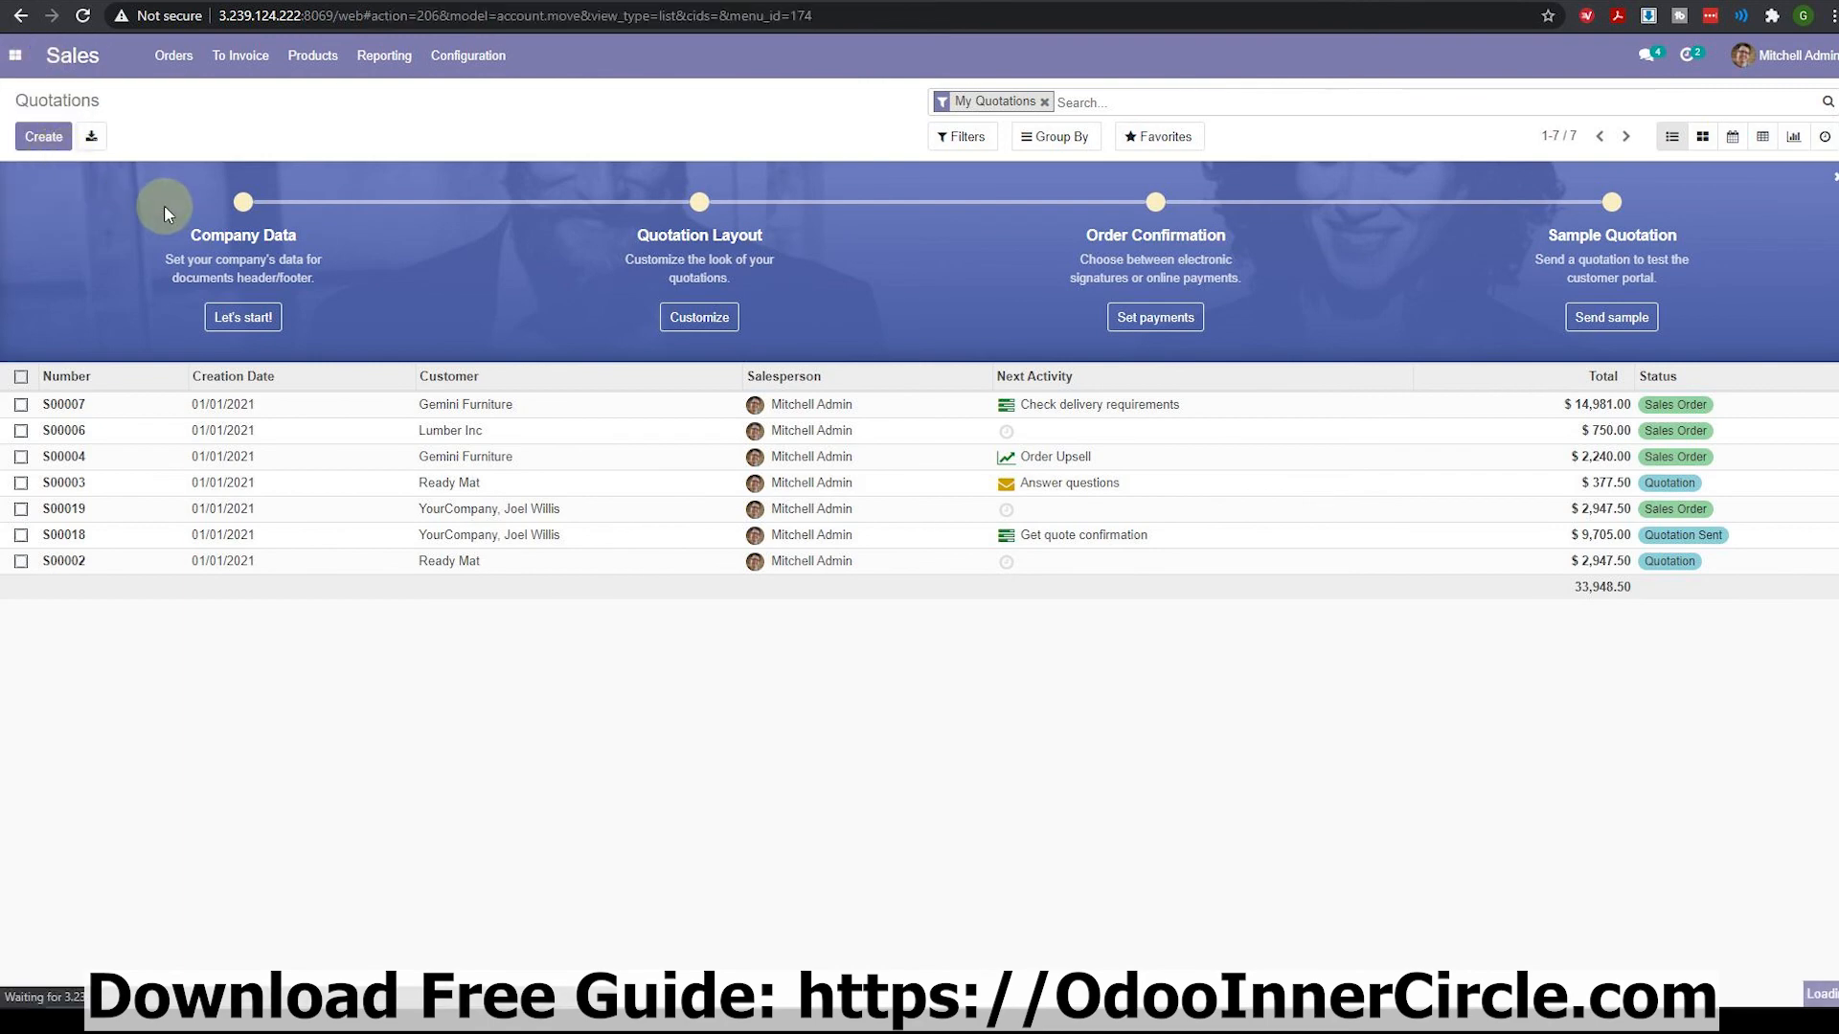